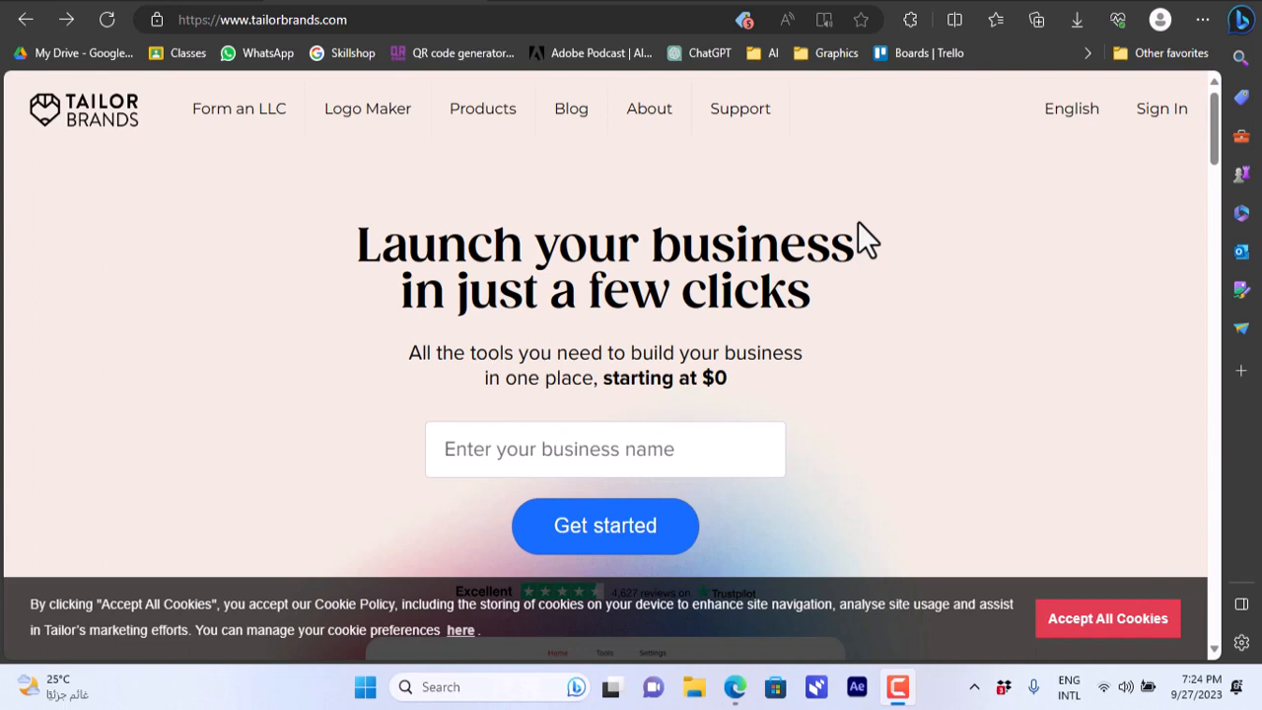
mouse_move(818, 237)
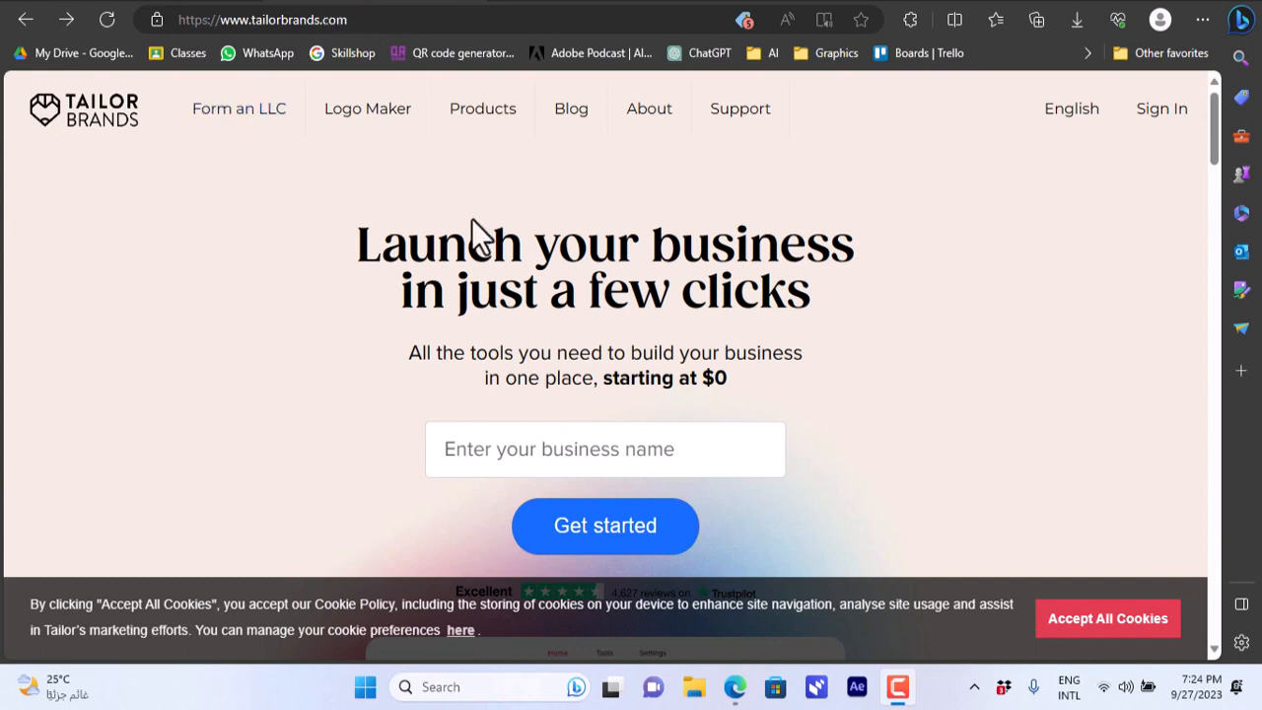
mouse_move(1112, 199)
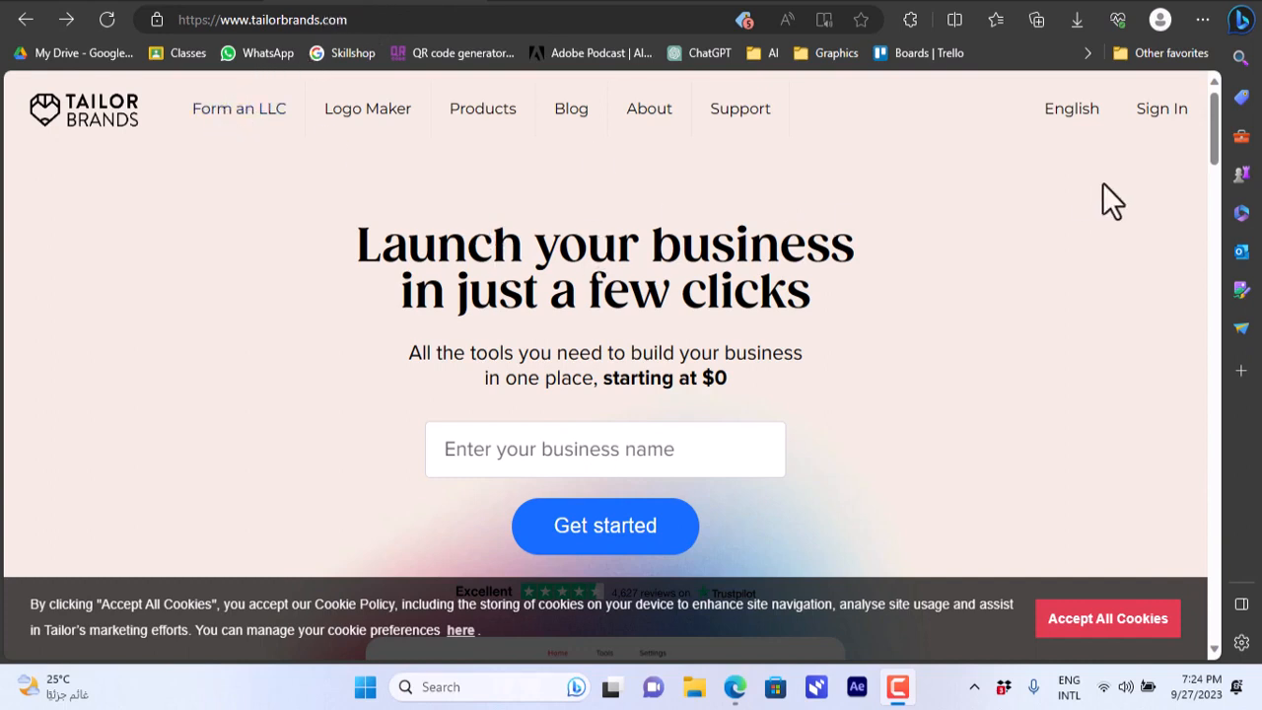
Scroll through the Tailor Brands homepage to look over its content
scroll(down, 3)
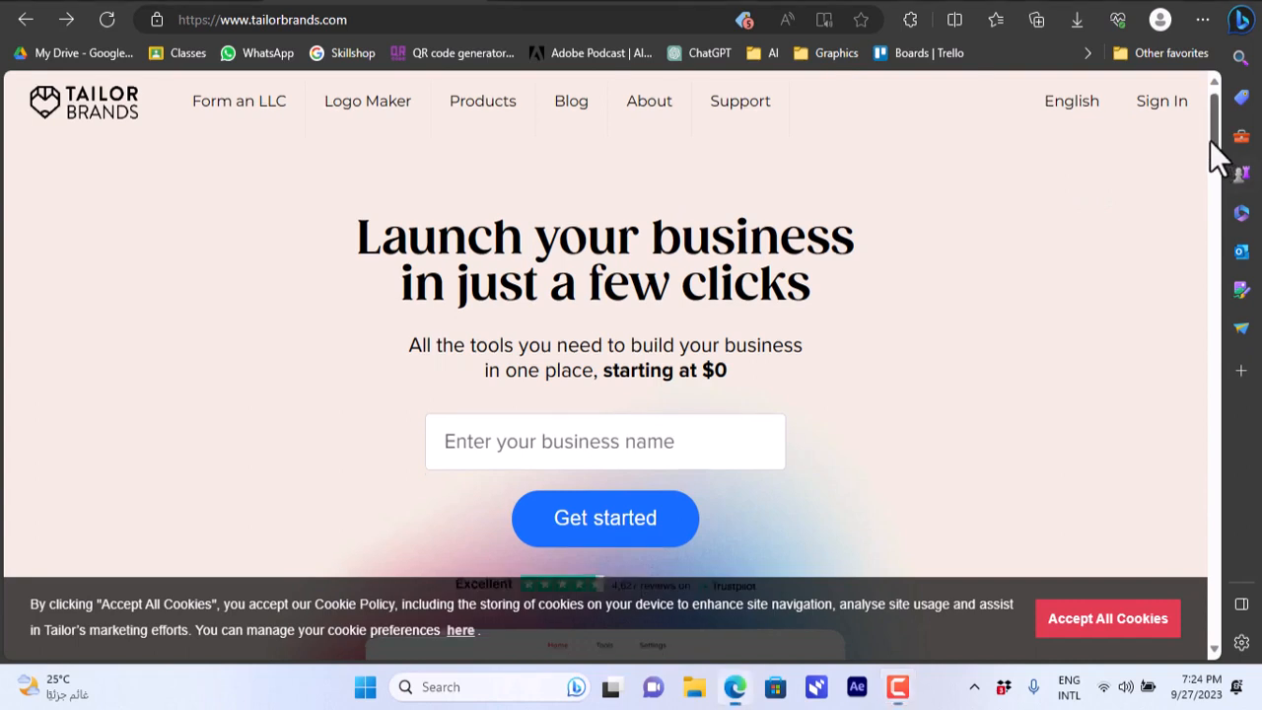
scroll(down, 3)
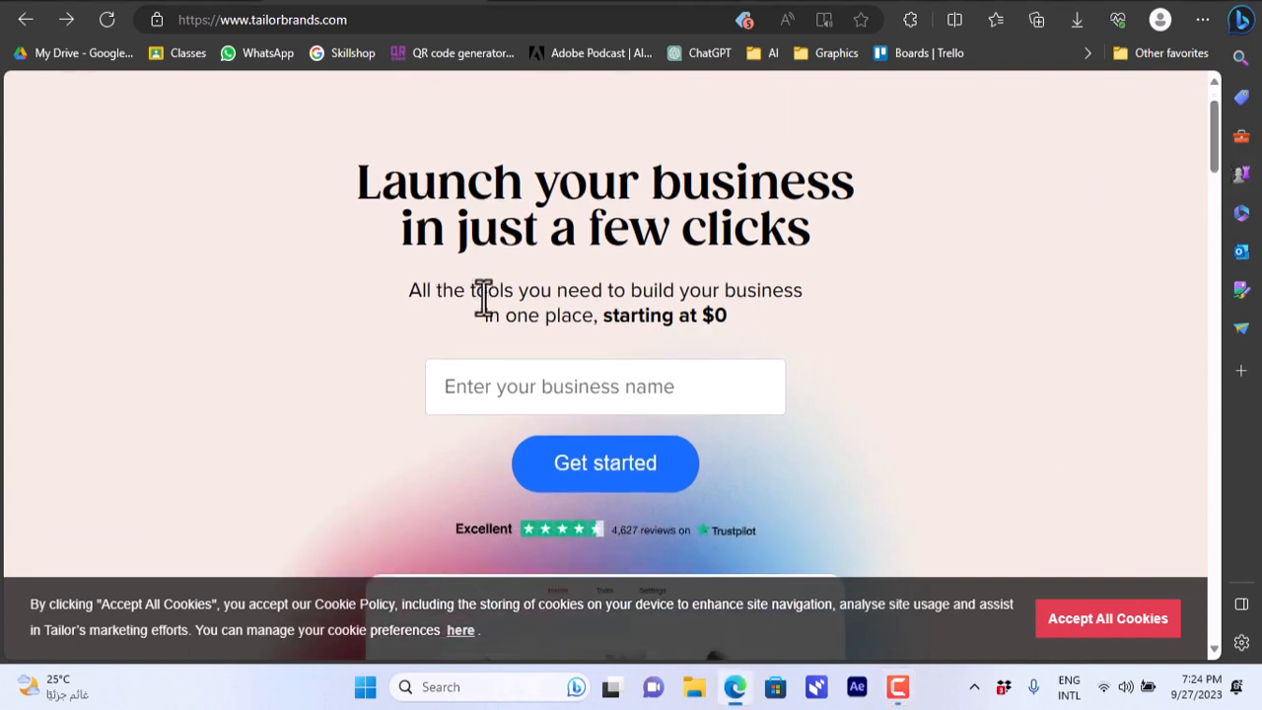
mouse_move(606, 330)
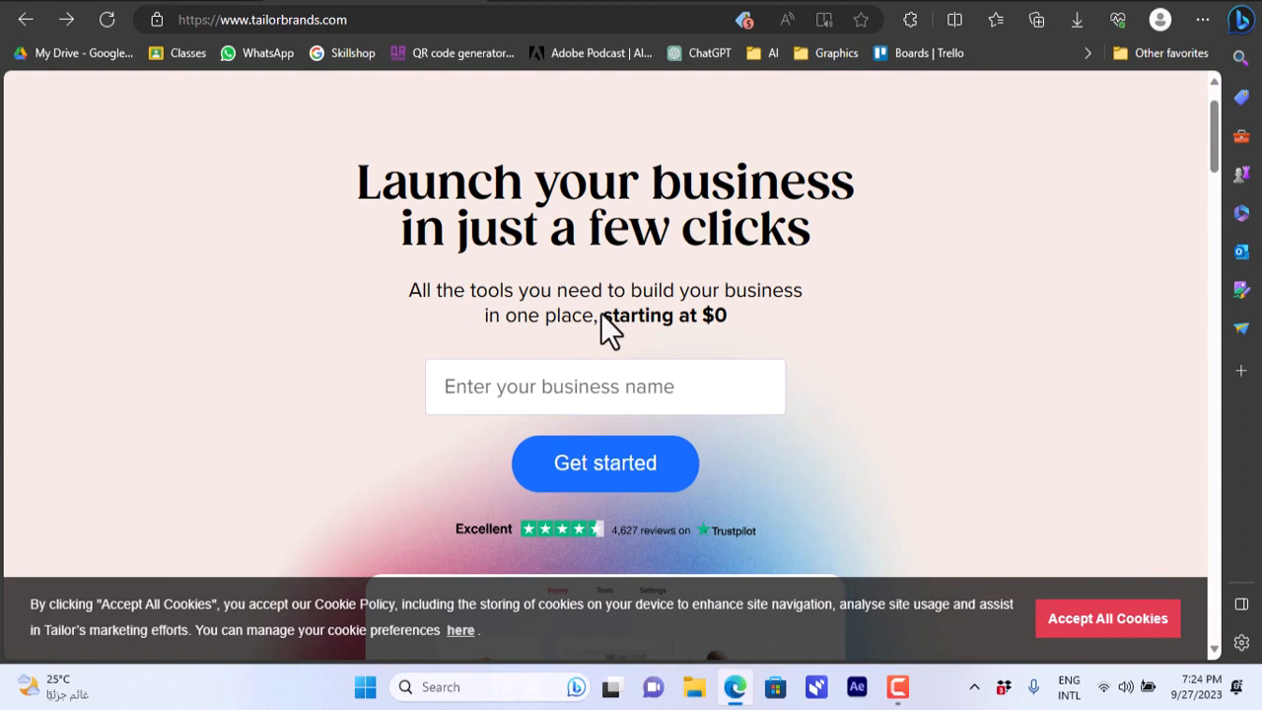
mouse_move(708, 315)
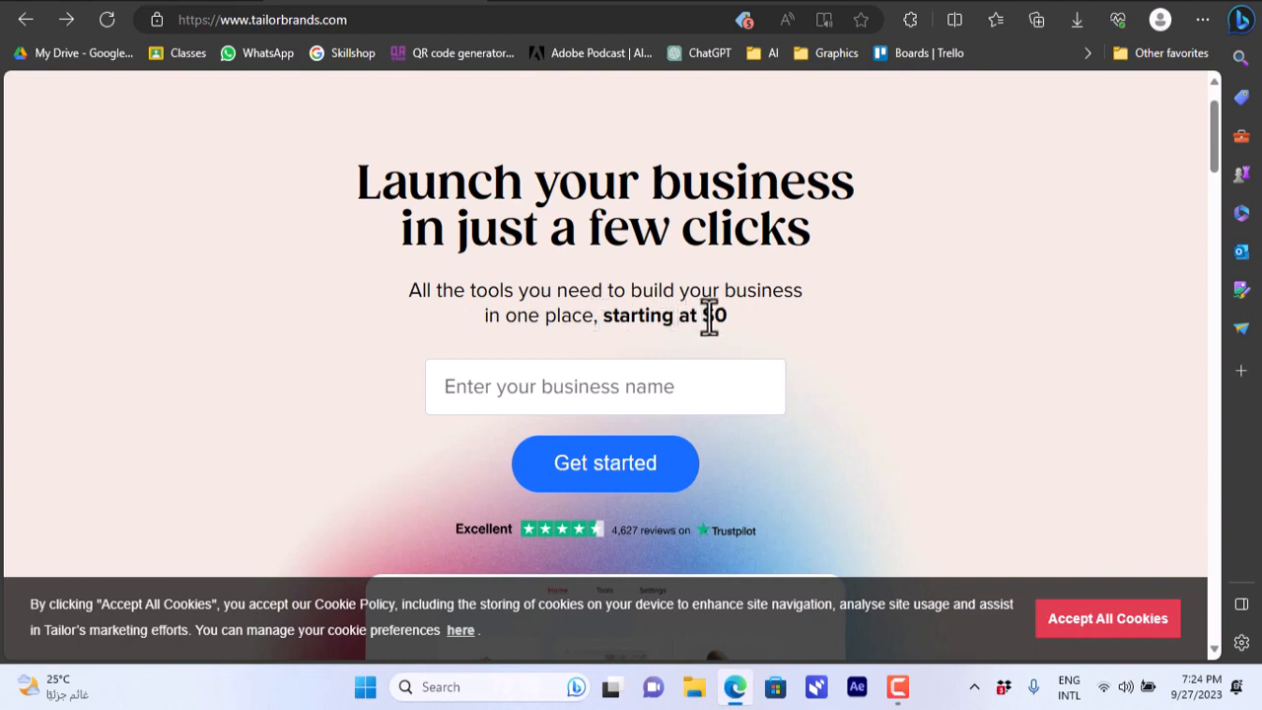
mouse_move(921, 310)
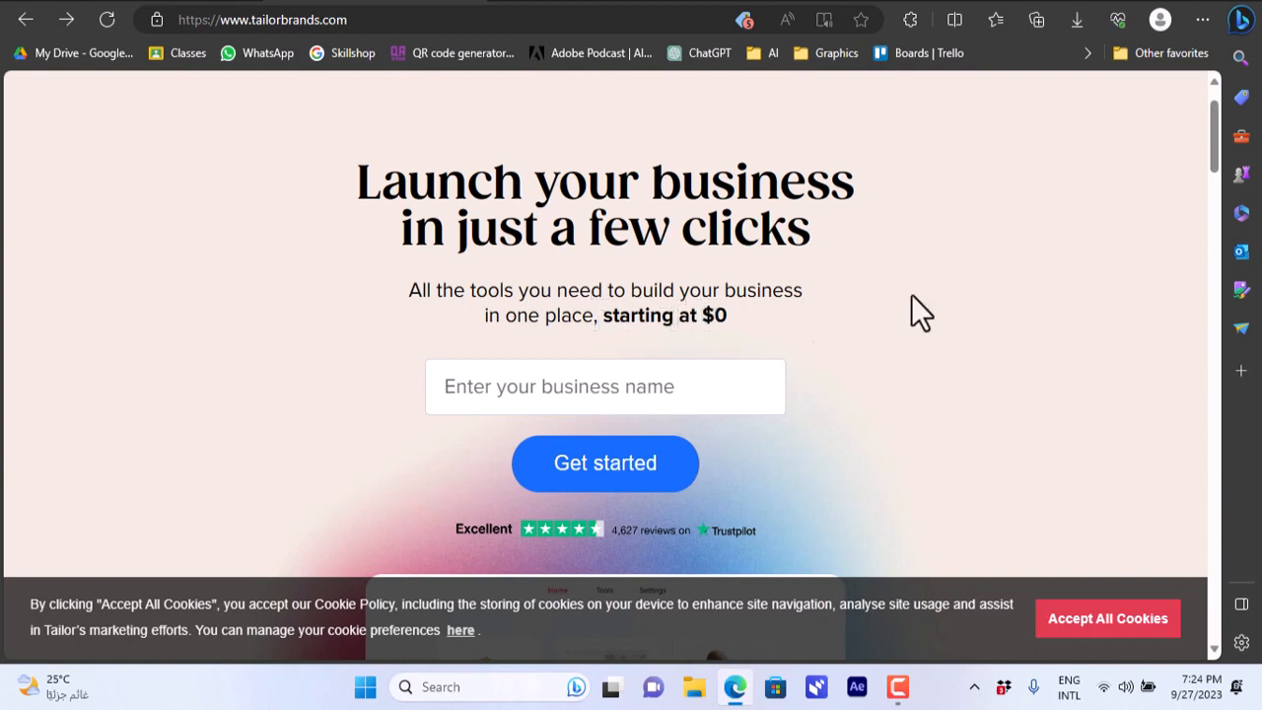
scroll(down, 3)
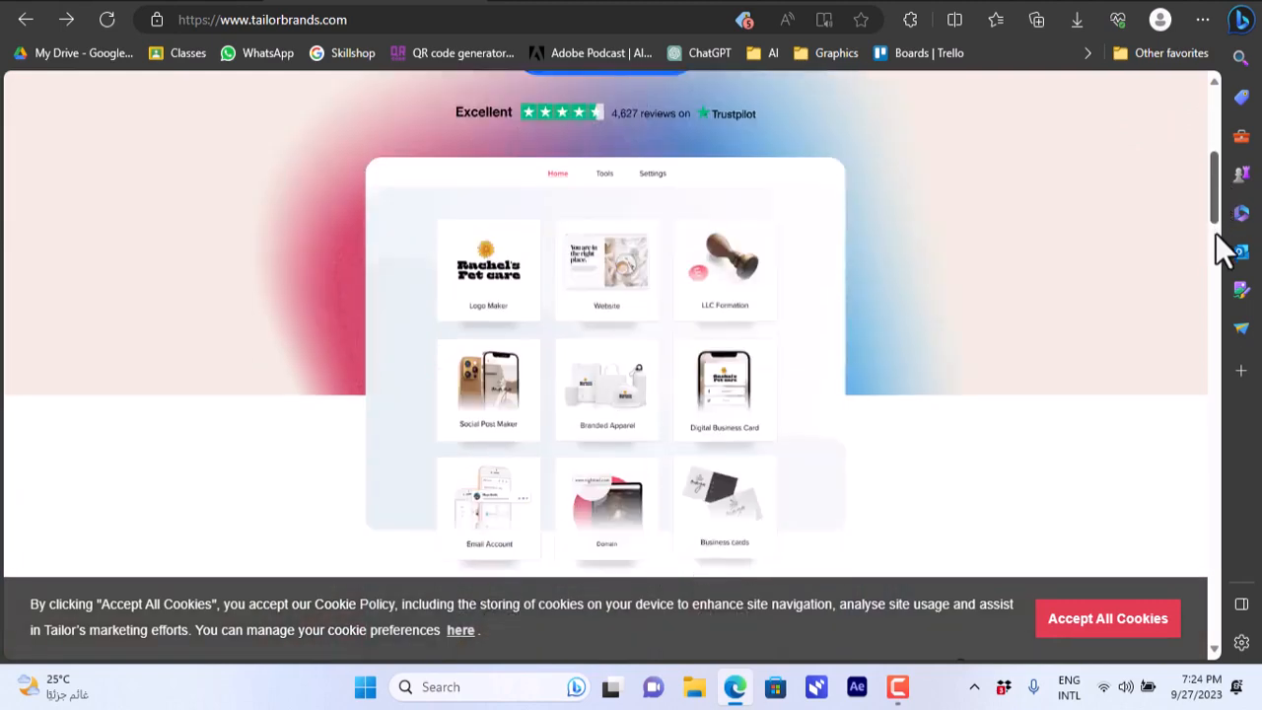
scroll(down, 3)
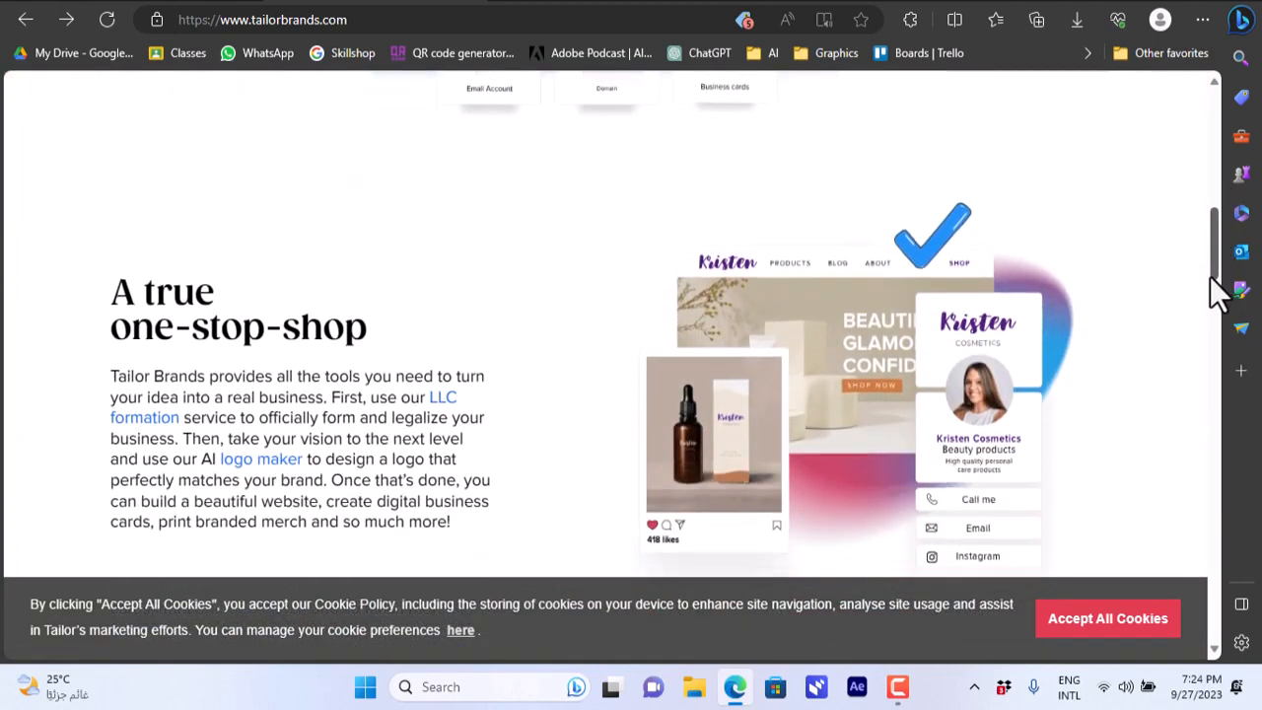
scroll(down, 3)
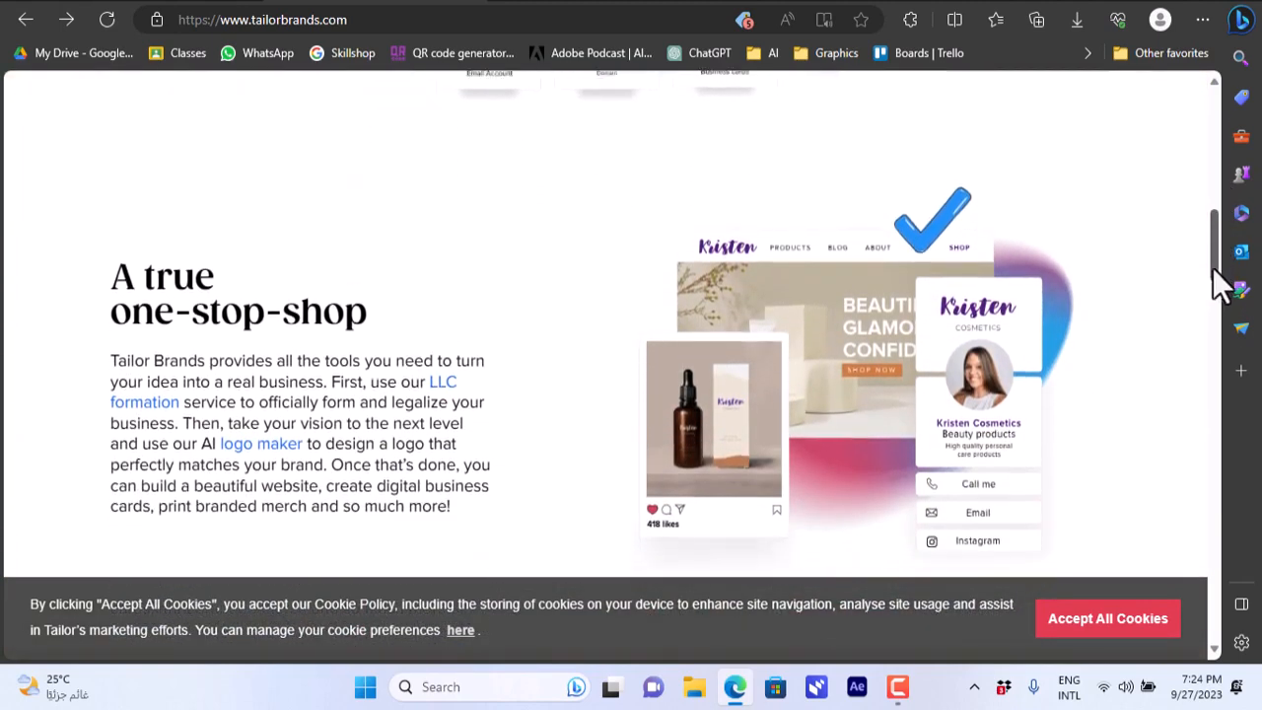
scroll(down, 3)
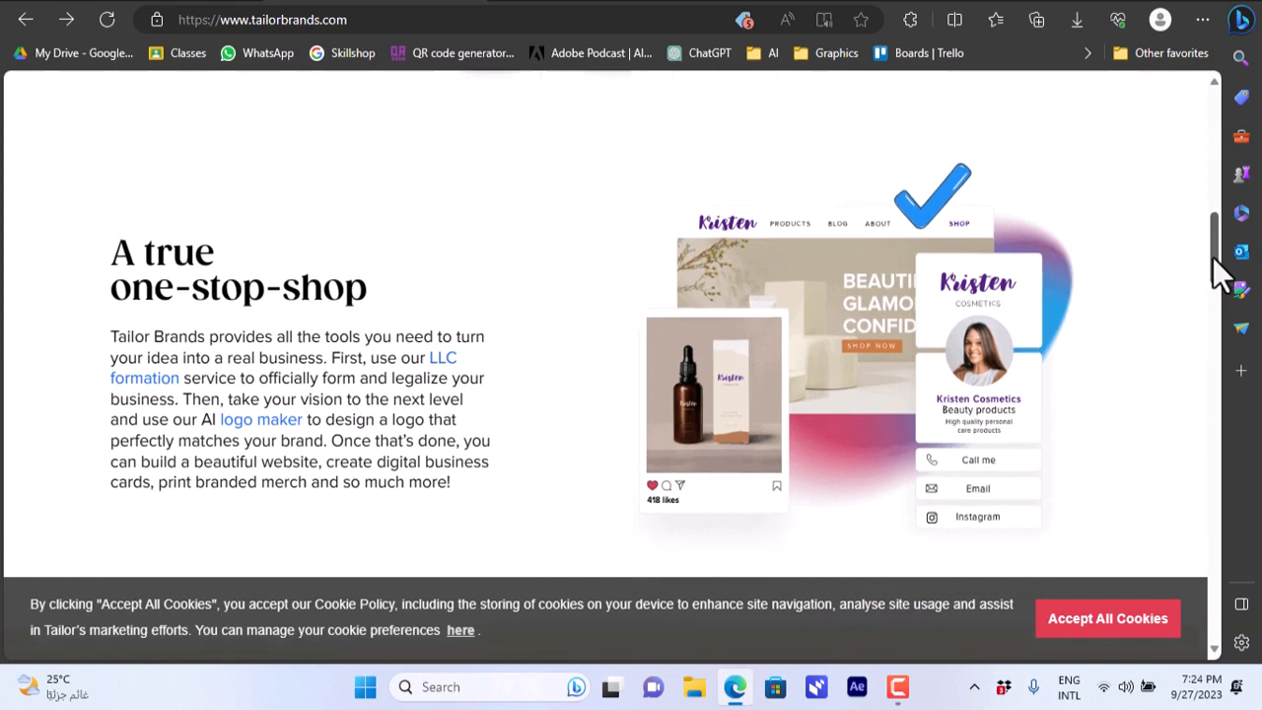
scroll(down, 3)
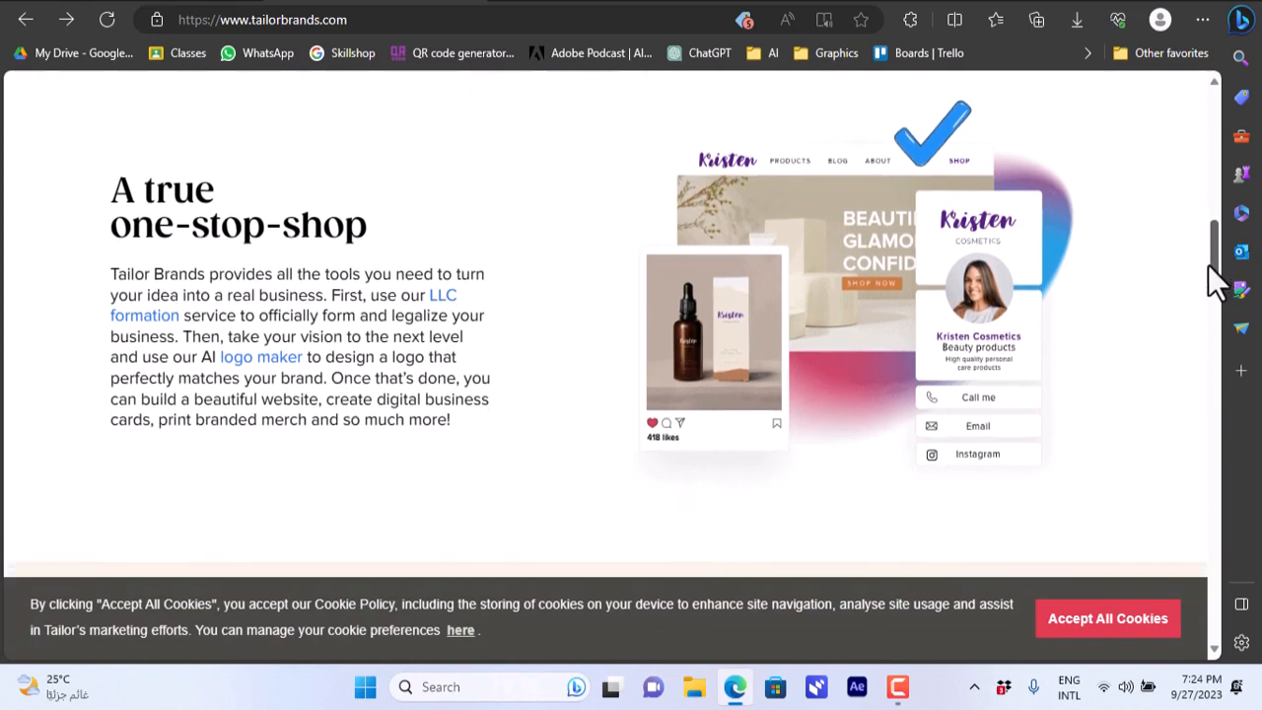
scroll(down, 3)
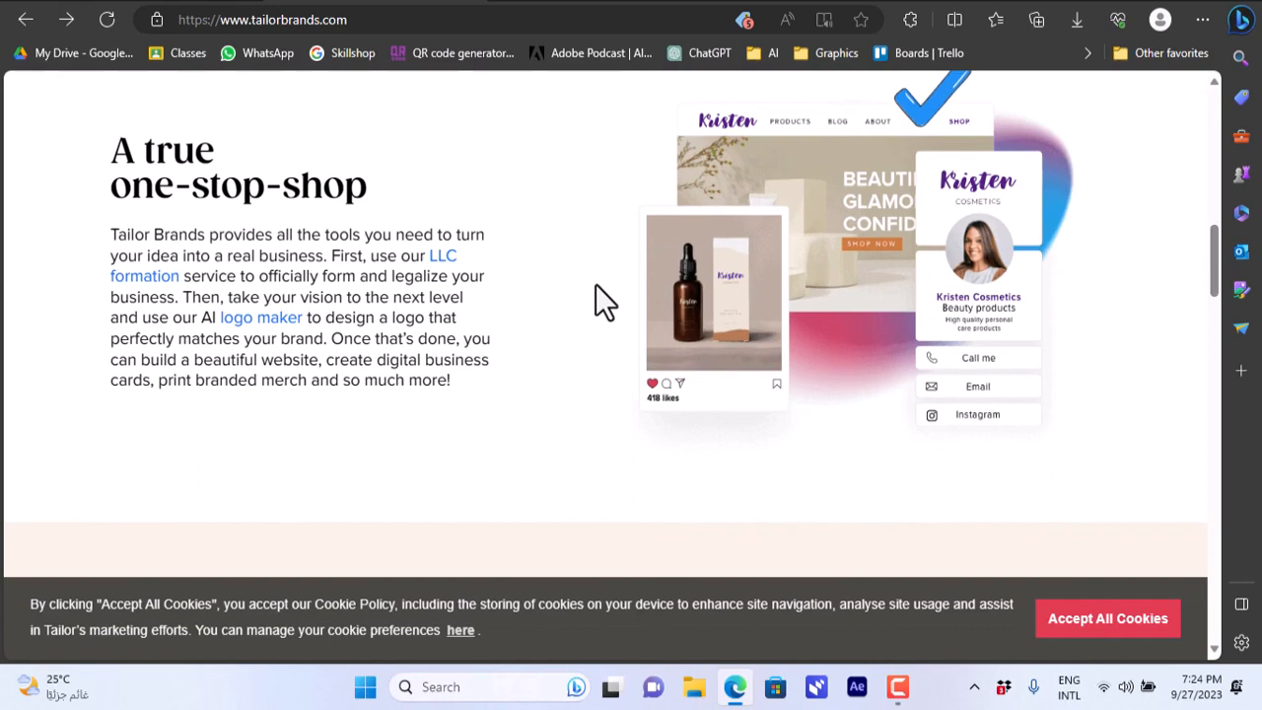
mouse_move(1232, 262)
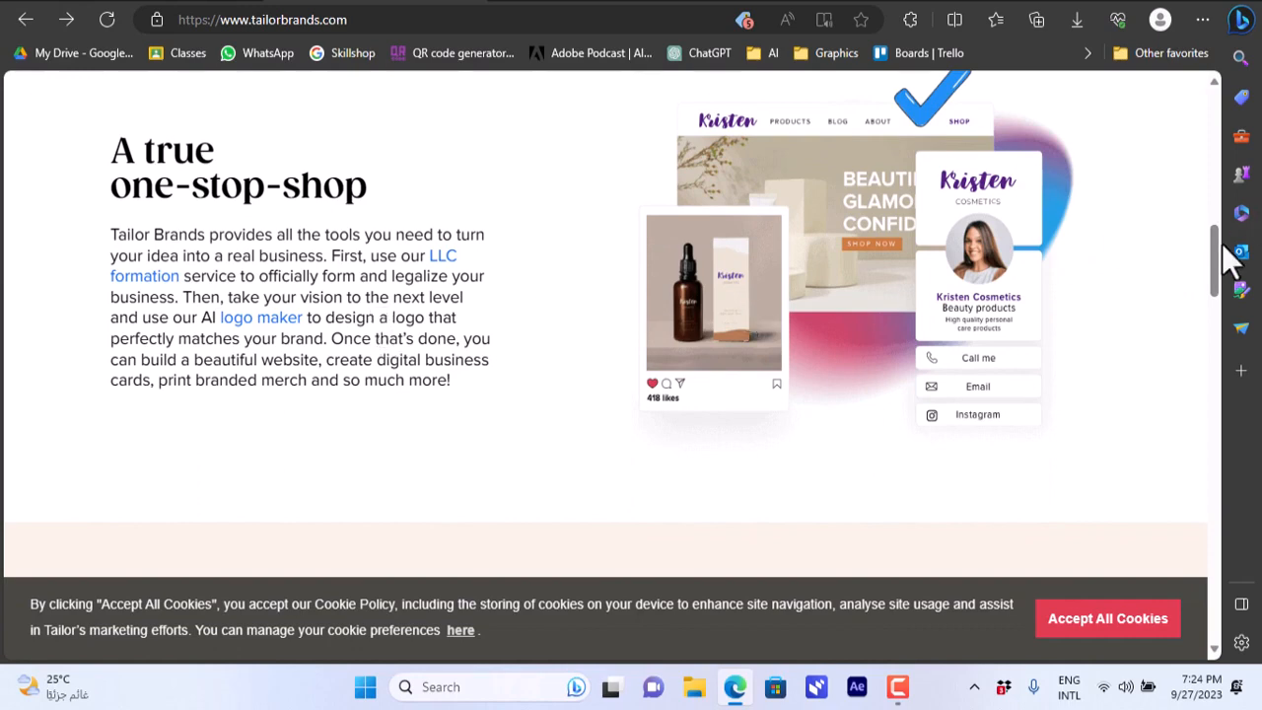
scroll(down, 3)
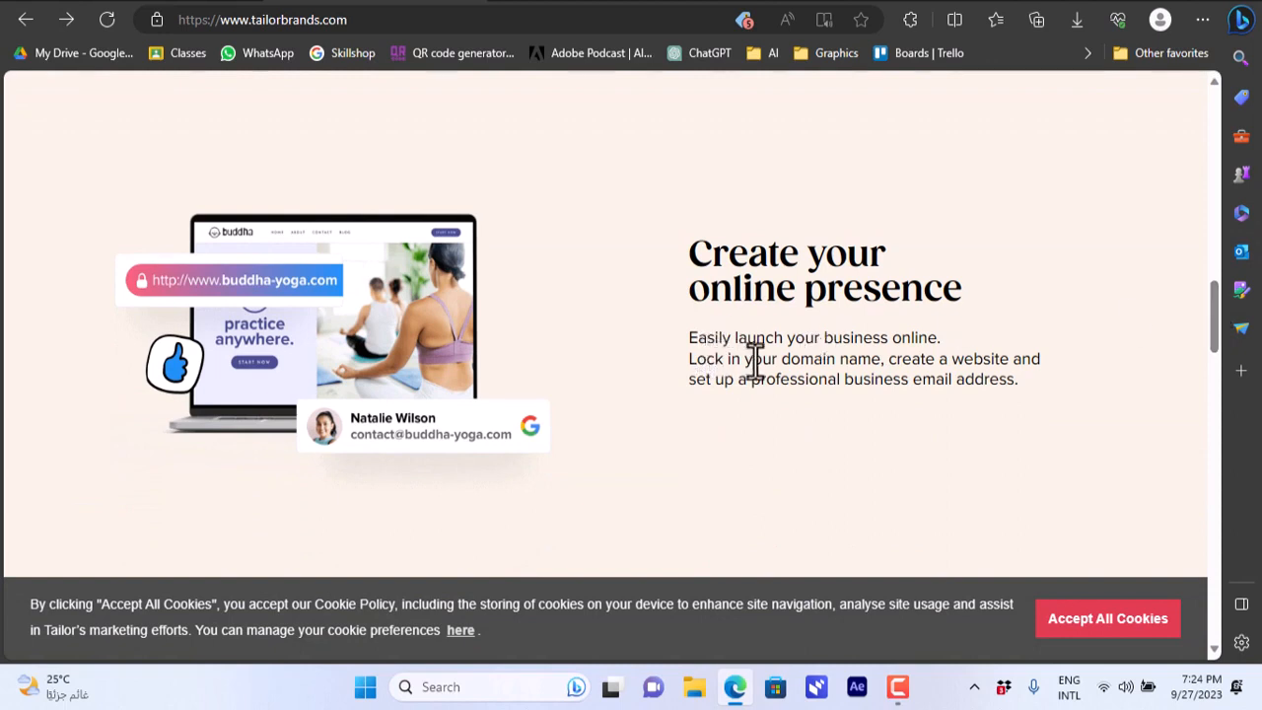
mouse_move(1197, 330)
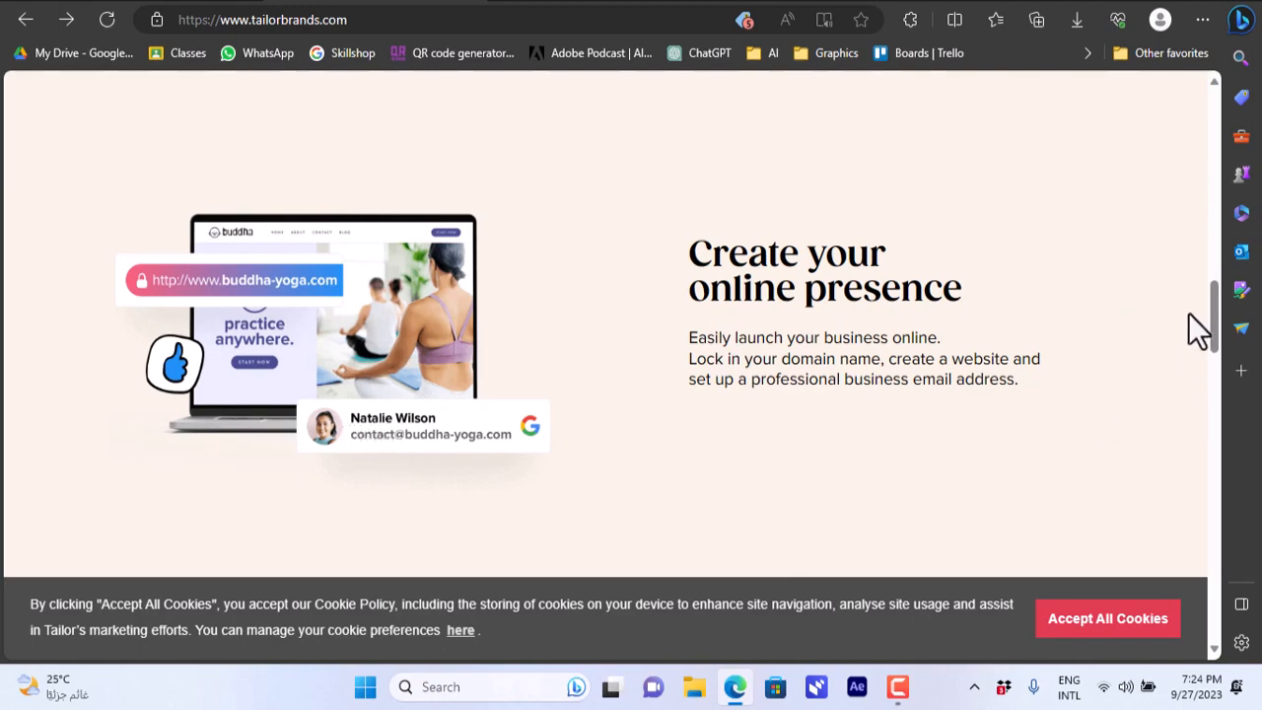
scroll(down, 3)
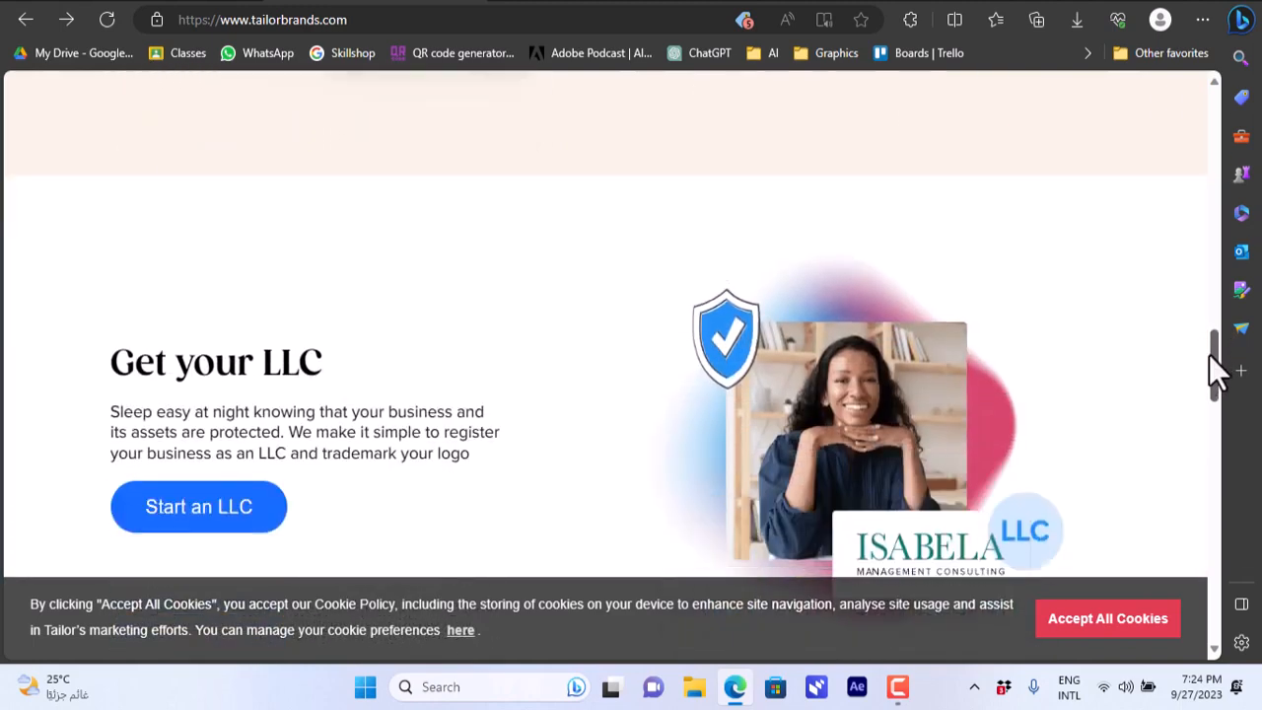
scroll(down, 3)
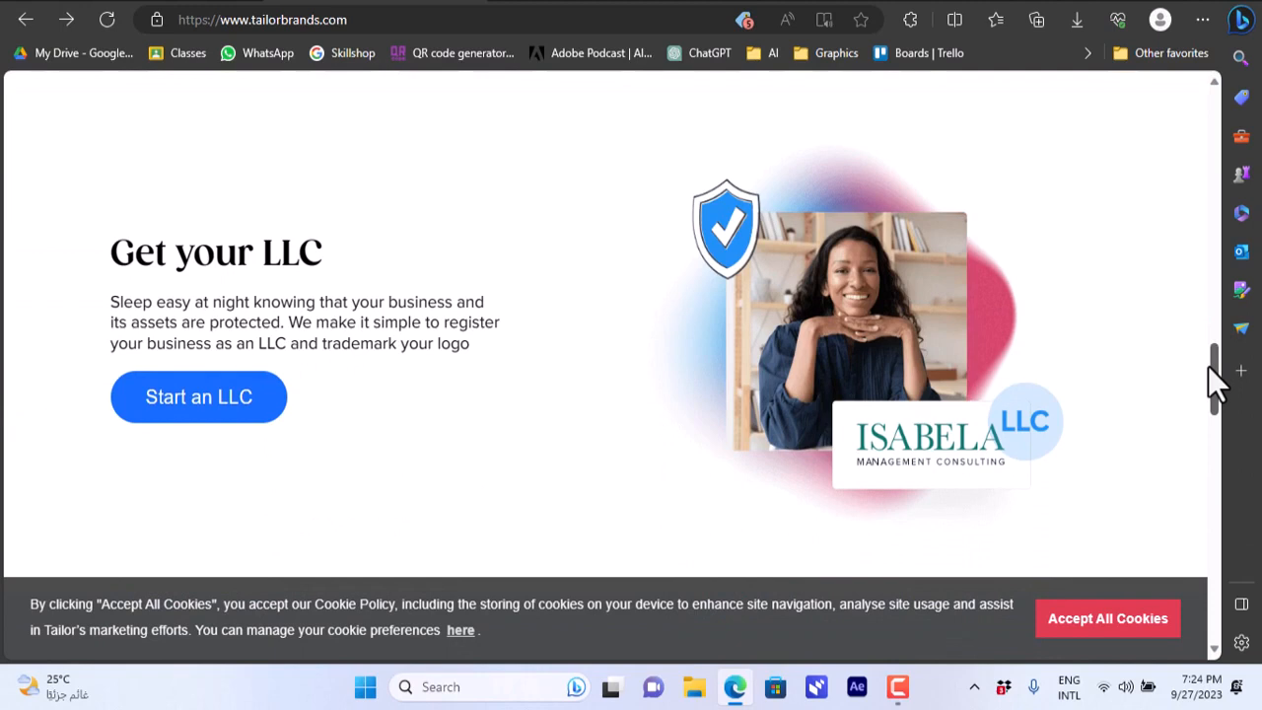
scroll(up, 3)
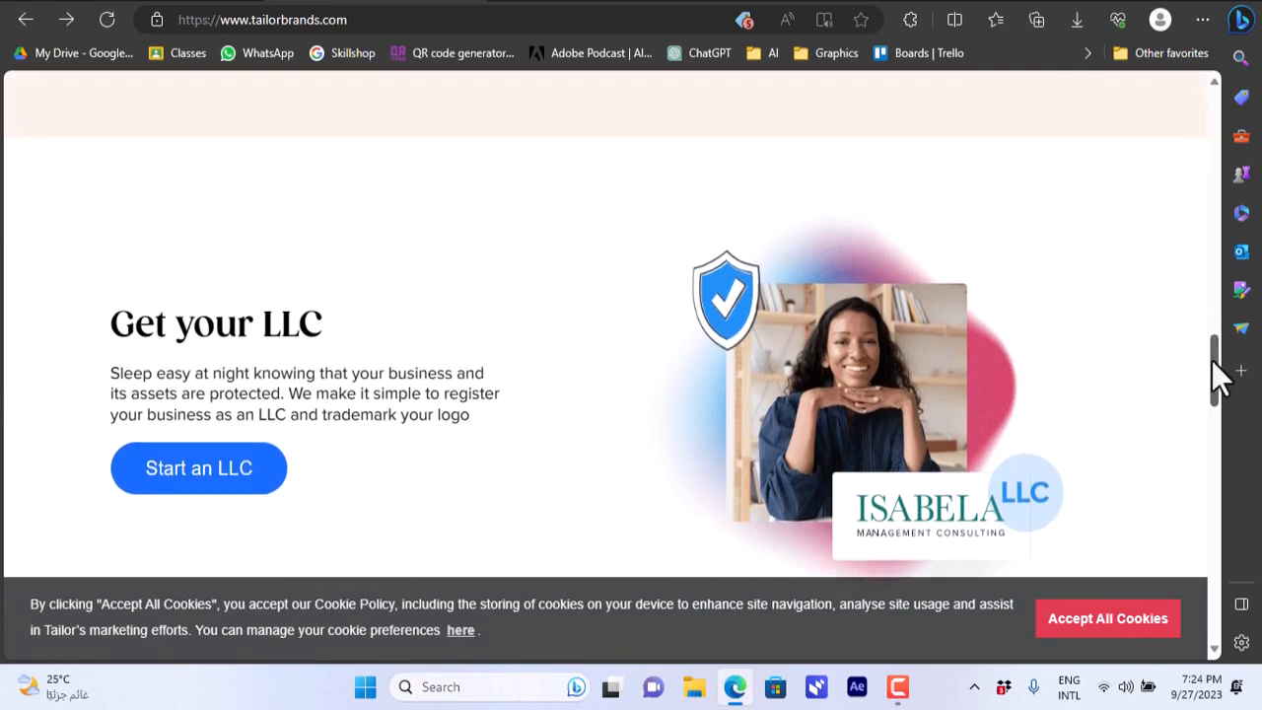
scroll(down, 3)
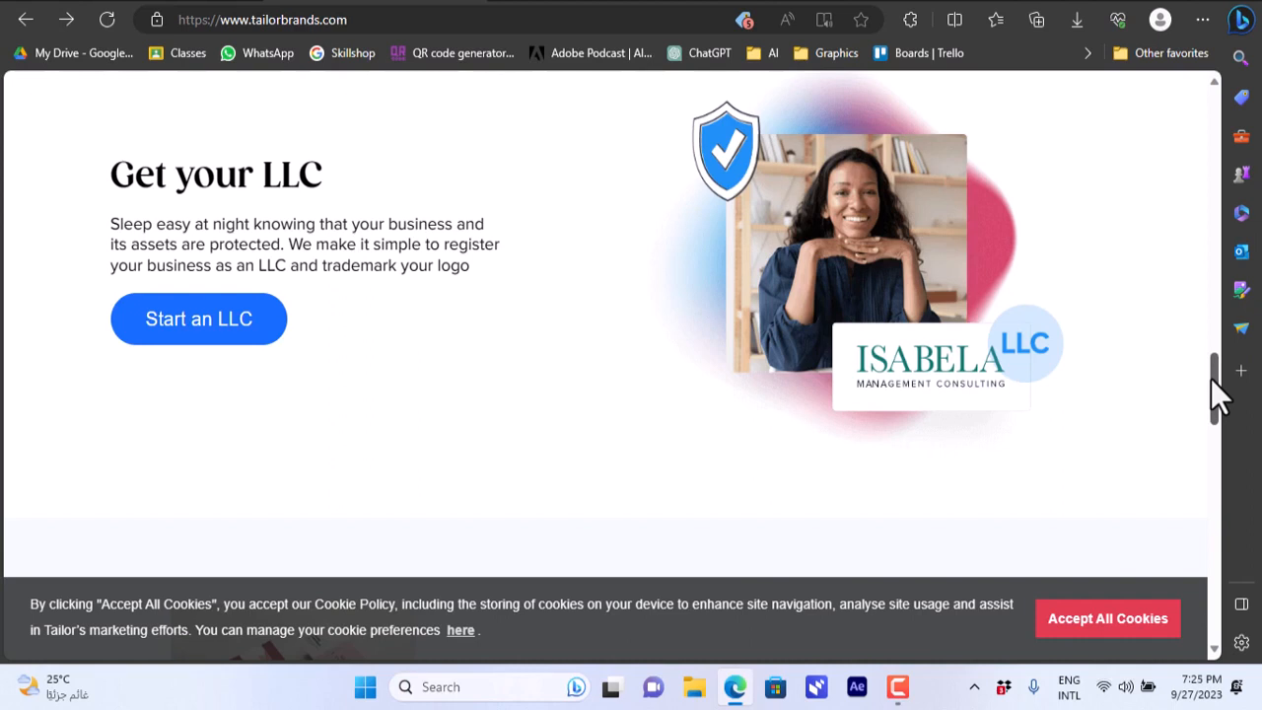
scroll(down, 3)
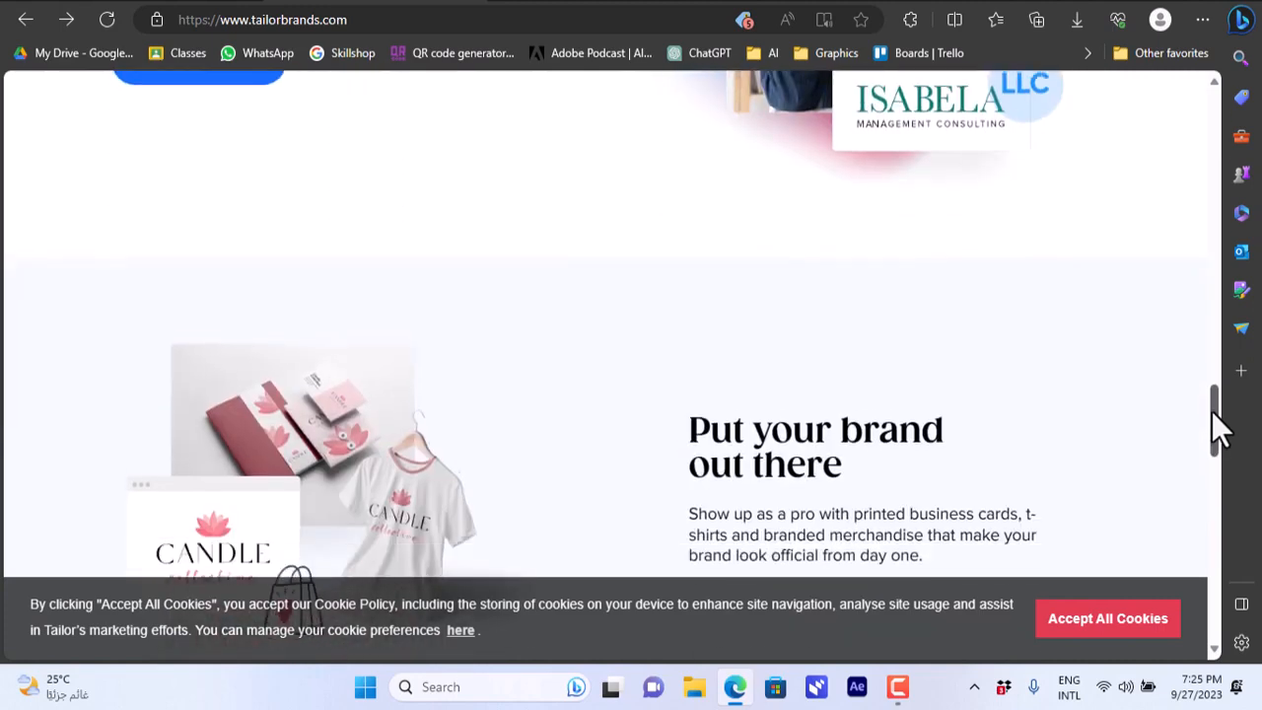
scroll(up, 3)
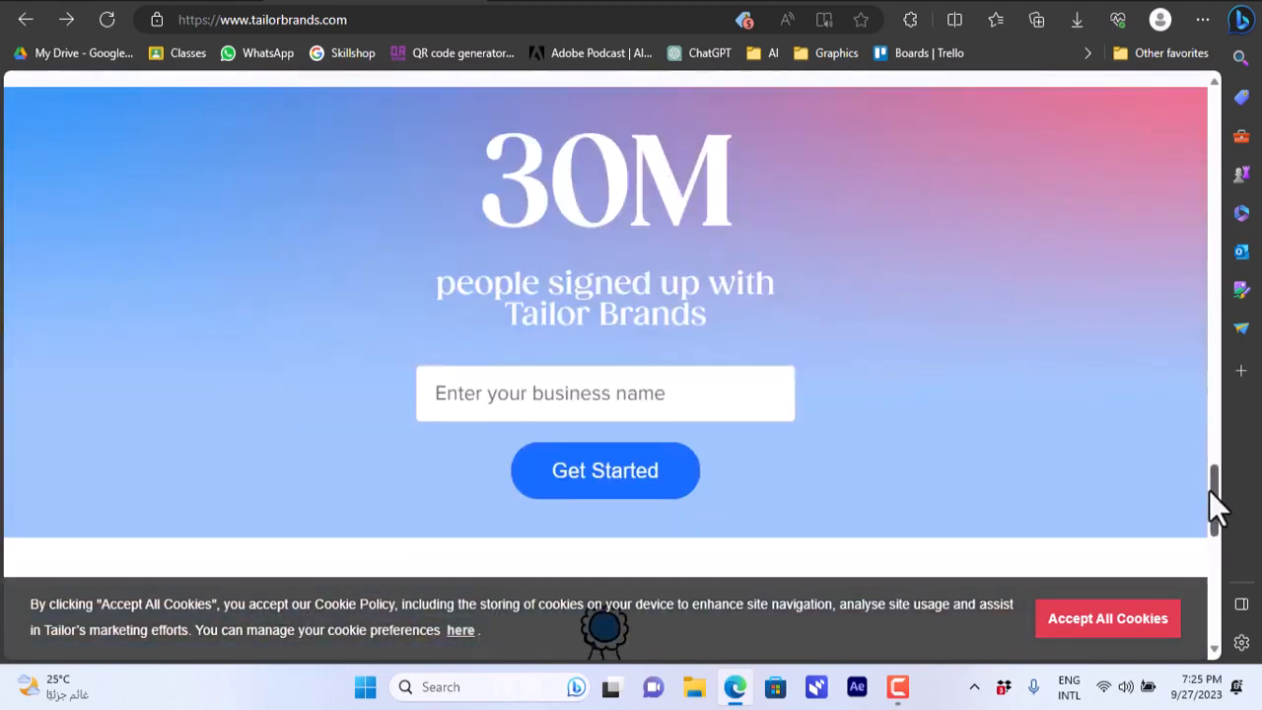
scroll(up, 3)
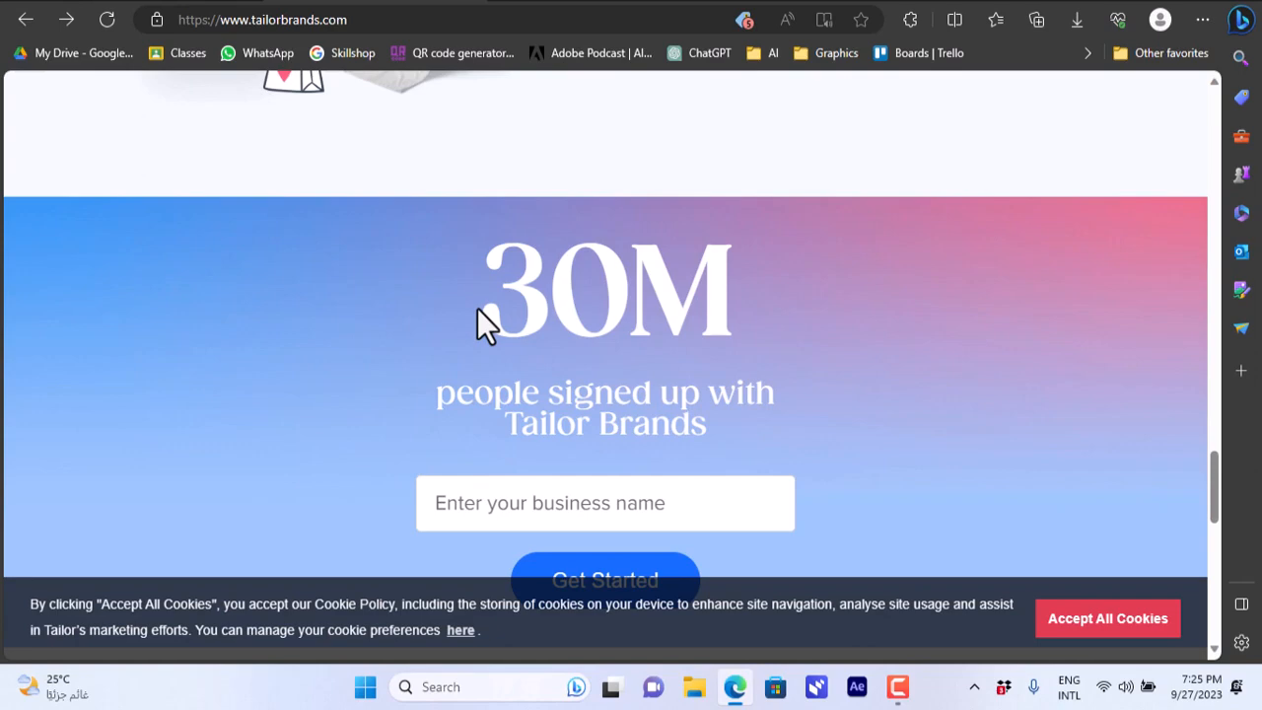
mouse_move(1153, 441)
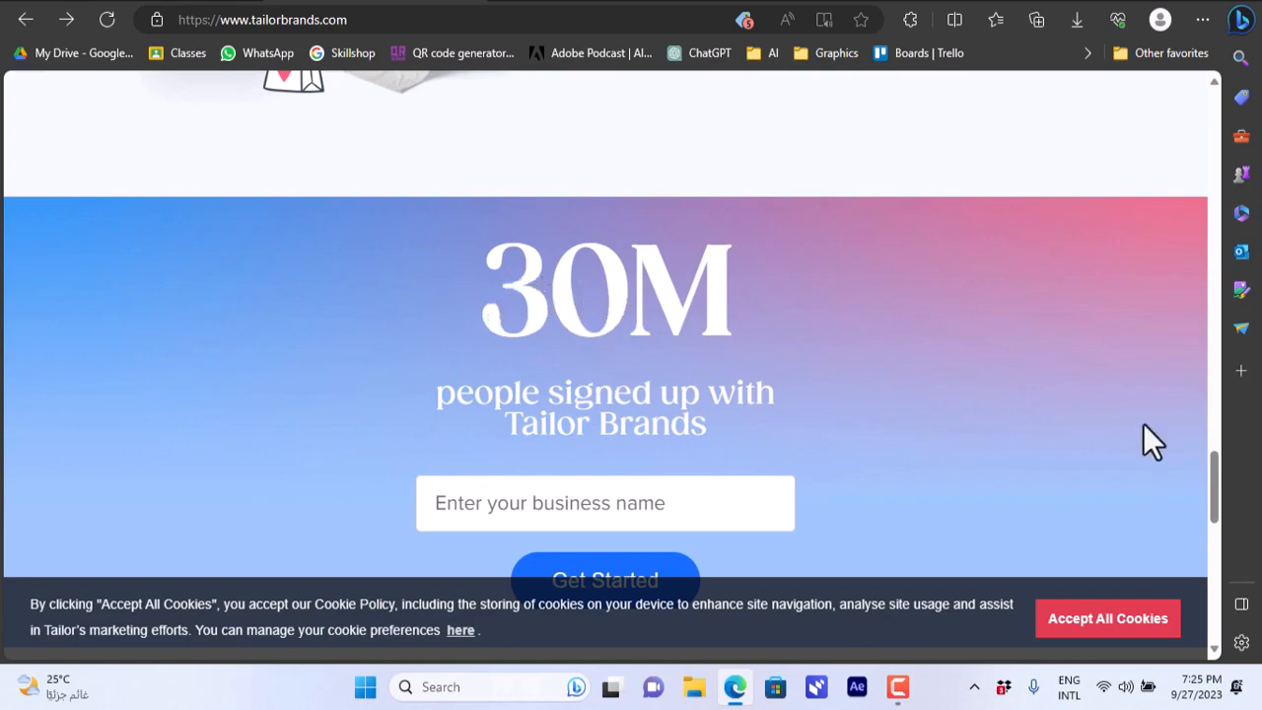
scroll(down, 3)
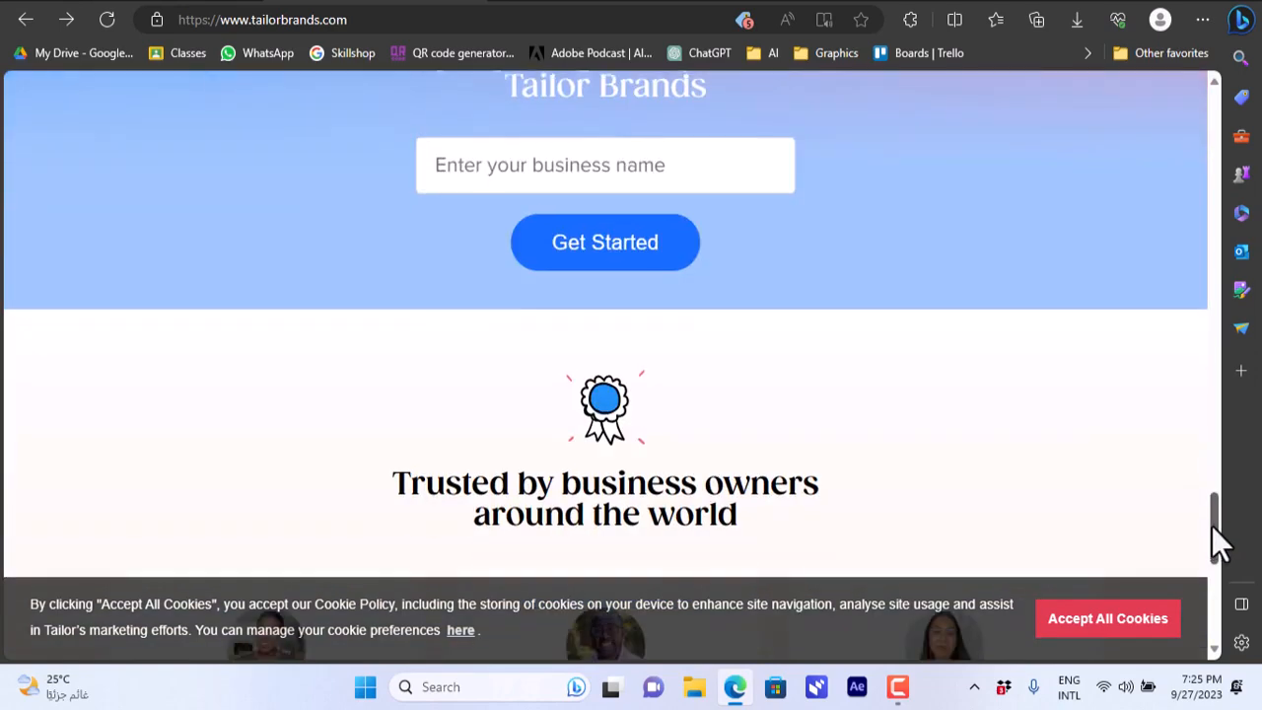
scroll(down, 3)
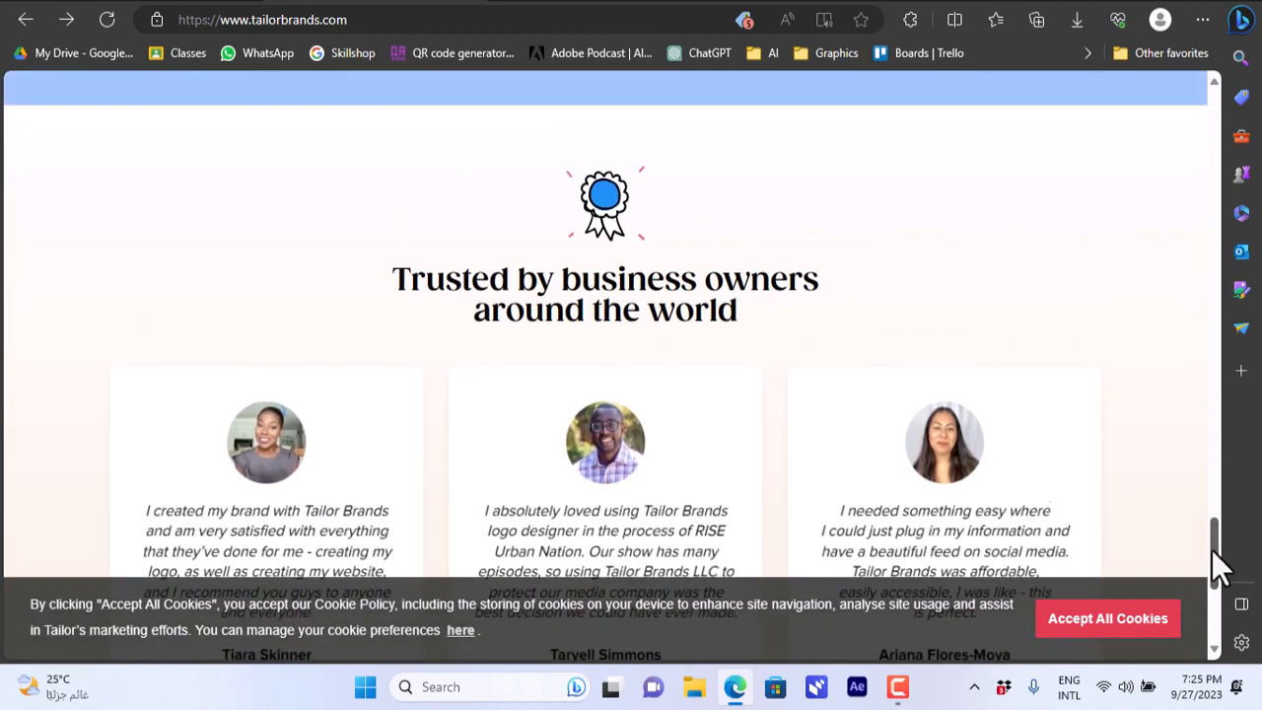
scroll(down, 3)
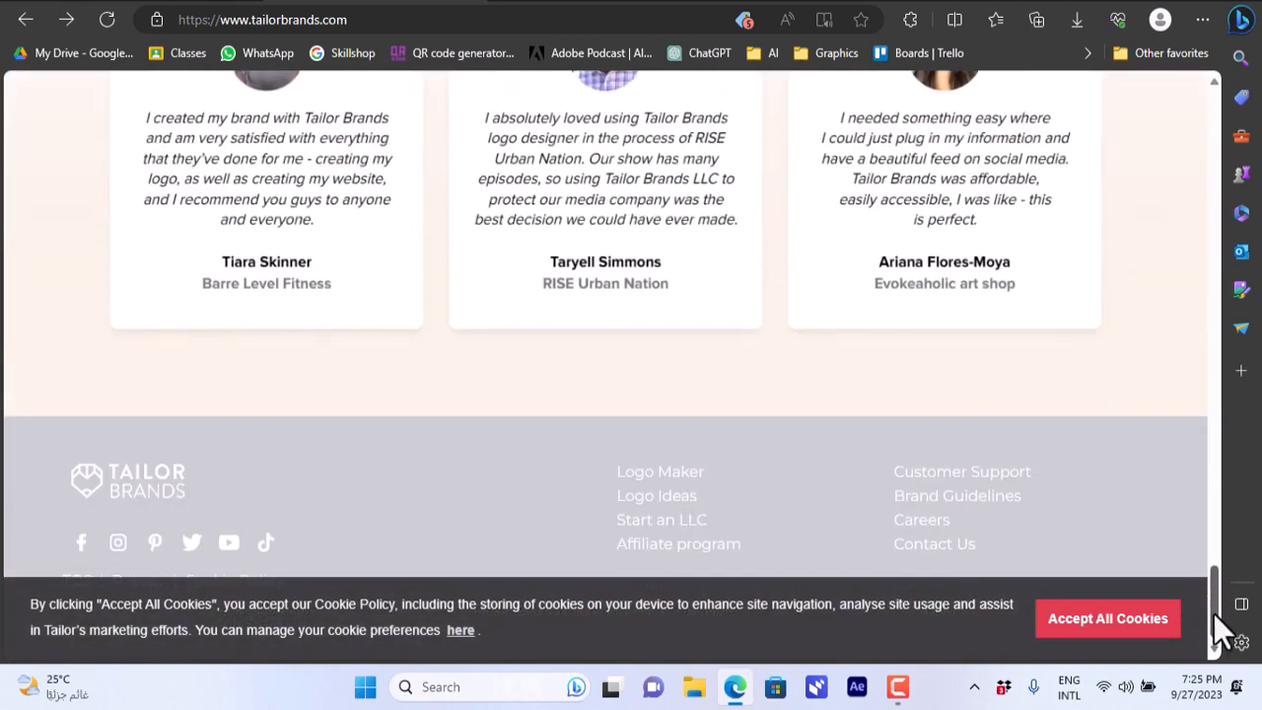
scroll(up, 3)
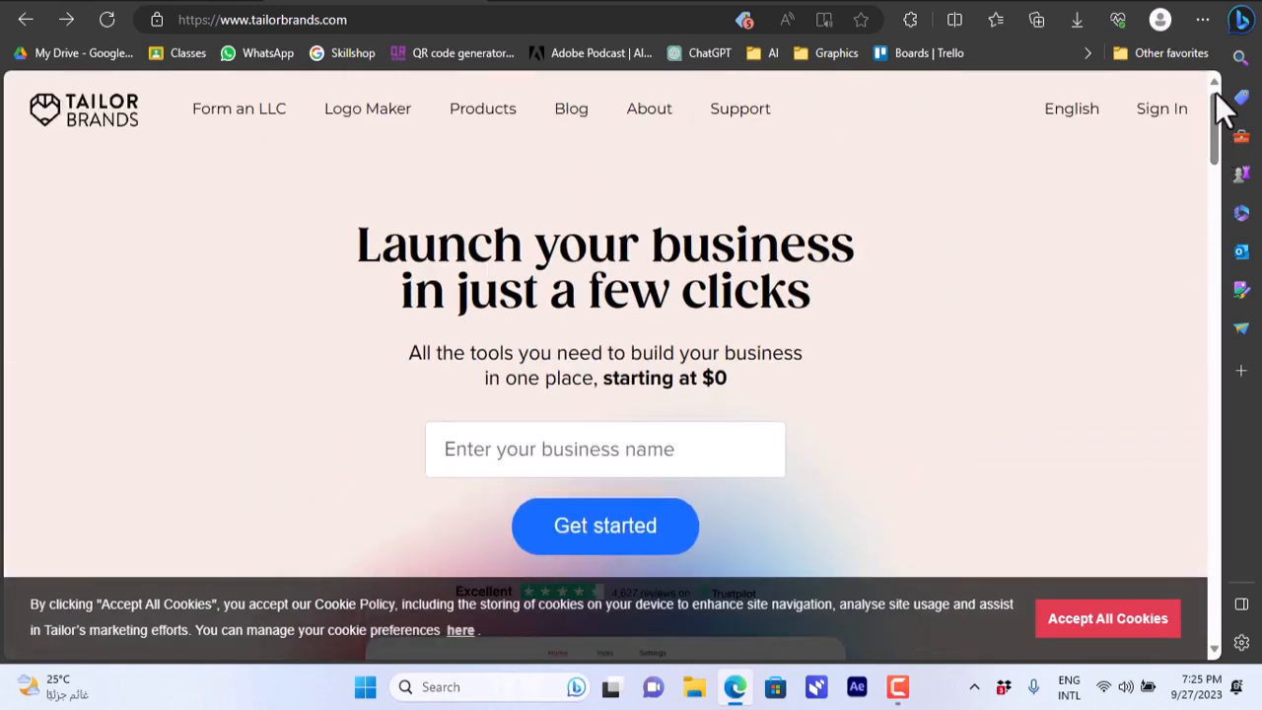
mouse_move(492, 468)
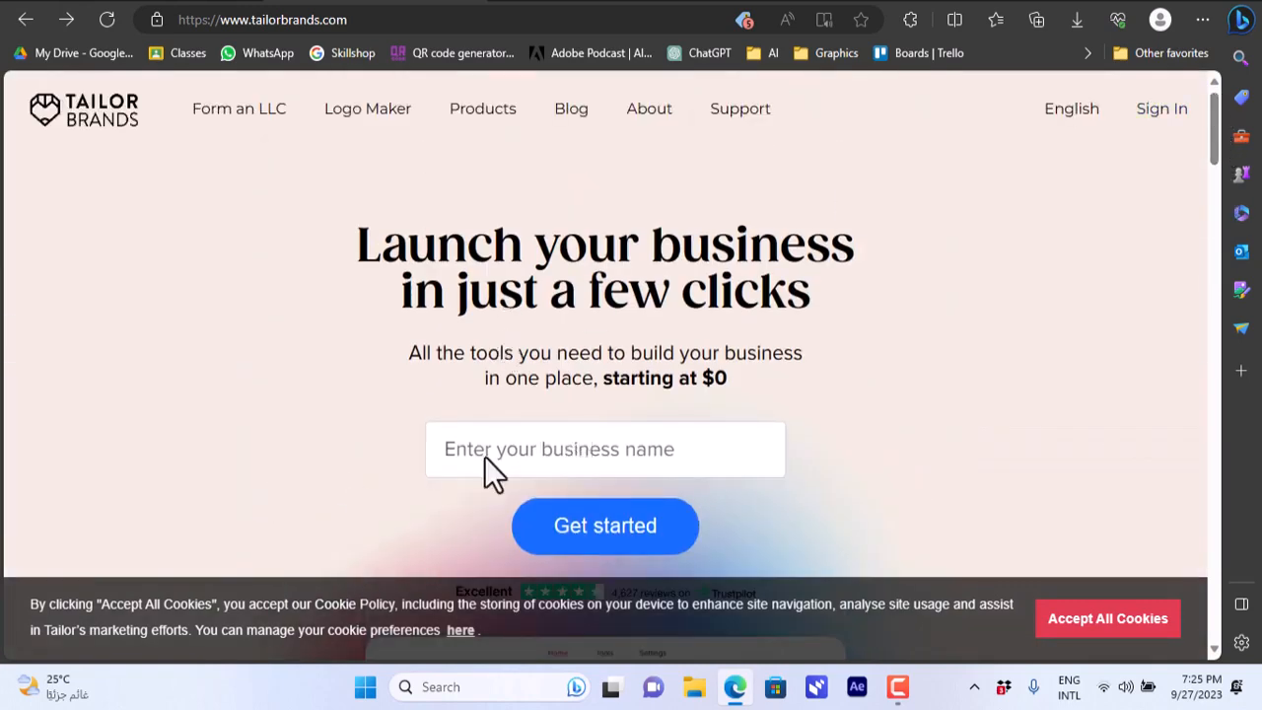
Enter 'how to simple' as the business name and get started
click(604, 526)
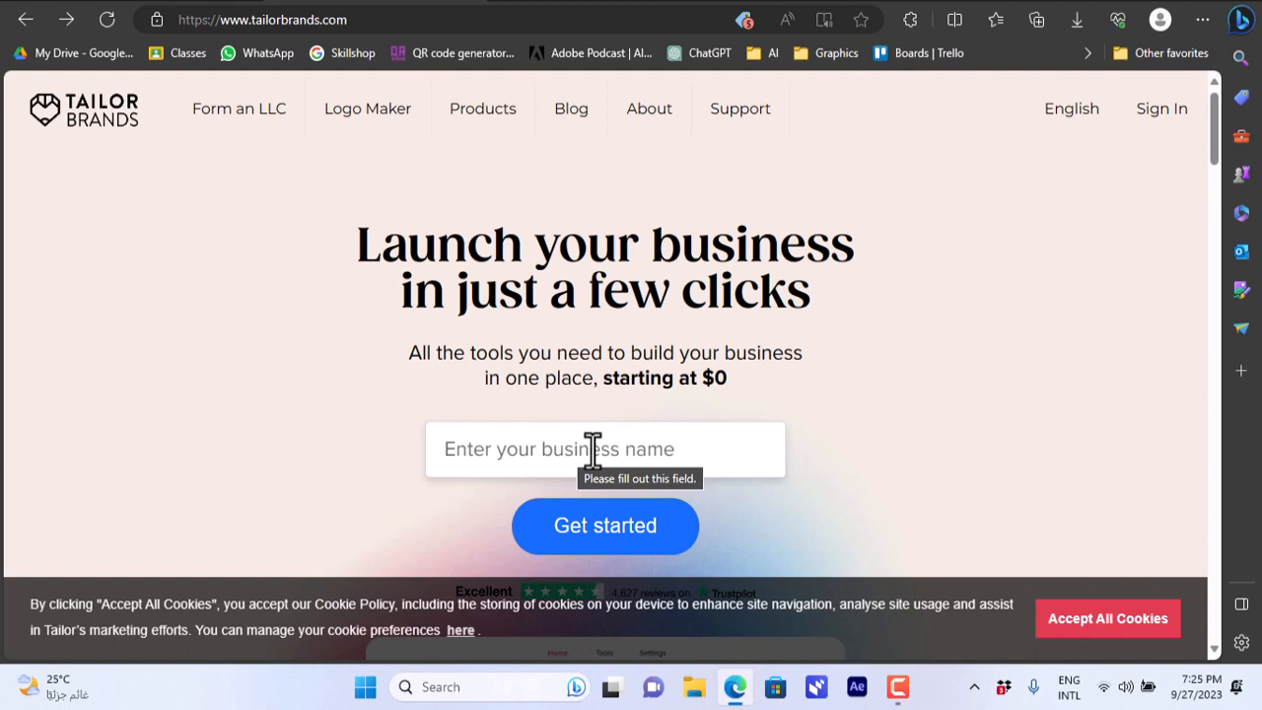
text(hoe)
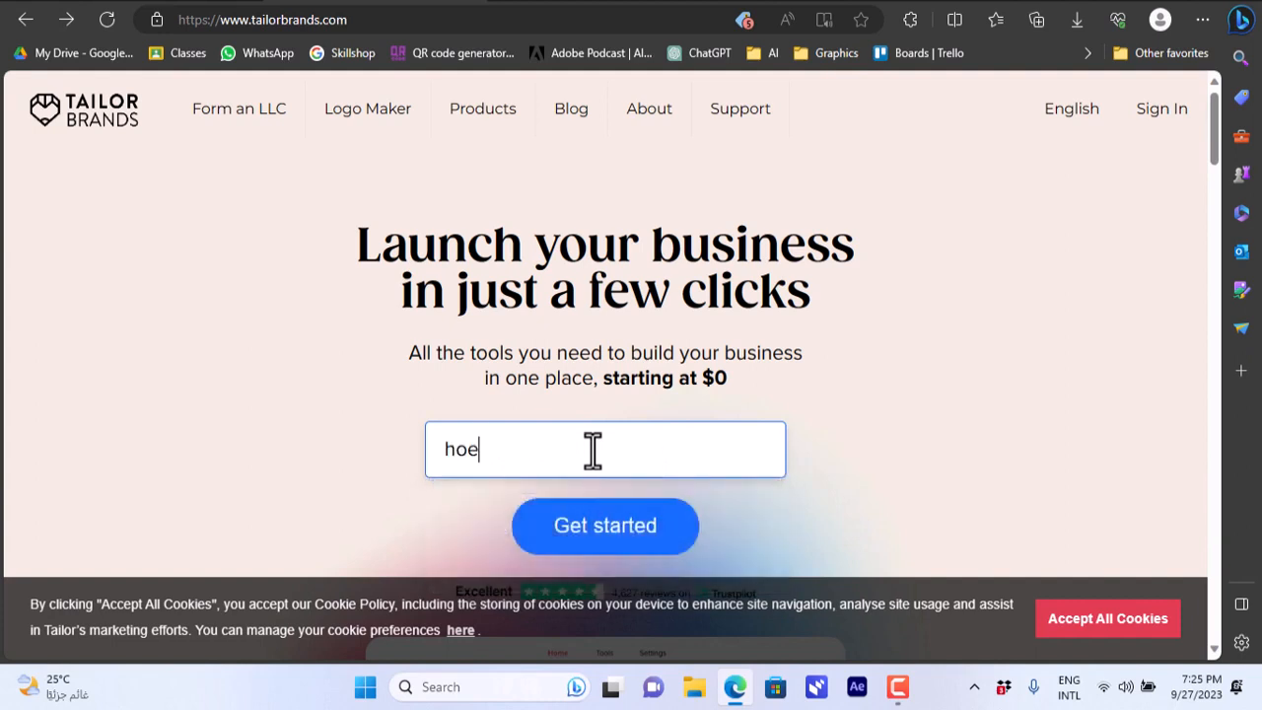
text(how to)
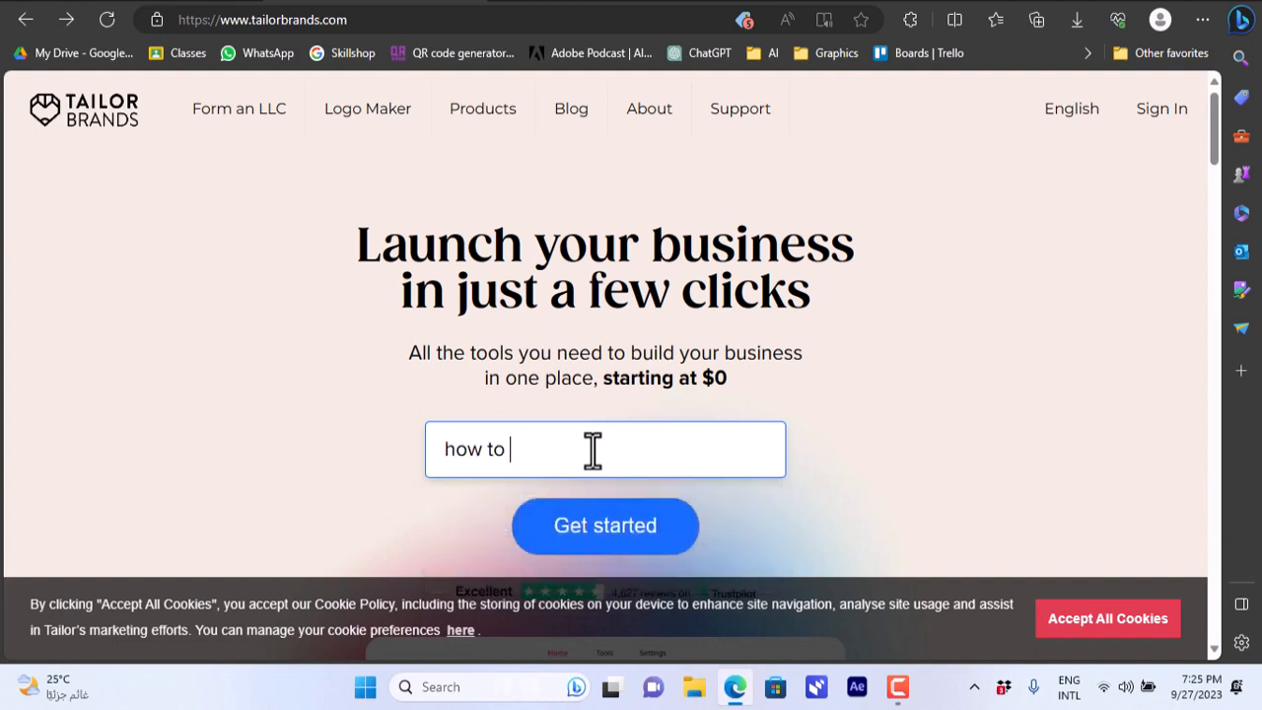
text(simple)
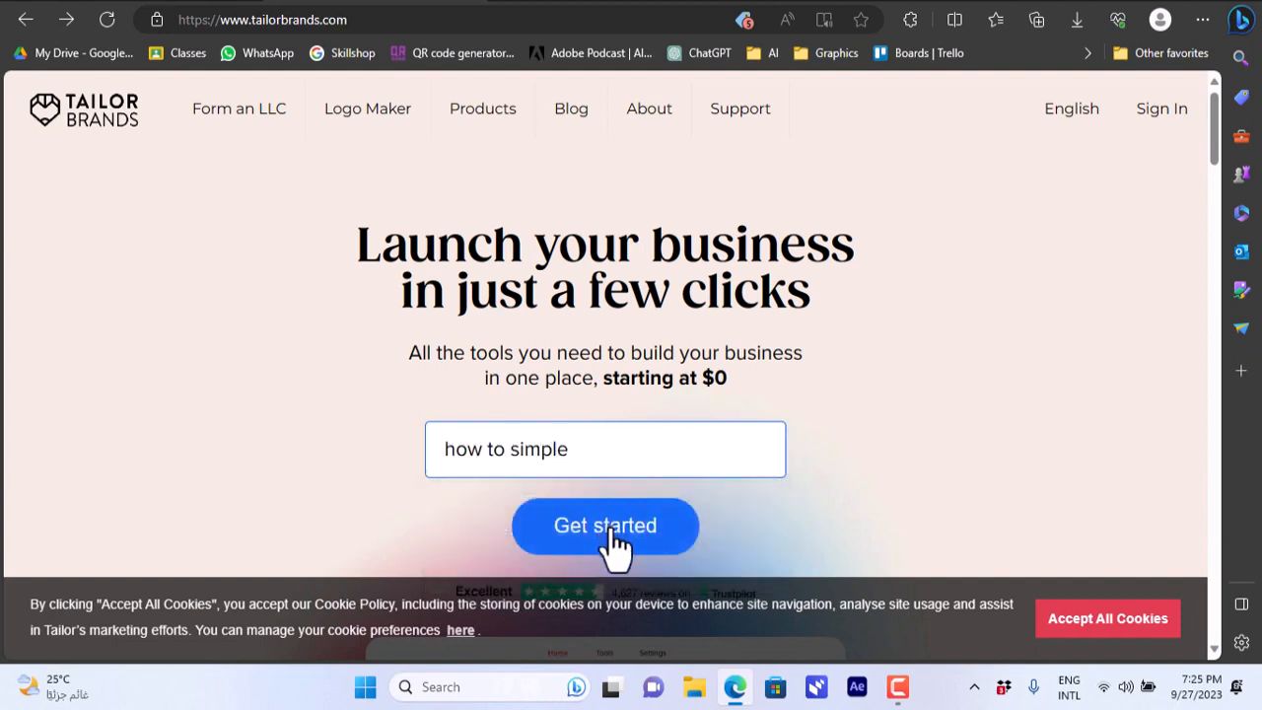
click(605, 526)
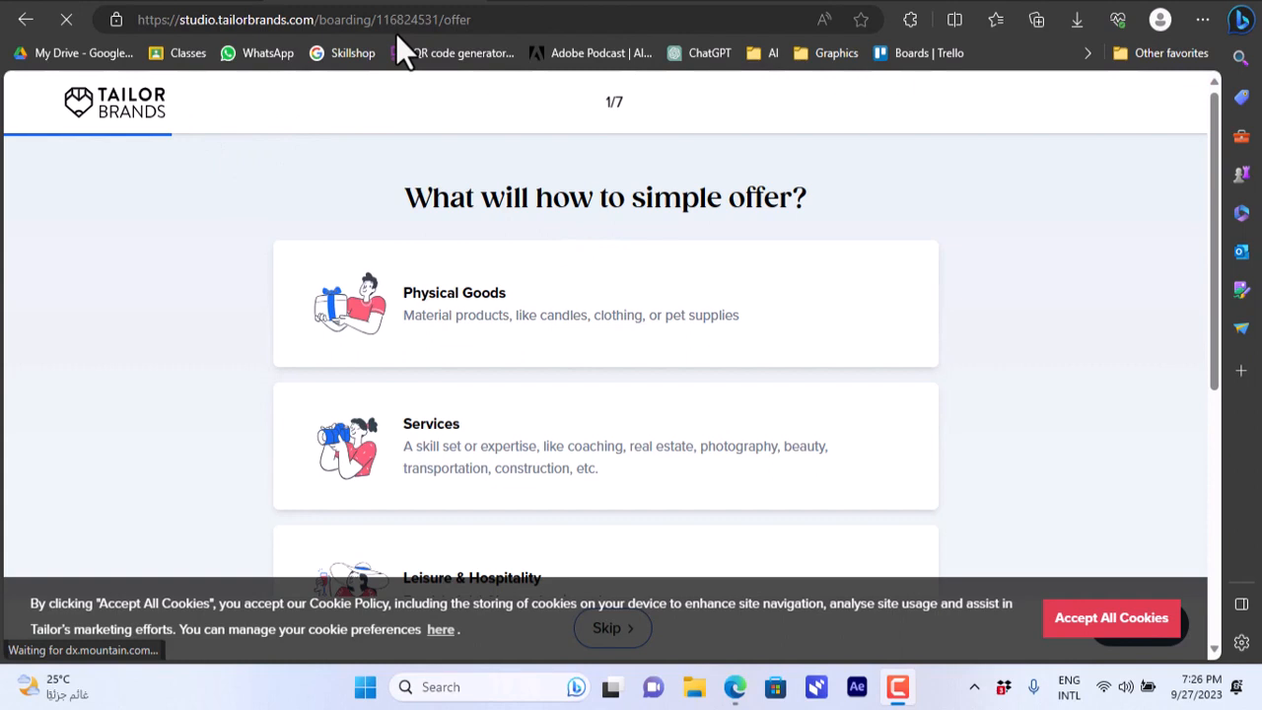
mouse_move(823, 246)
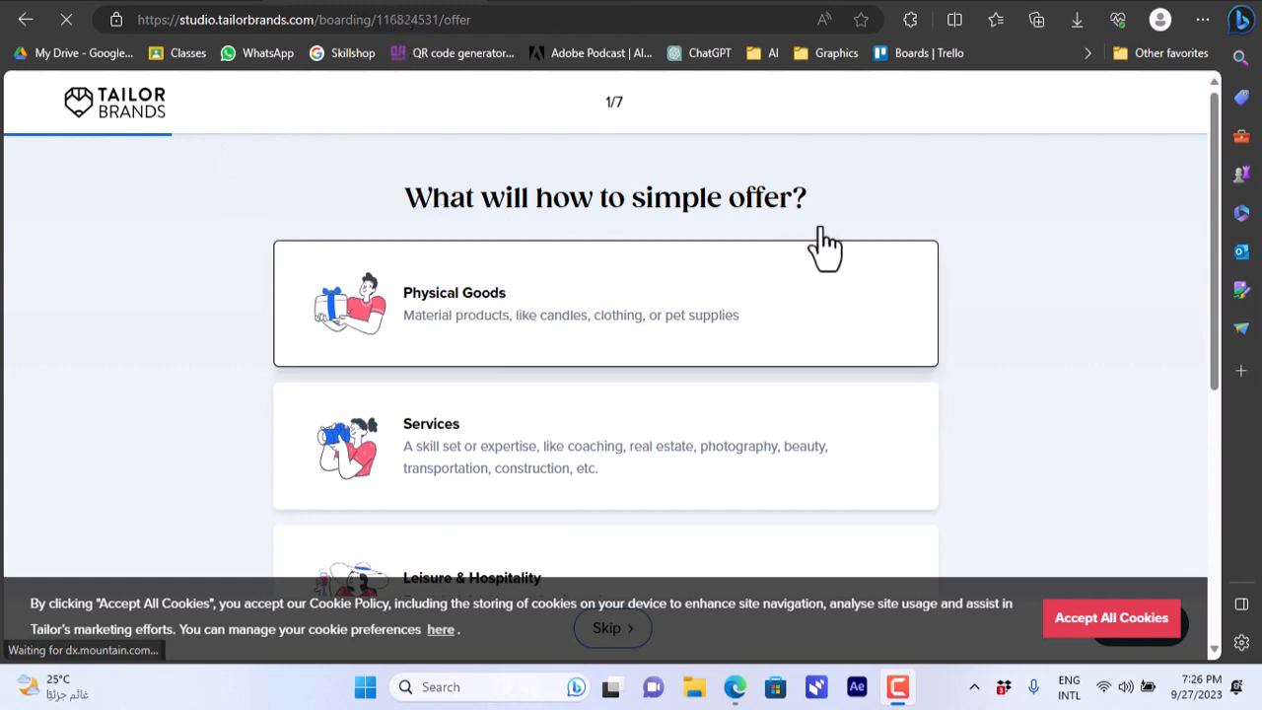
Choose Services as what the business offers, accept all cookies, and continue
scroll(down, 3)
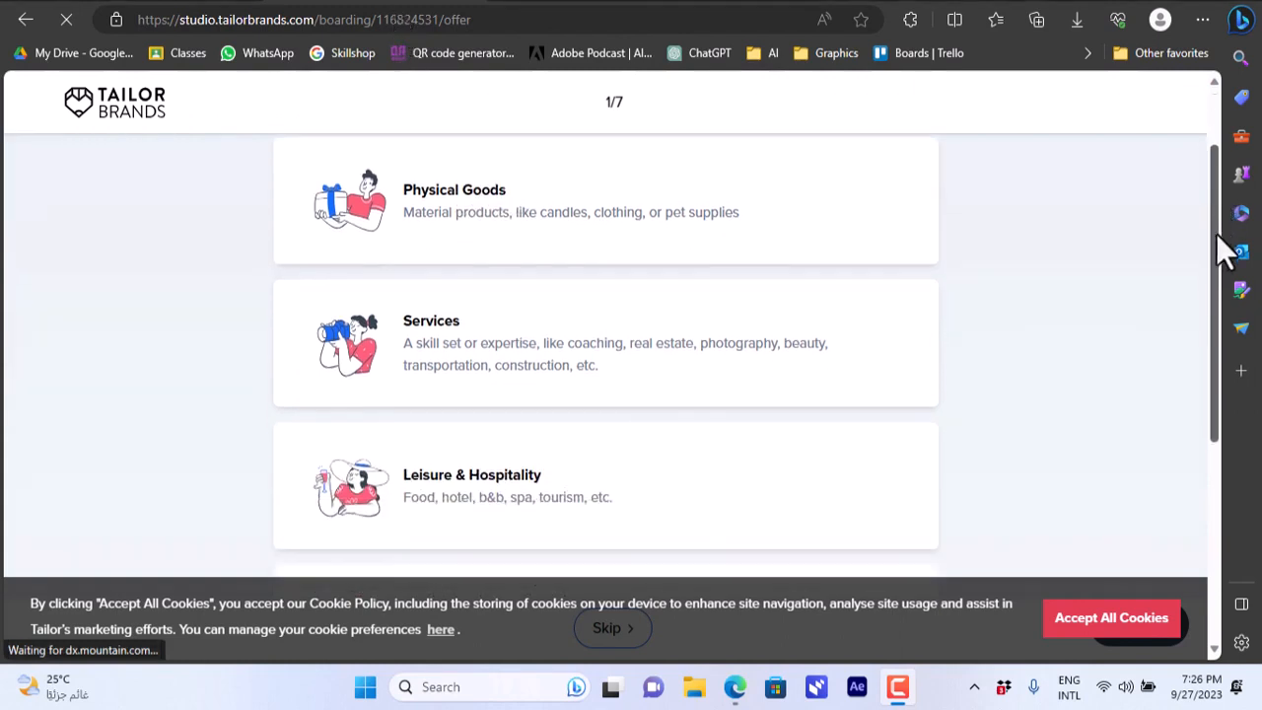
scroll(down, 3)
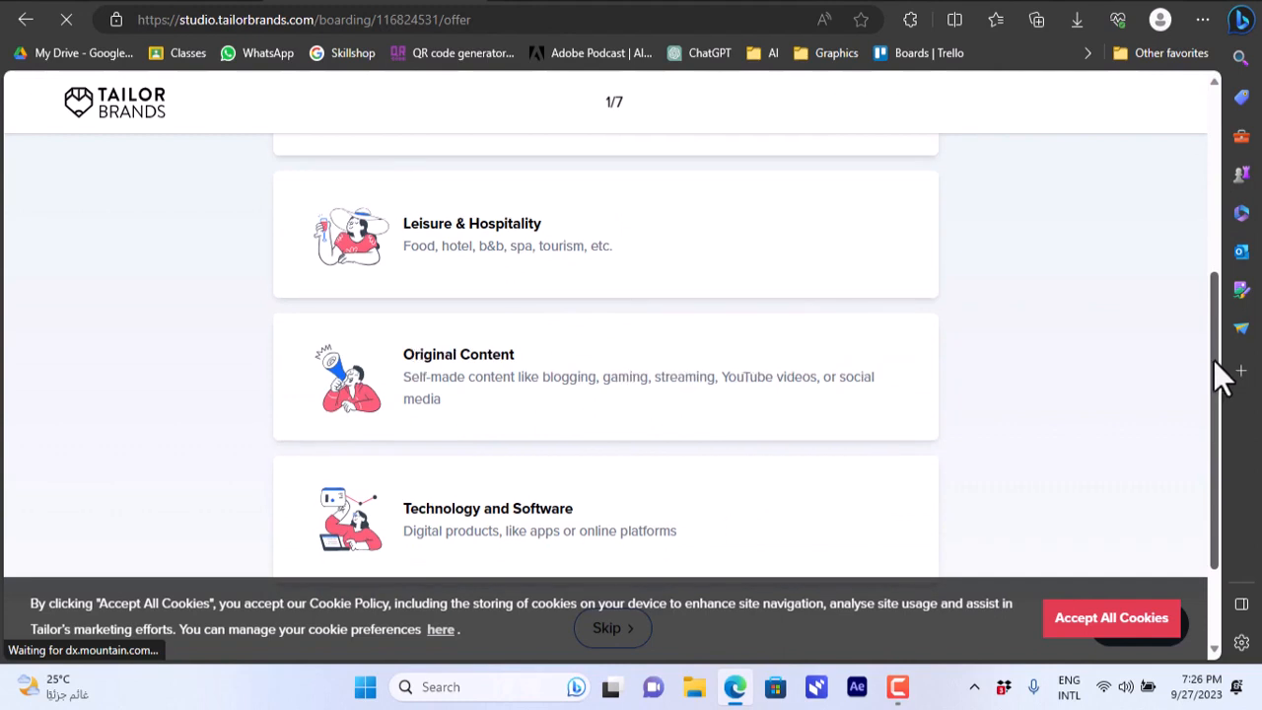
scroll(down, 3)
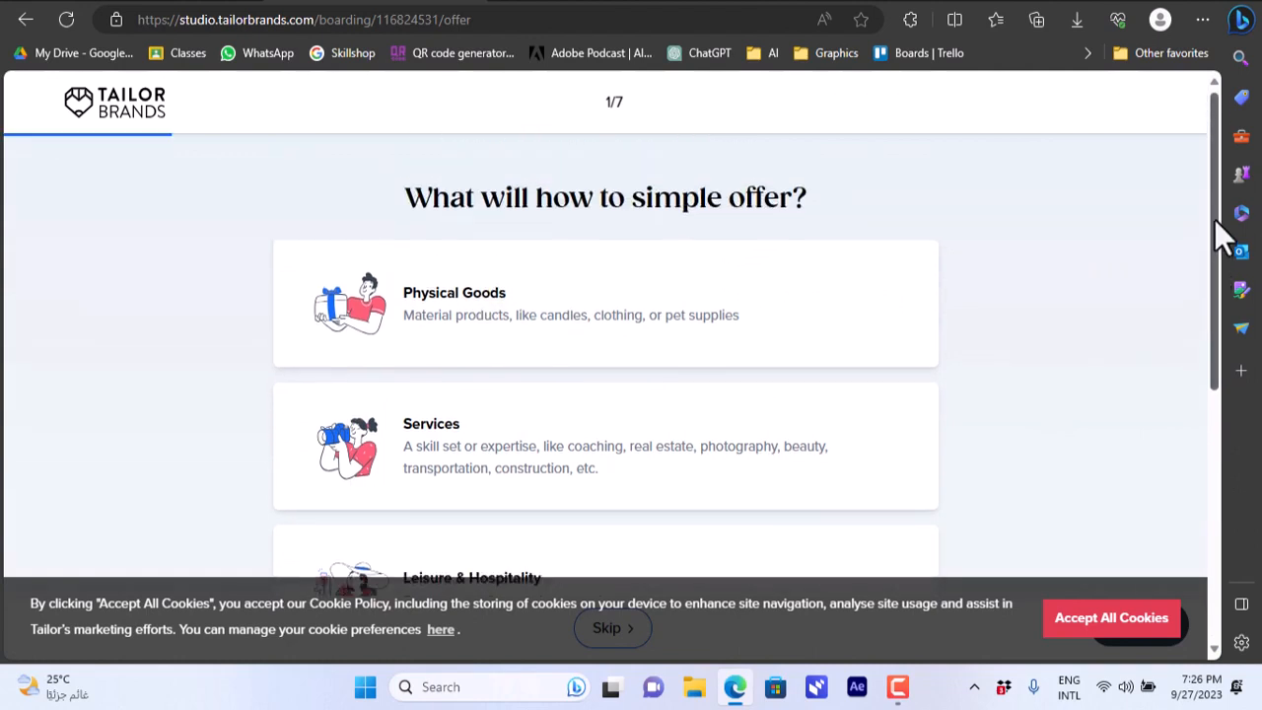
scroll(down, 3)
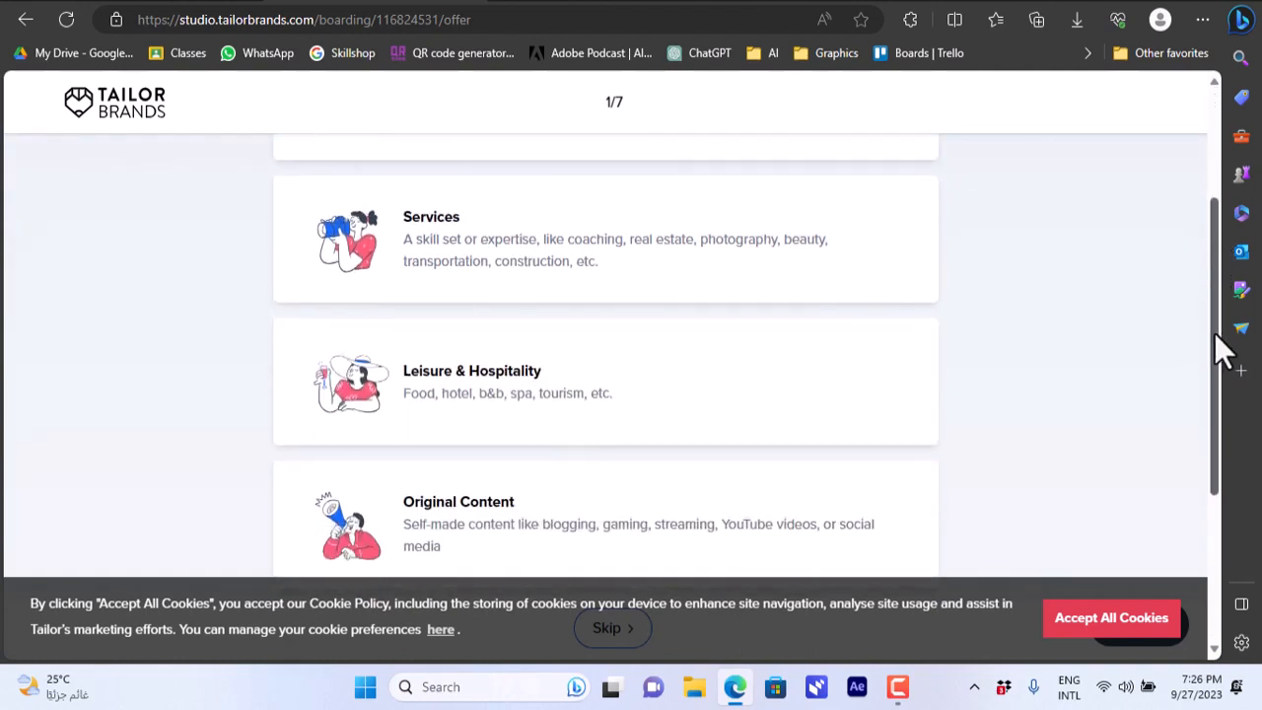
scroll(down, 3)
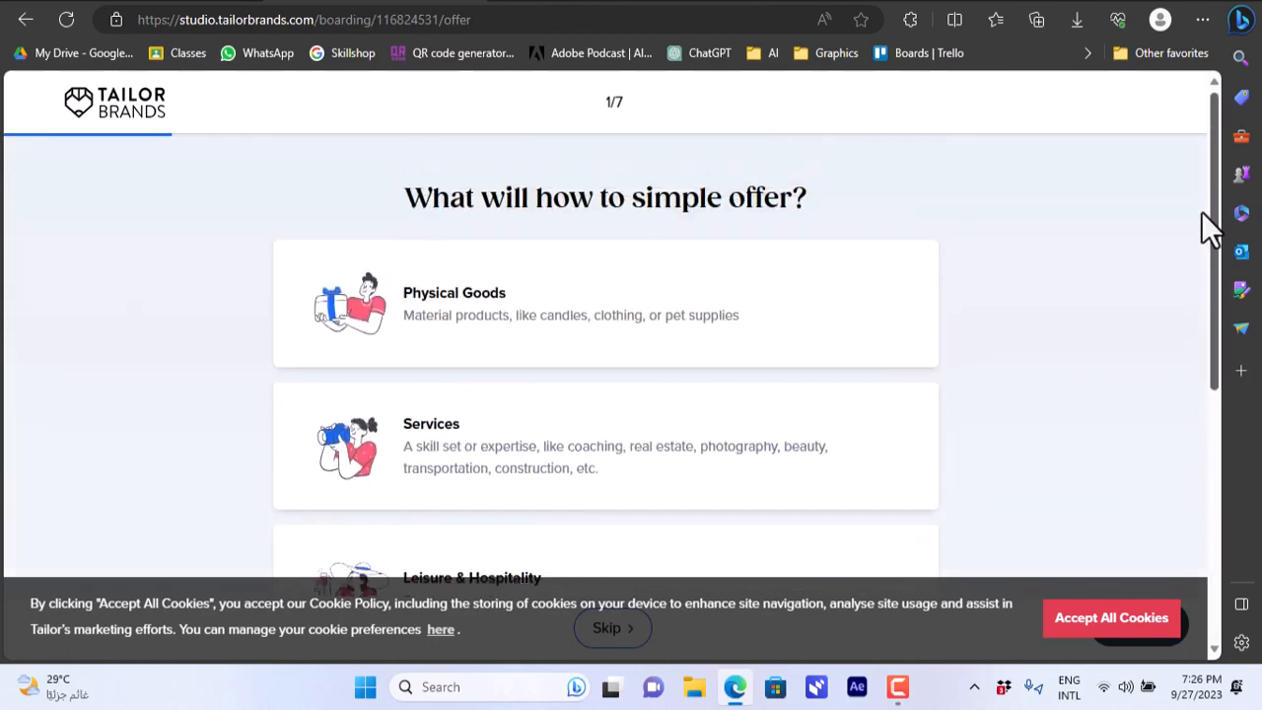
scroll(down, 3)
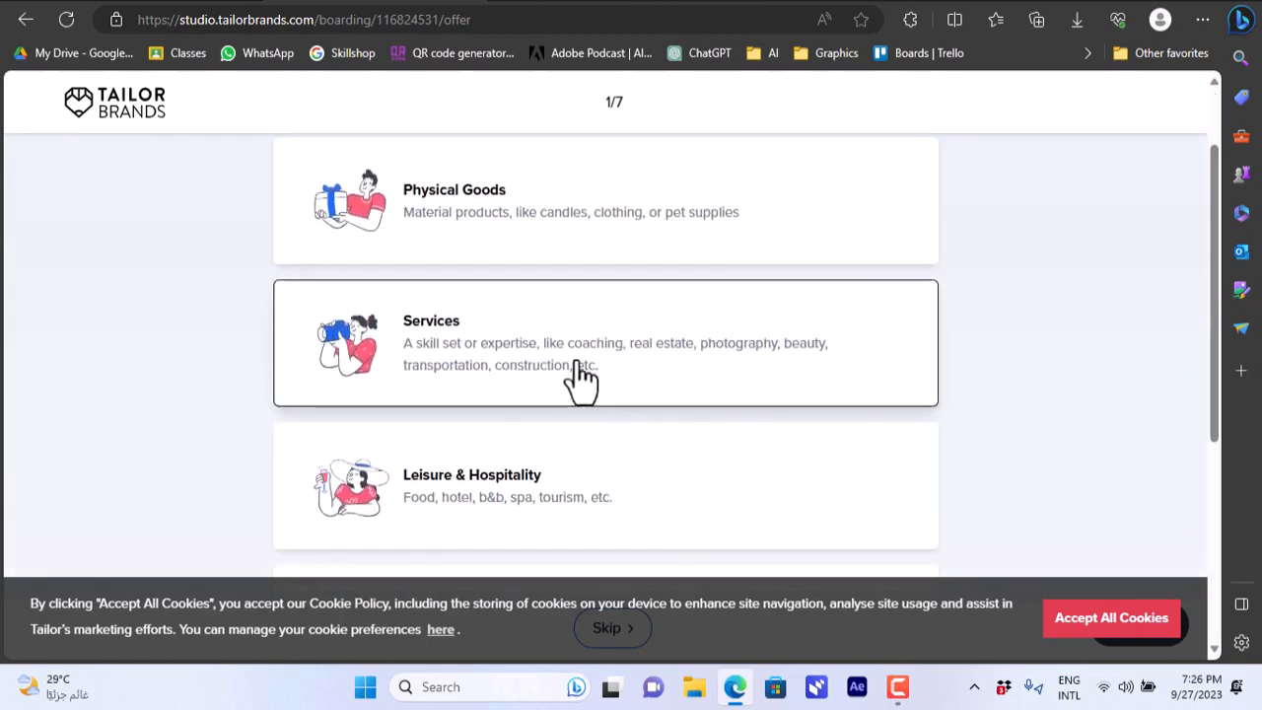
click(605, 342)
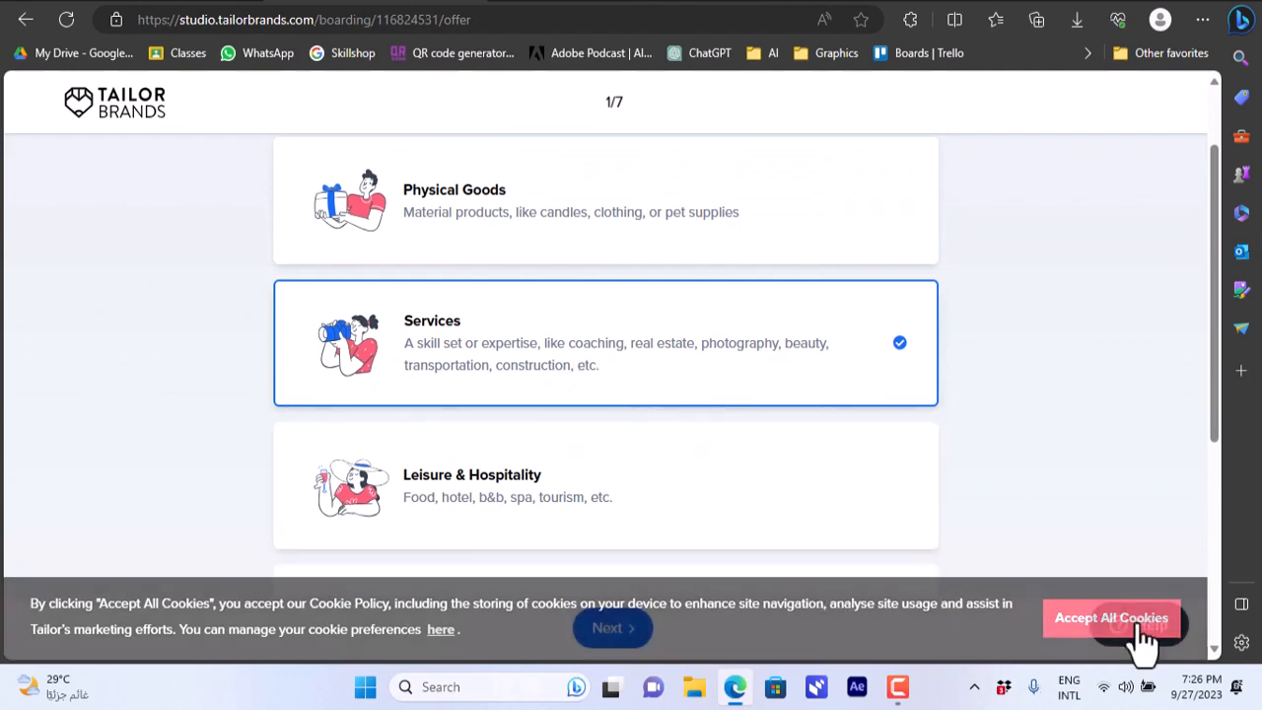
click(1111, 617)
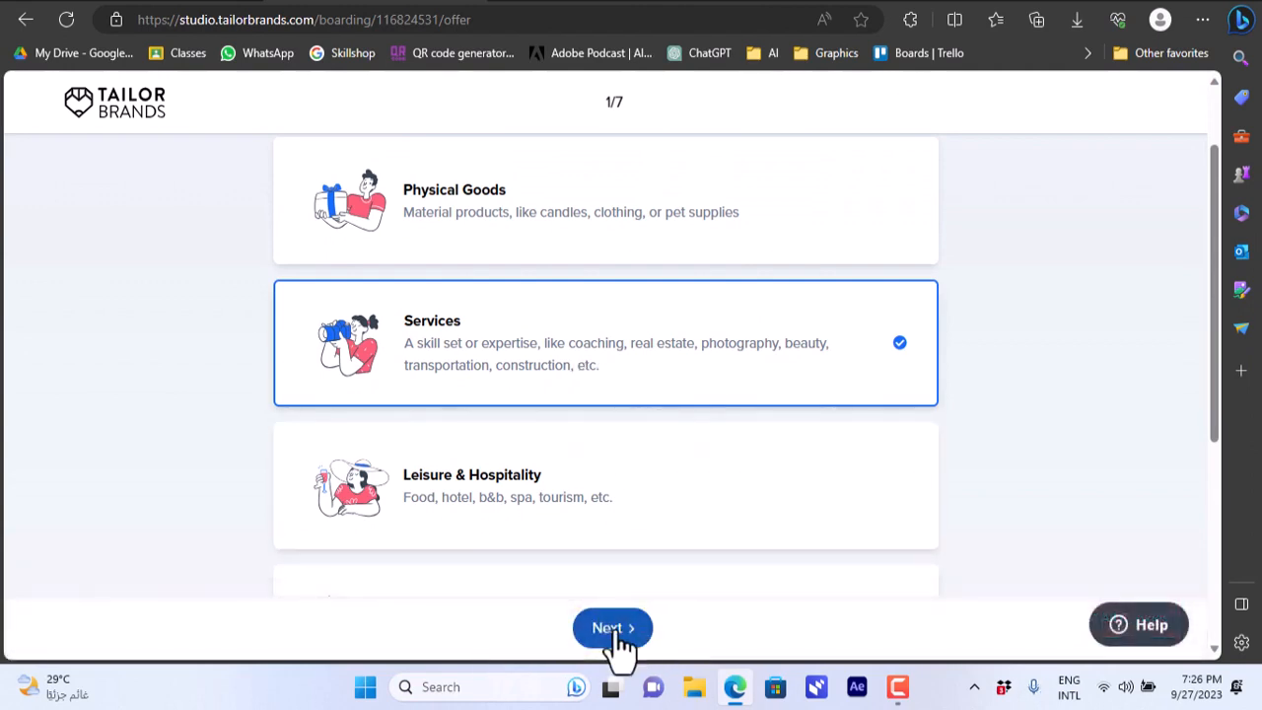
click(612, 628)
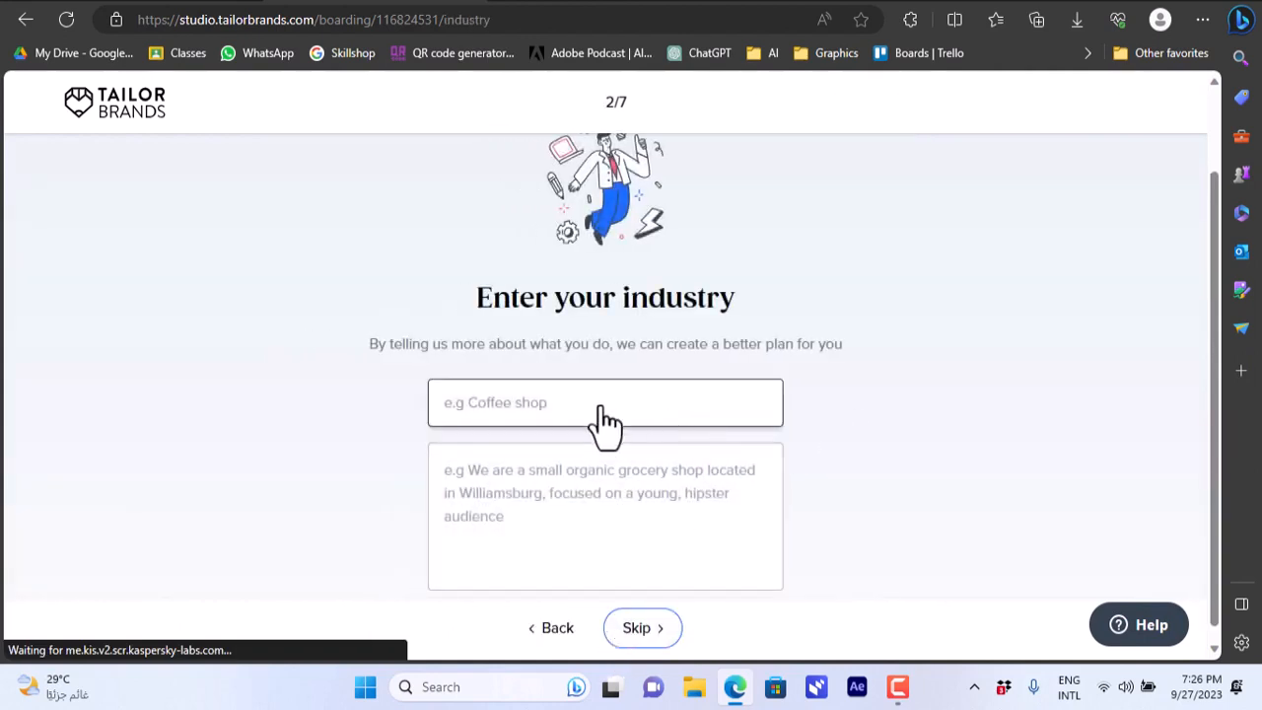
Enter 'legal', pick Legal from the industry suggestions, and continue
scroll(down, 3)
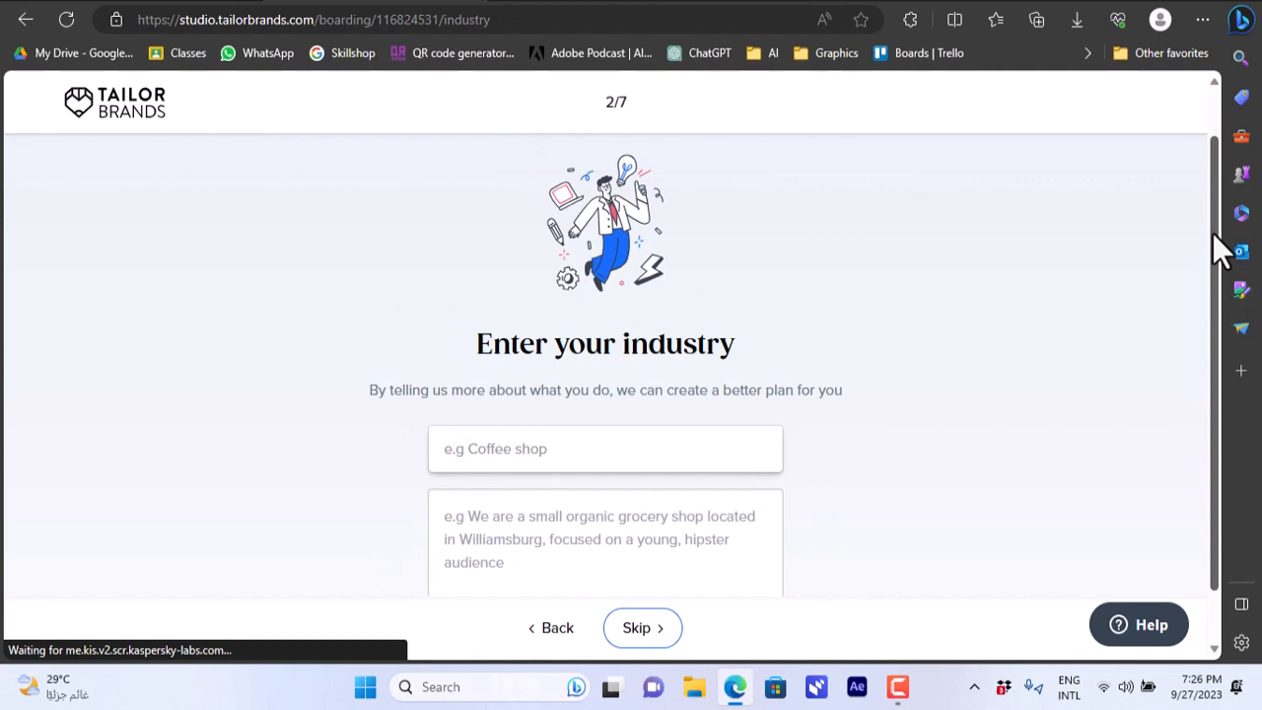
scroll(down, 3)
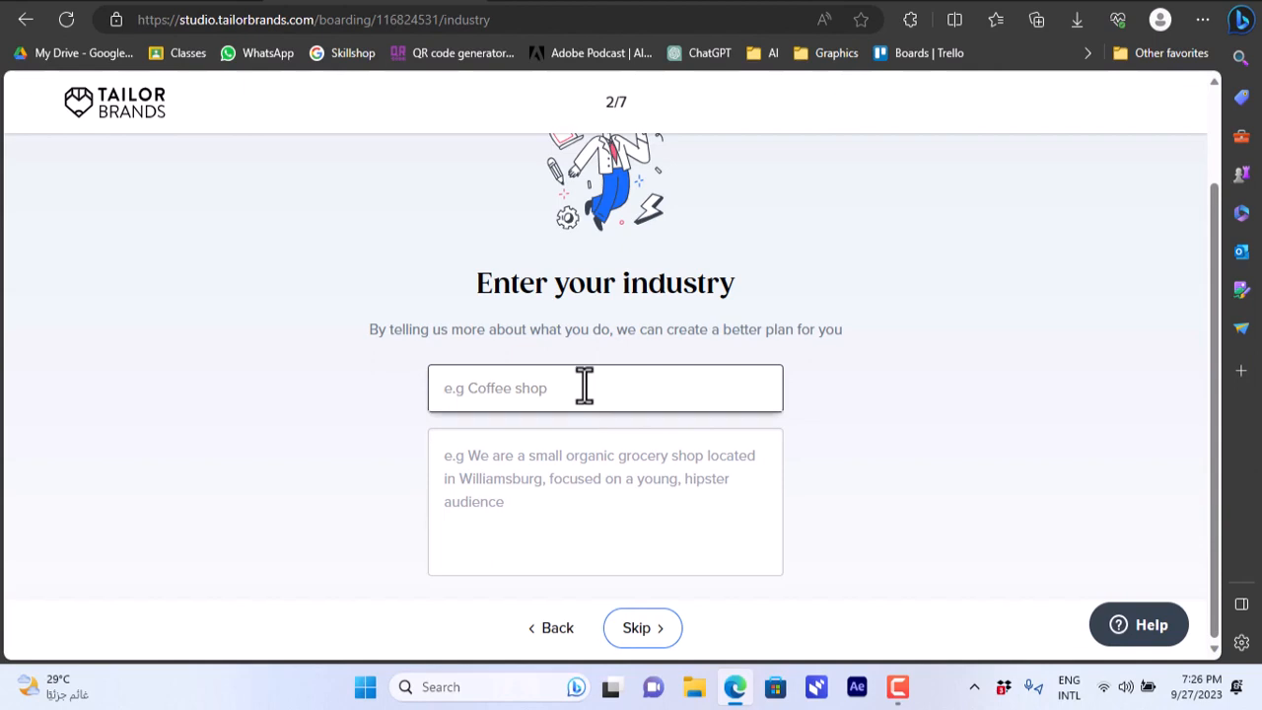
text(legal)
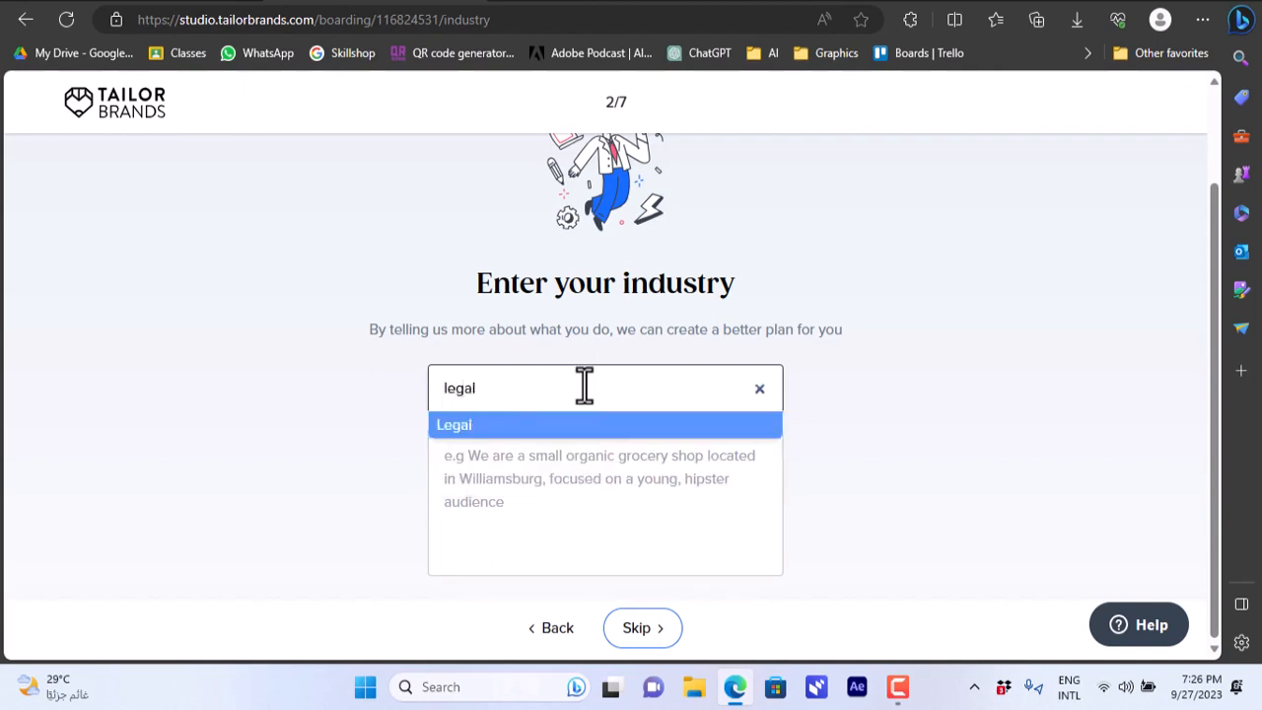
click(454, 424)
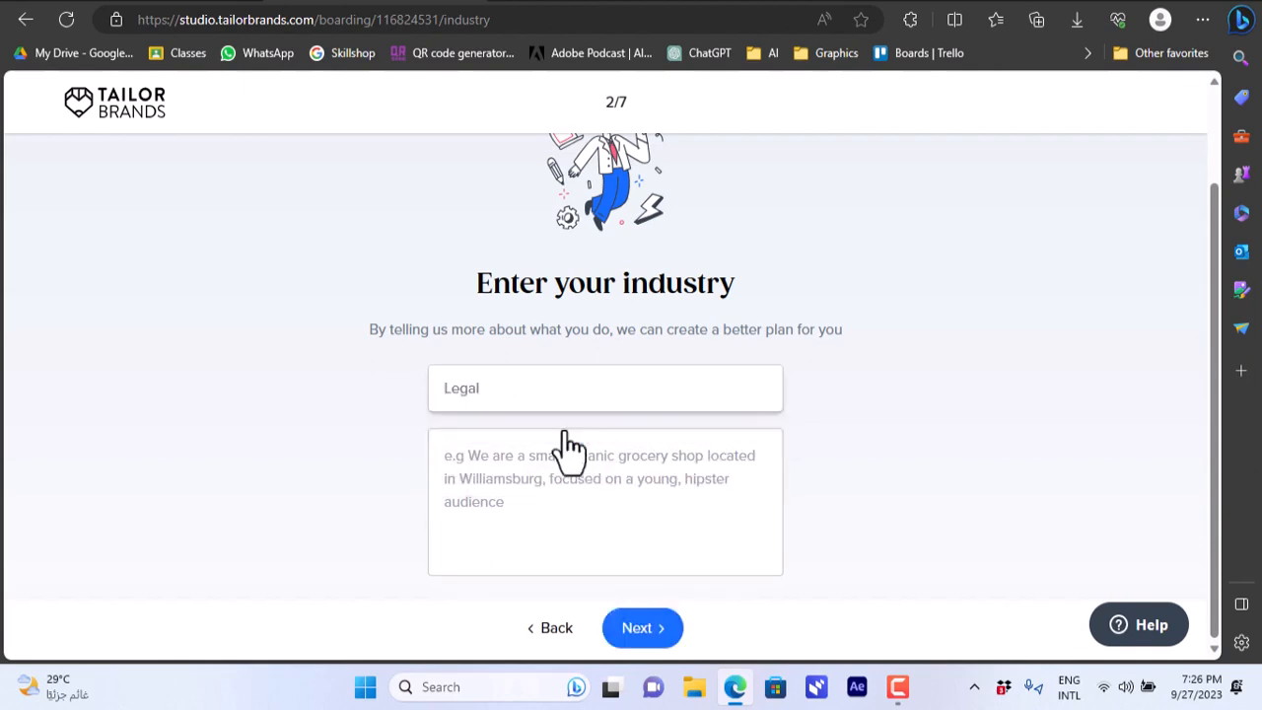
click(605, 478)
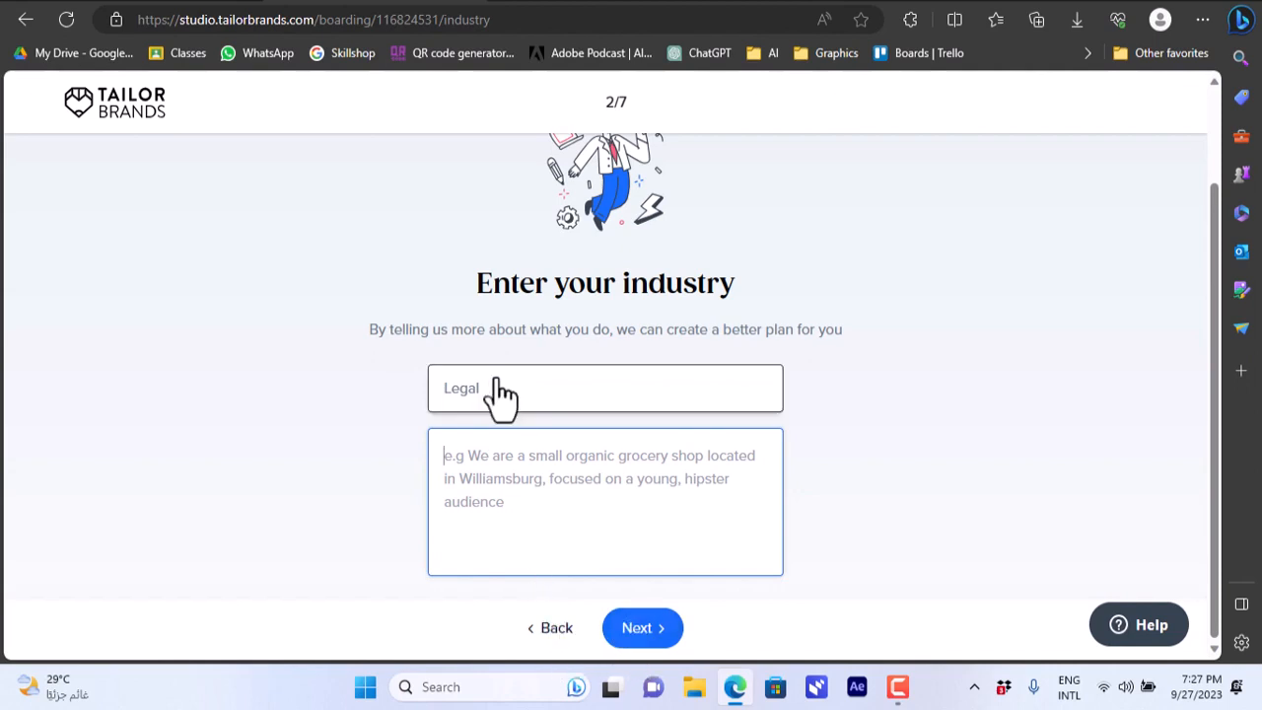
click(642, 628)
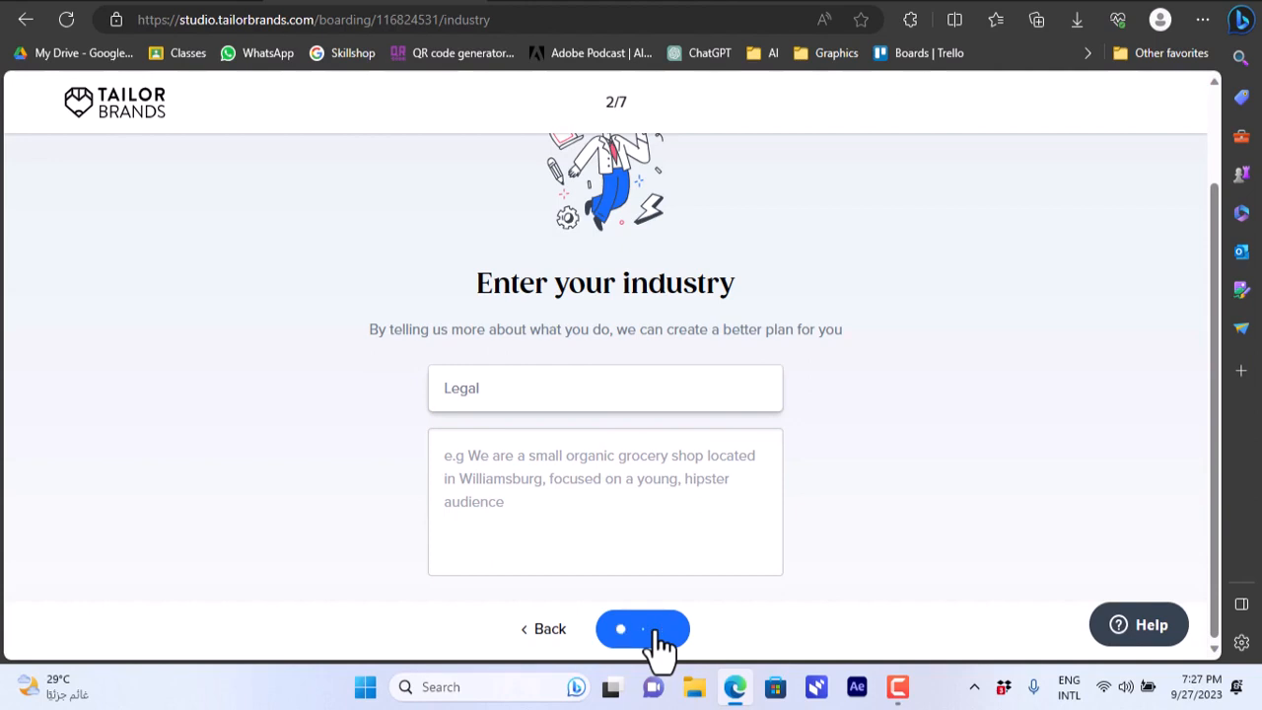
click(642, 628)
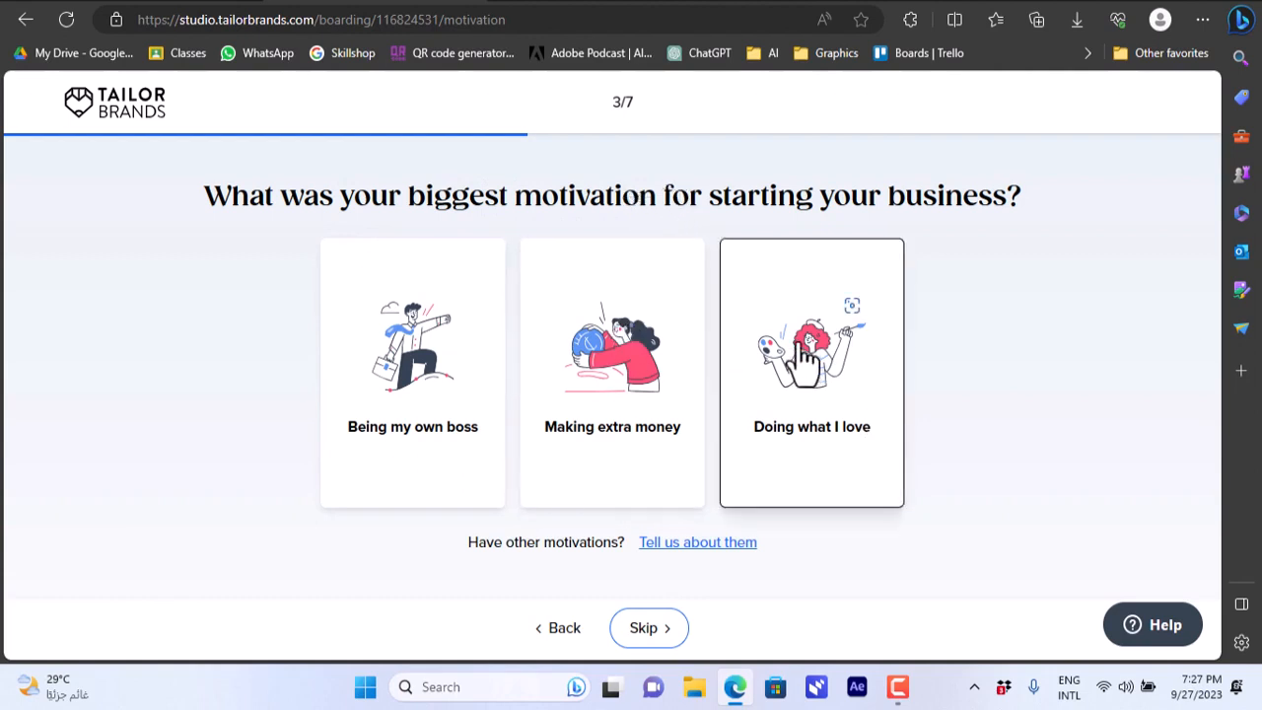
Choose 'Doing what I love' as motivation and 'Getting ready to launch' as the stage
click(811, 373)
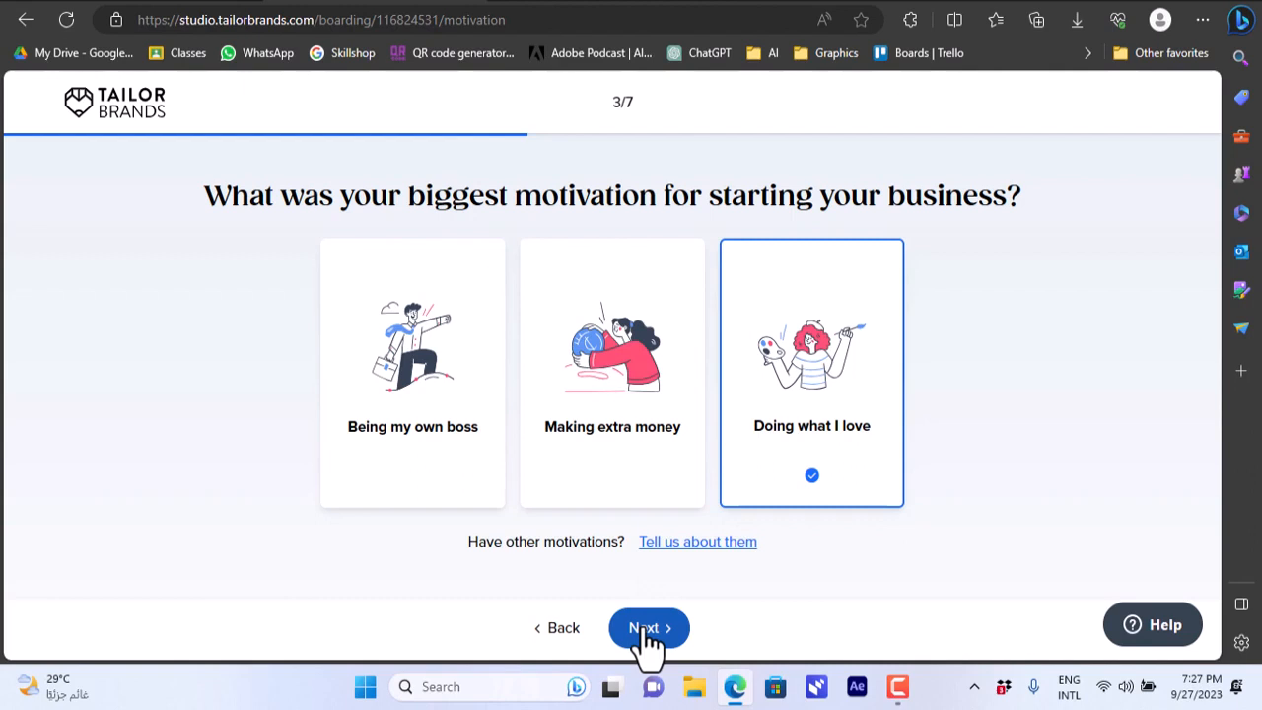
click(648, 628)
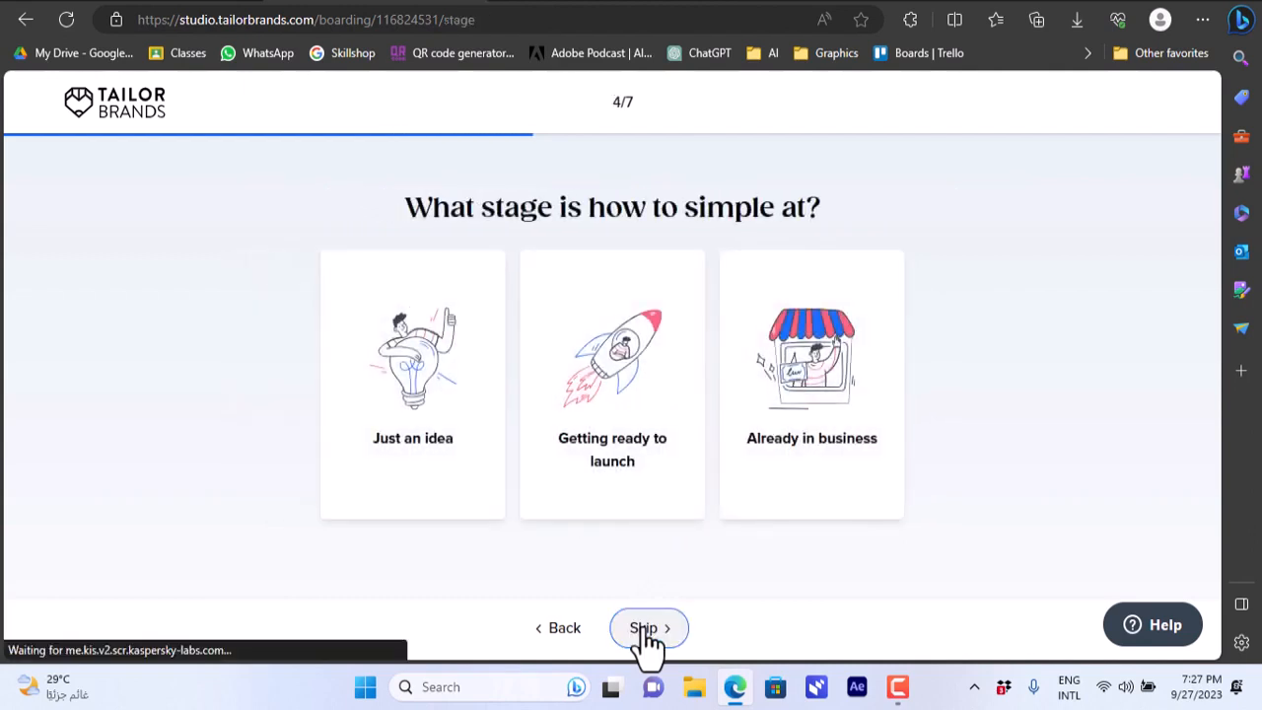
click(611, 385)
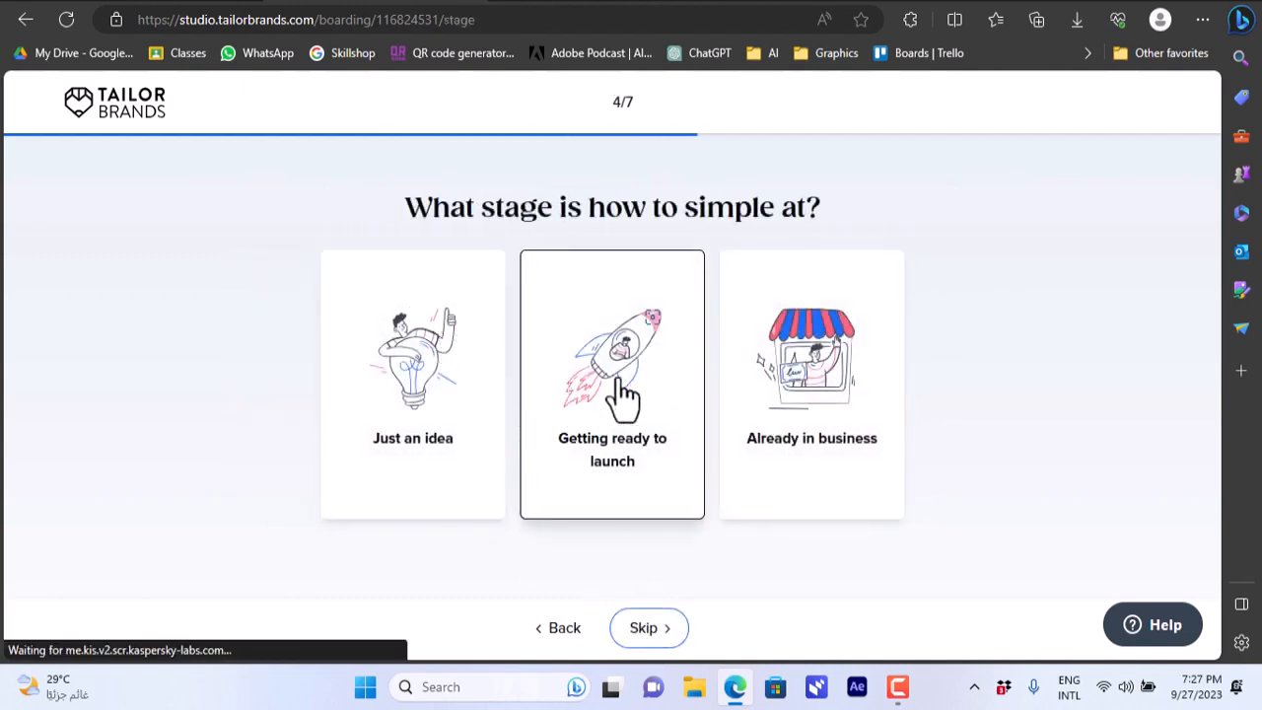
click(612, 384)
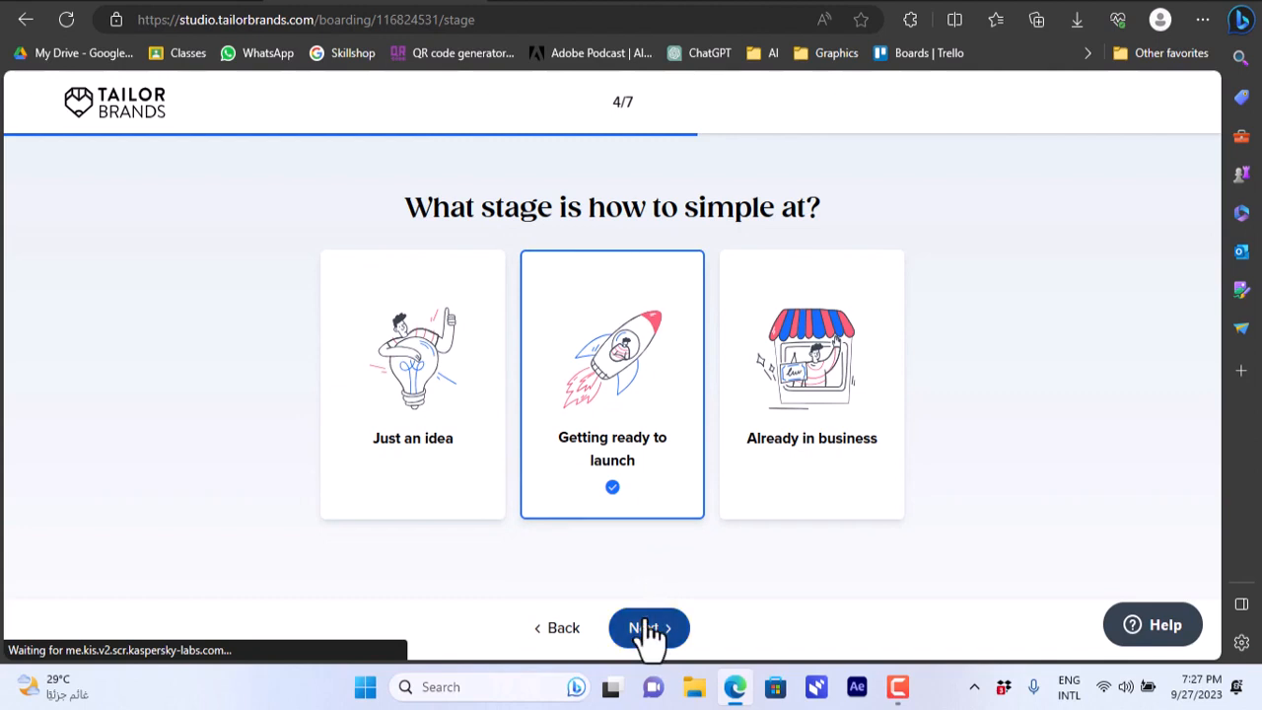
click(648, 628)
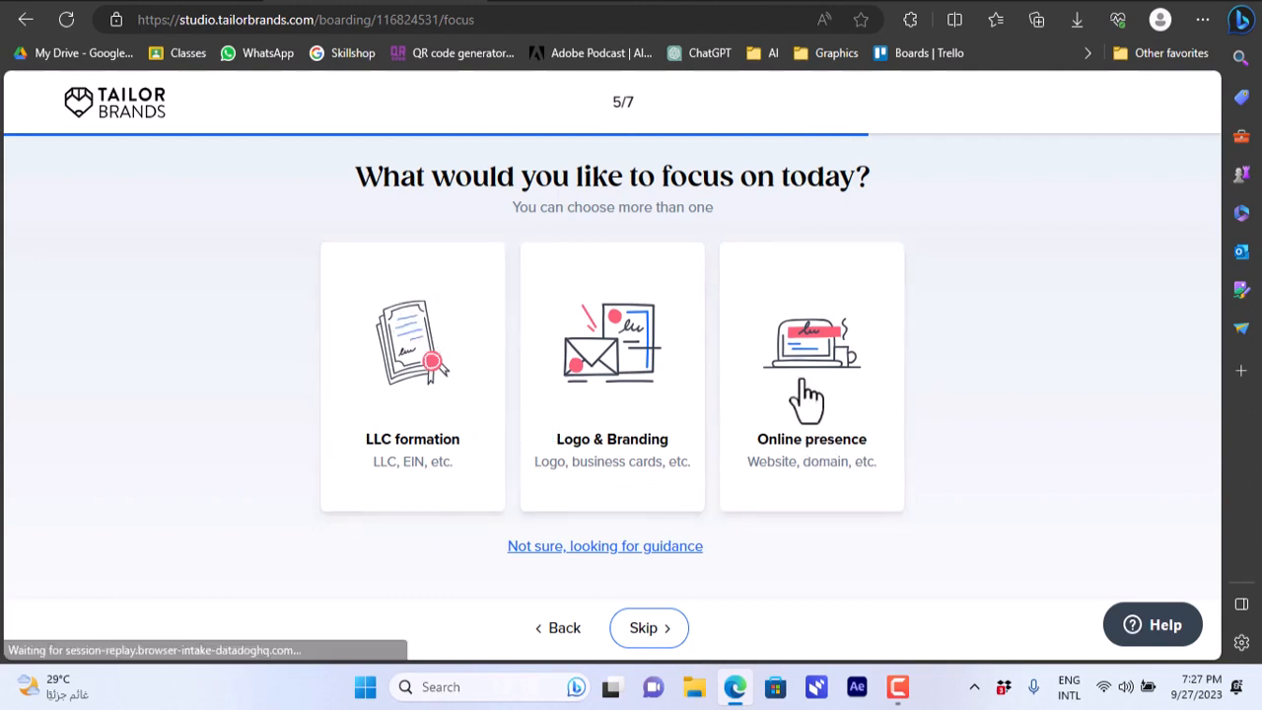
Choose LLC formation as today's focus and continue
click(812, 376)
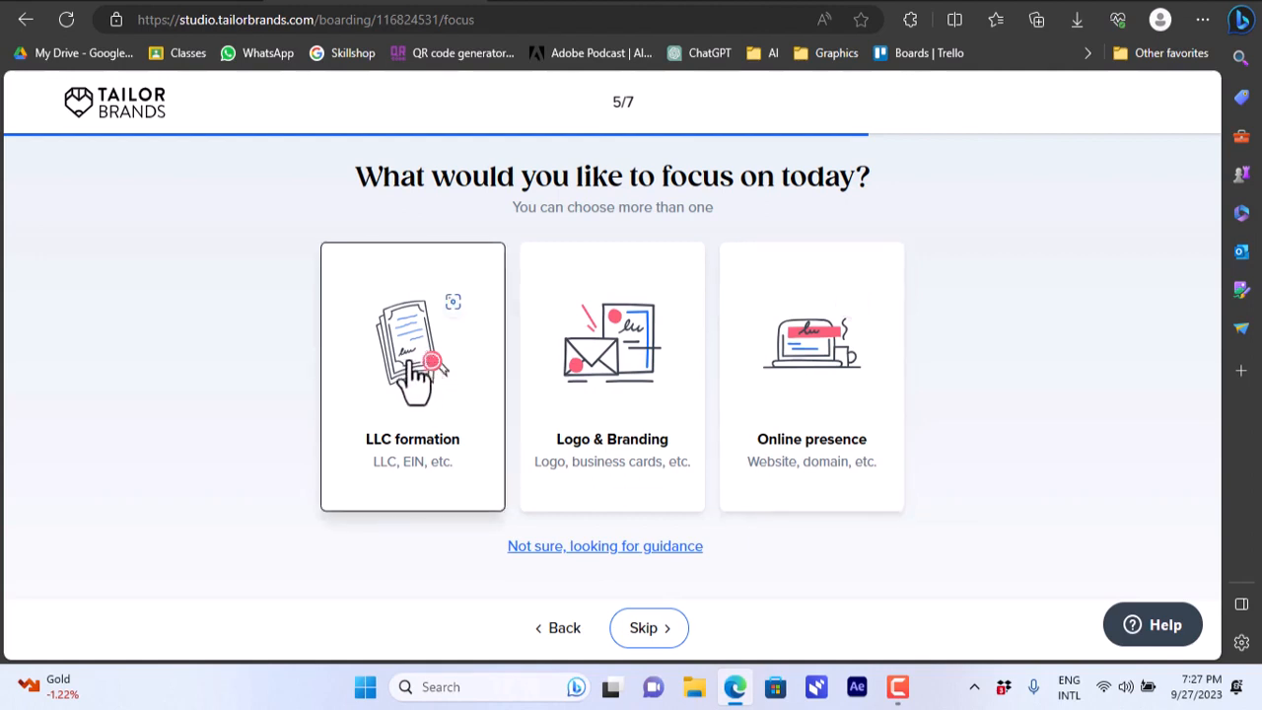
mouse_move(402, 483)
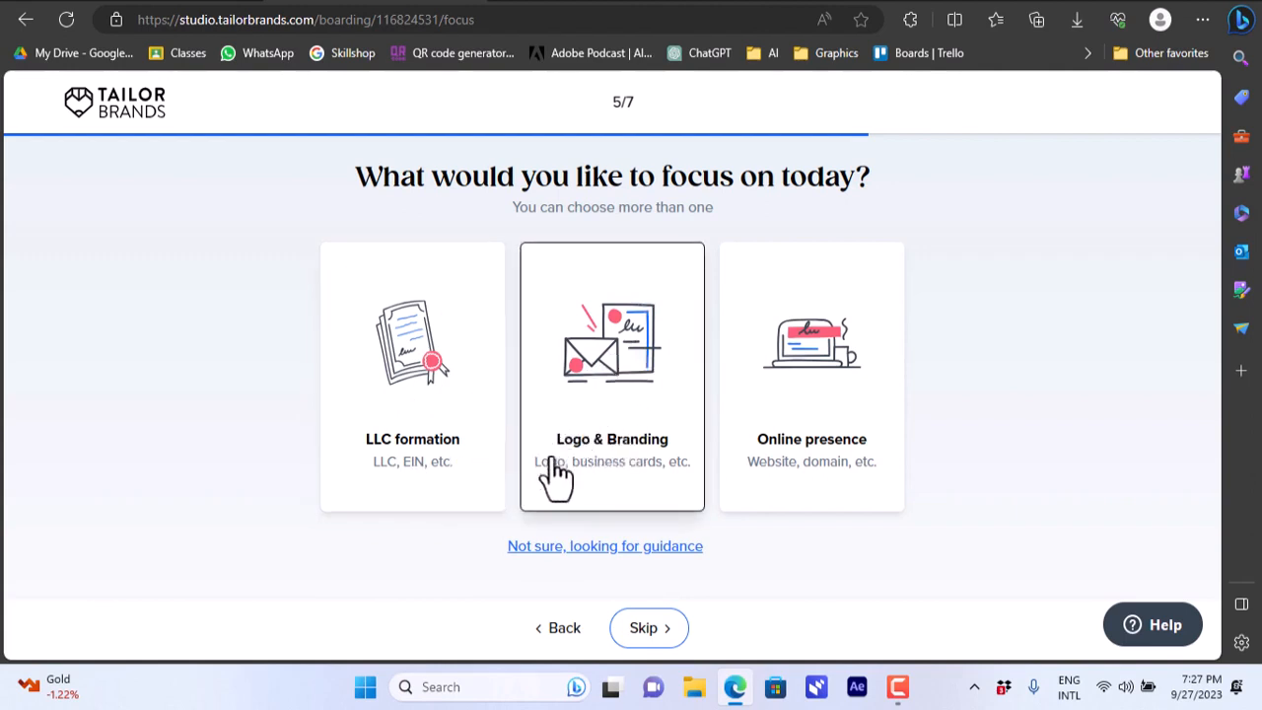
mouse_move(622, 493)
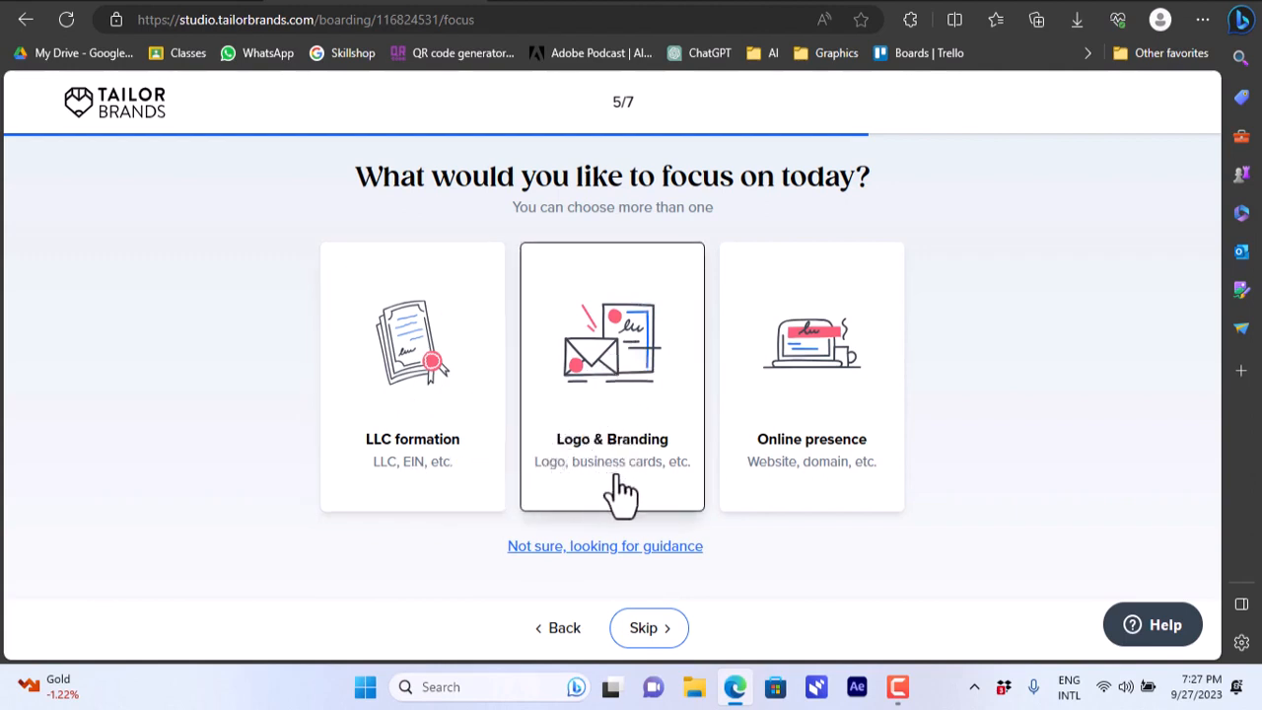
mouse_move(639, 483)
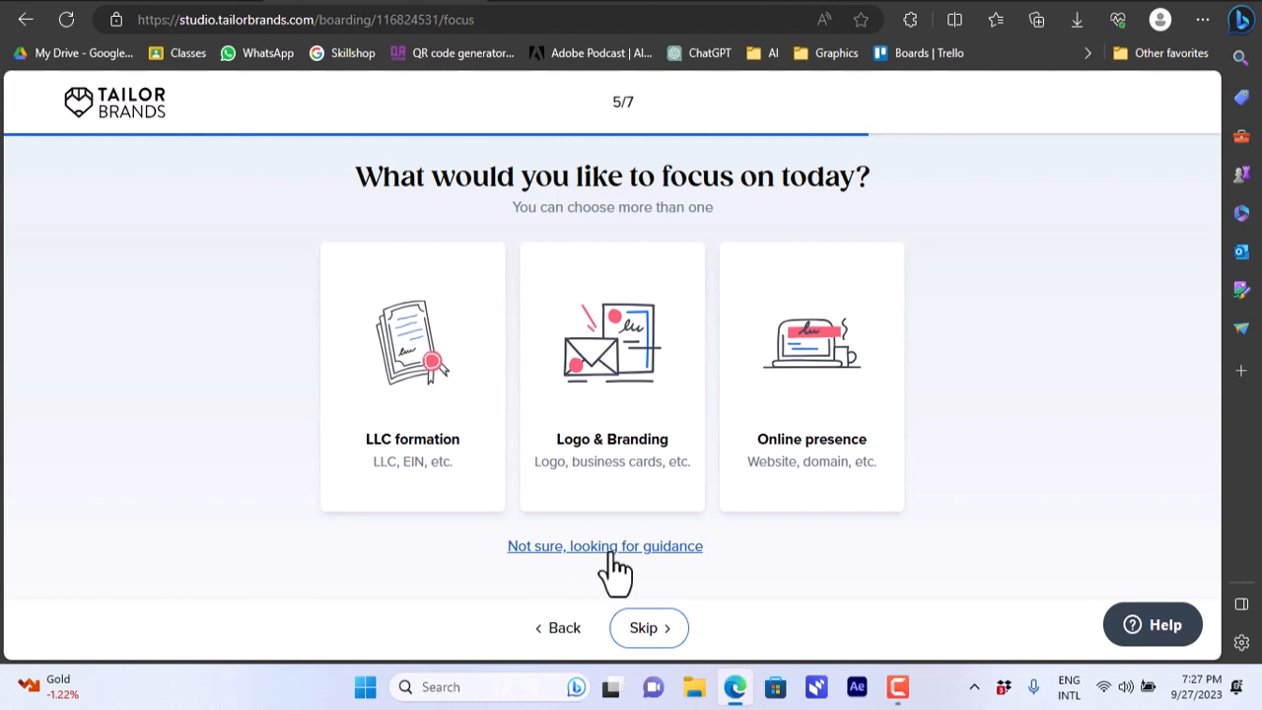
click(413, 374)
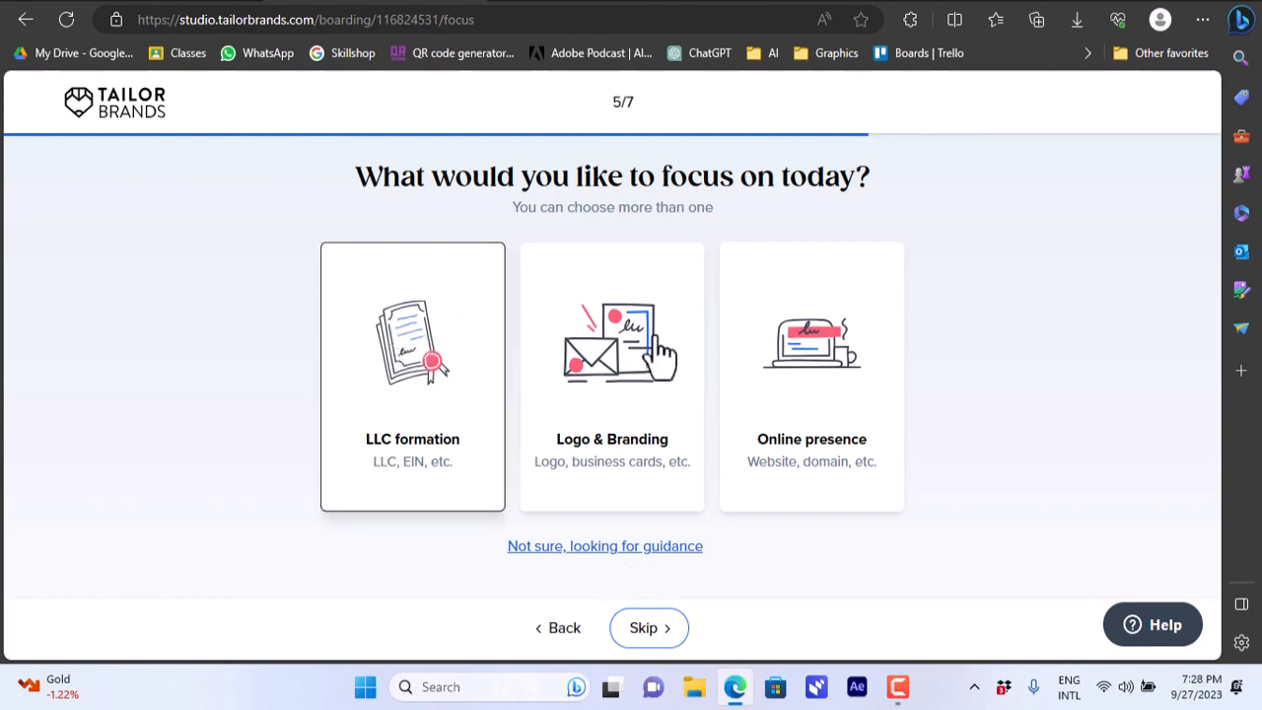
click(412, 377)
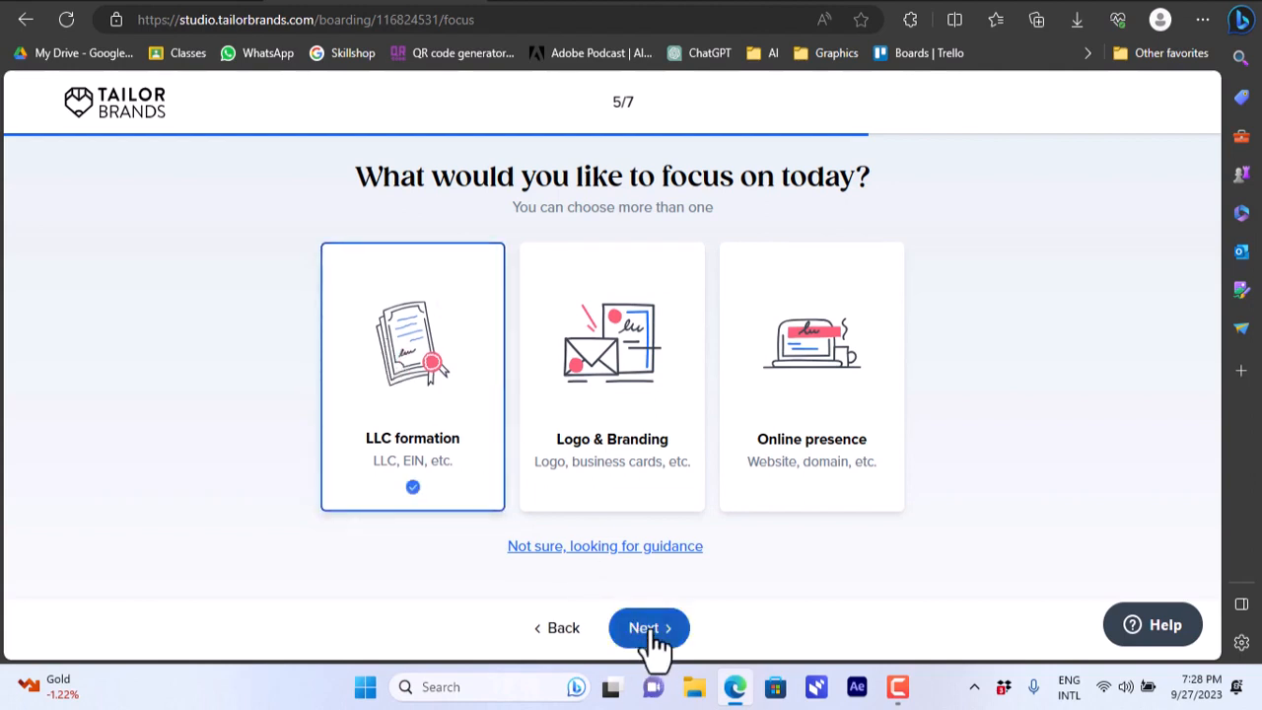
click(648, 628)
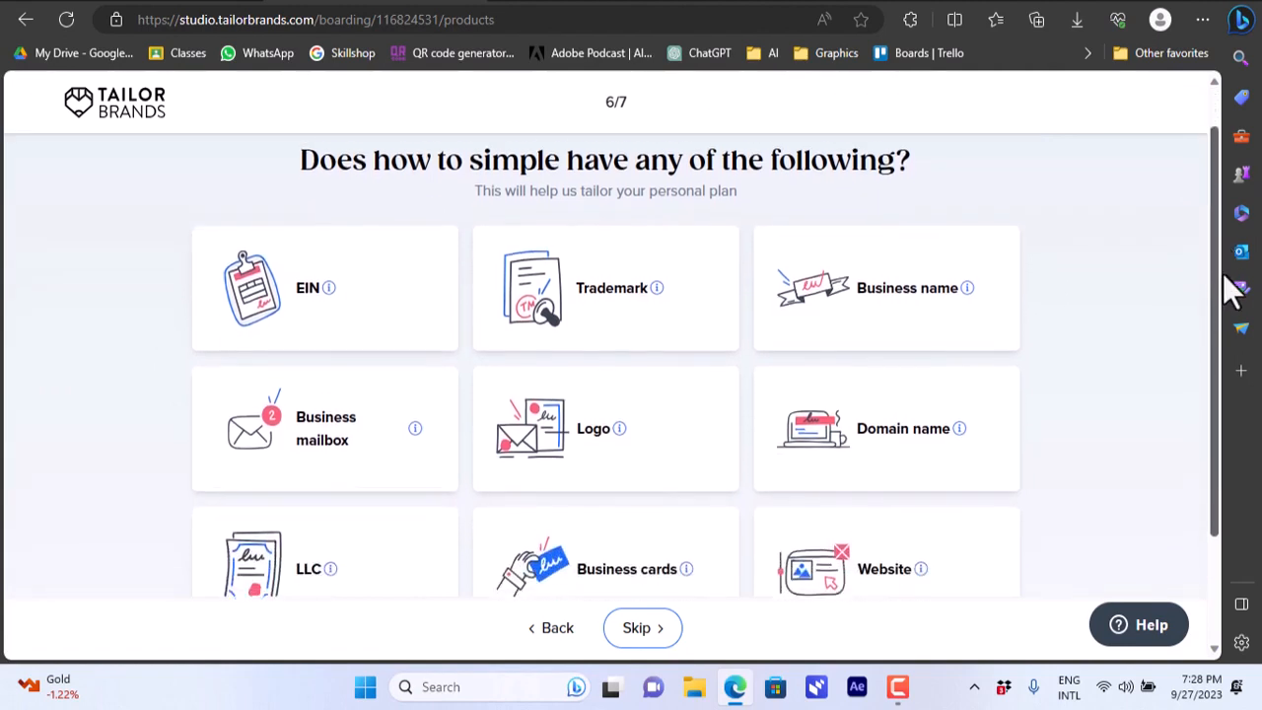
Skip the existing assets question and answer YouTube for how Tailor Brands was found
scroll(down, 3)
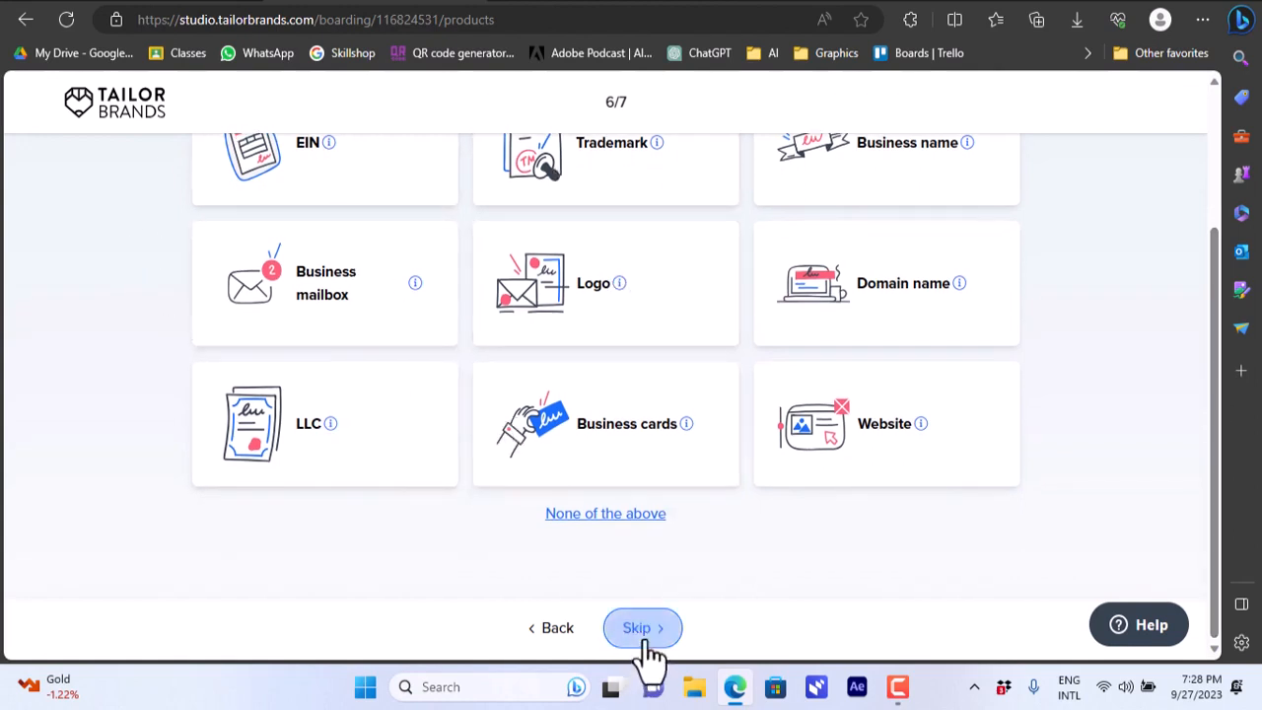
click(642, 628)
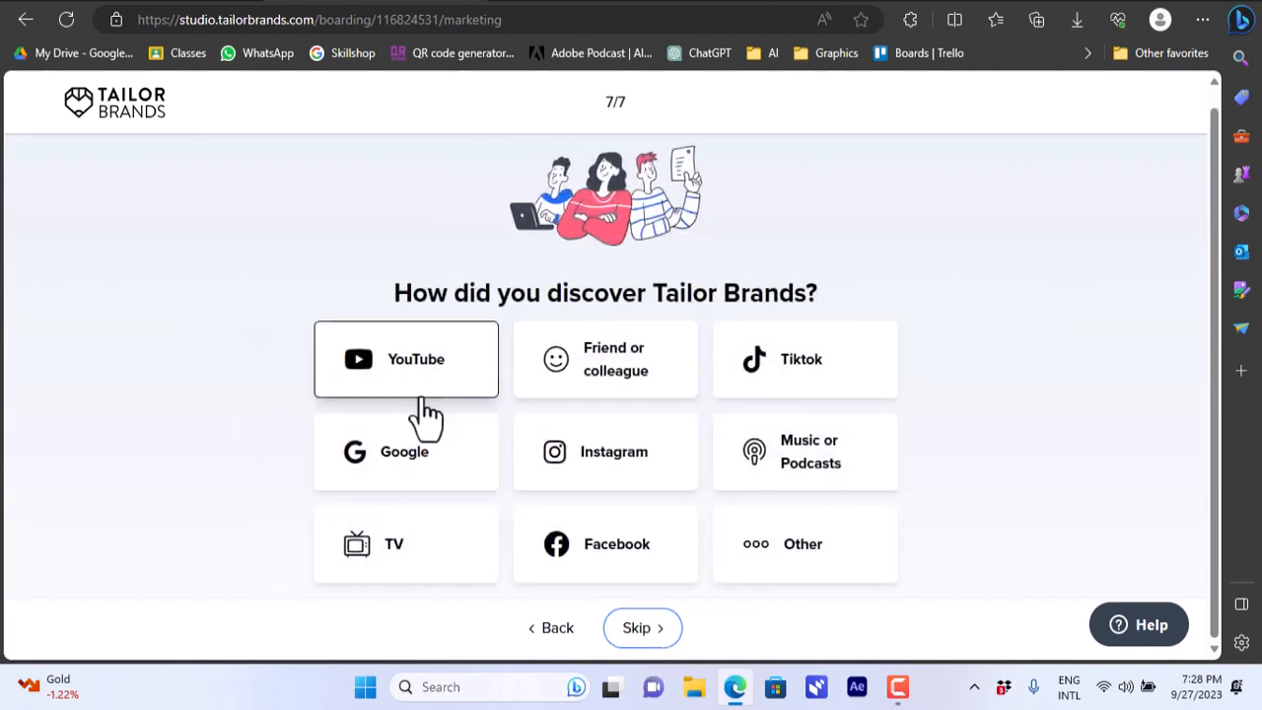
mouse_move(665, 434)
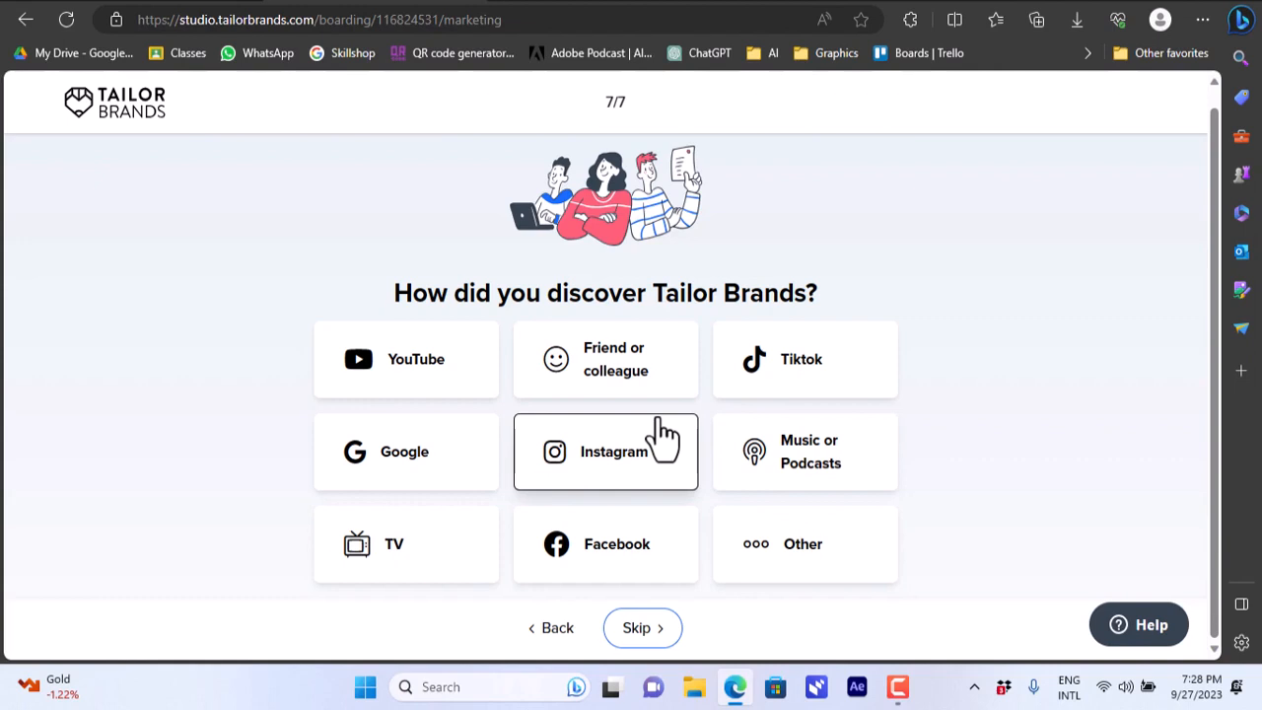
click(405, 359)
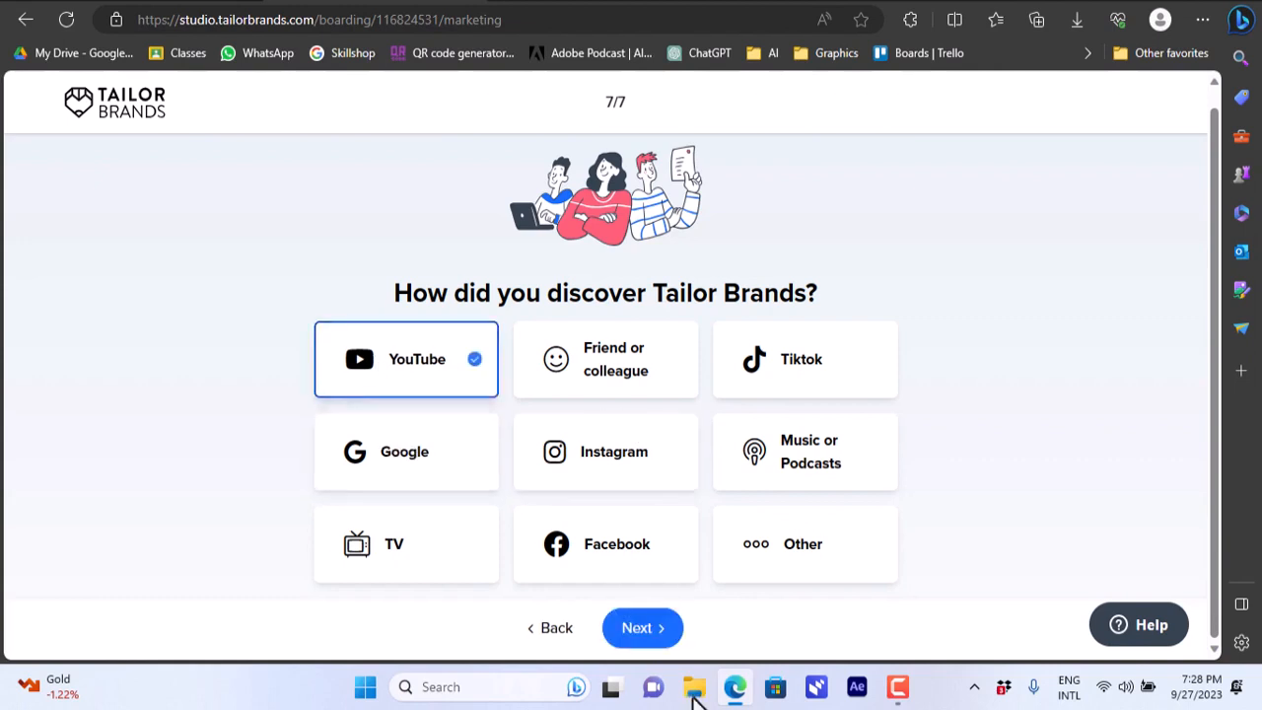
click(642, 628)
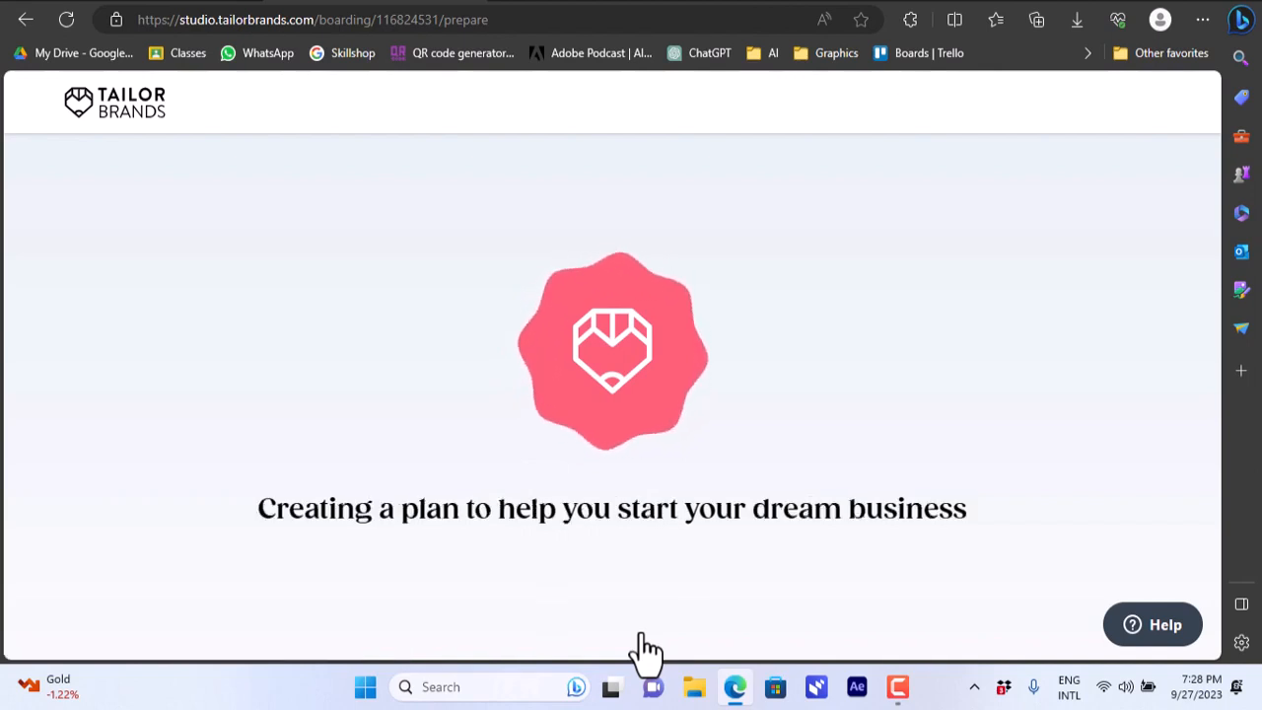
mouse_move(757, 387)
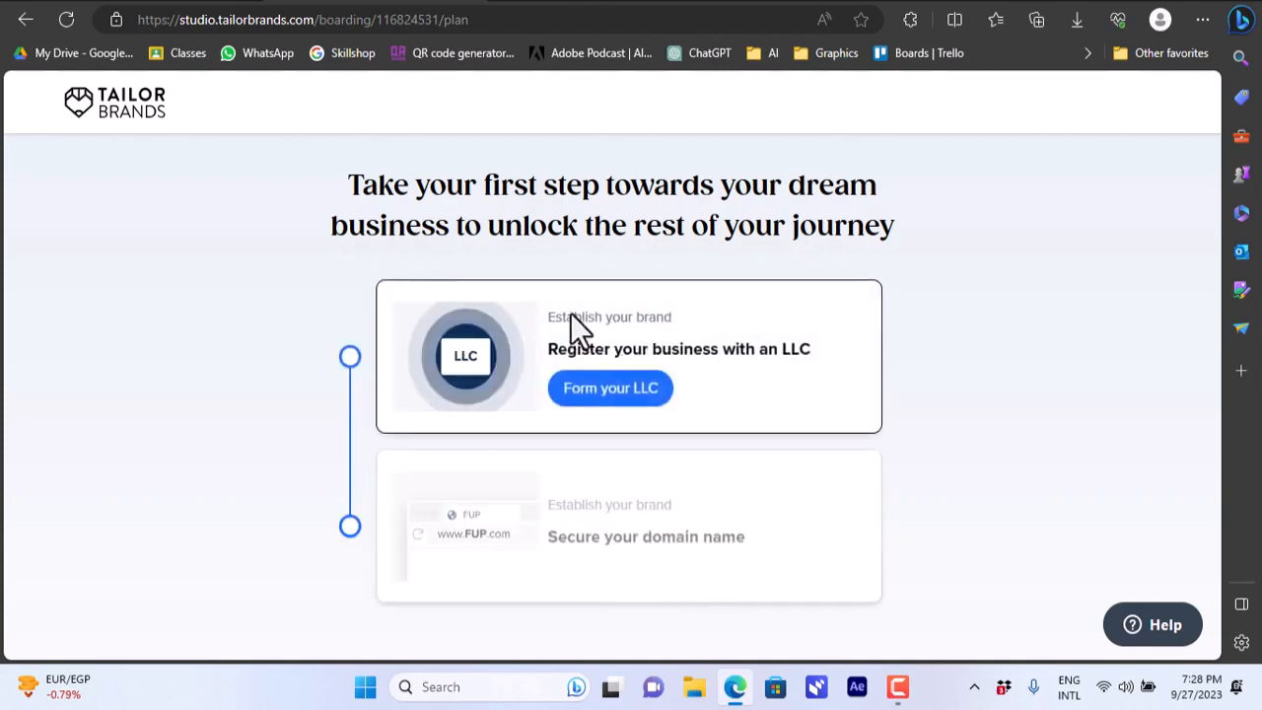
Scroll through the plan's LLC, domain, business email, logo and website steps
scroll(down, 3)
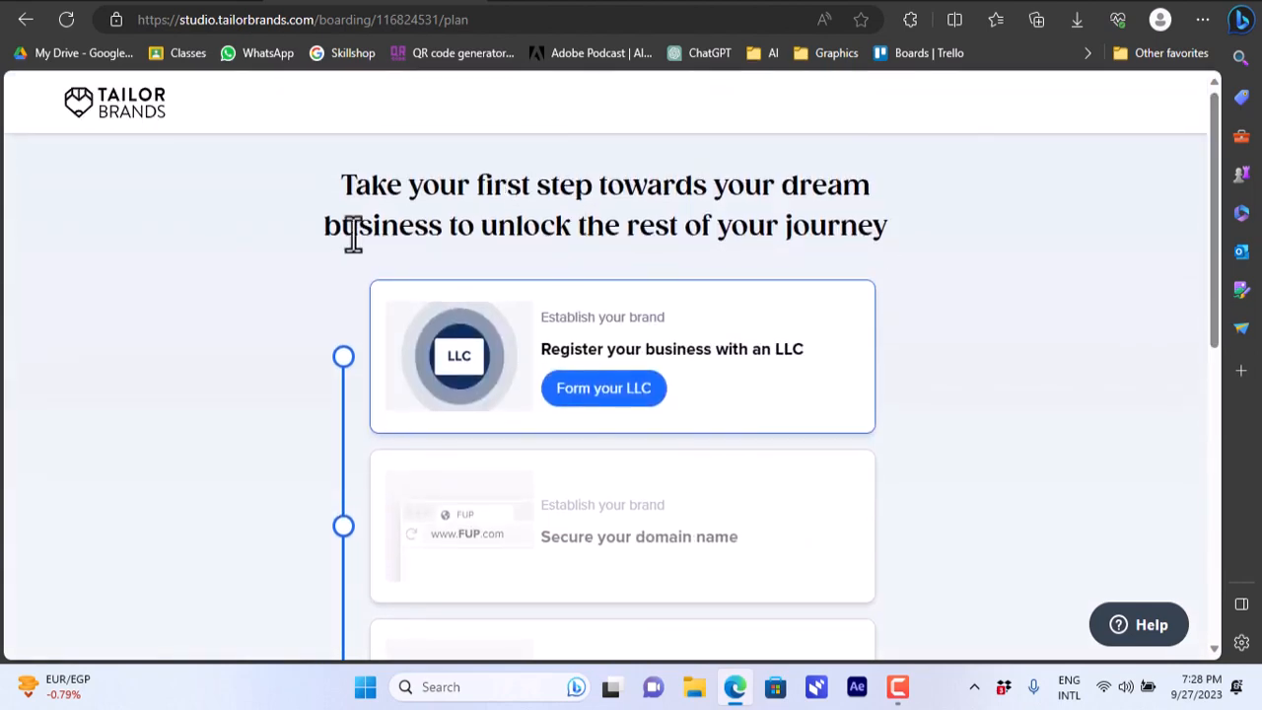
mouse_move(352, 523)
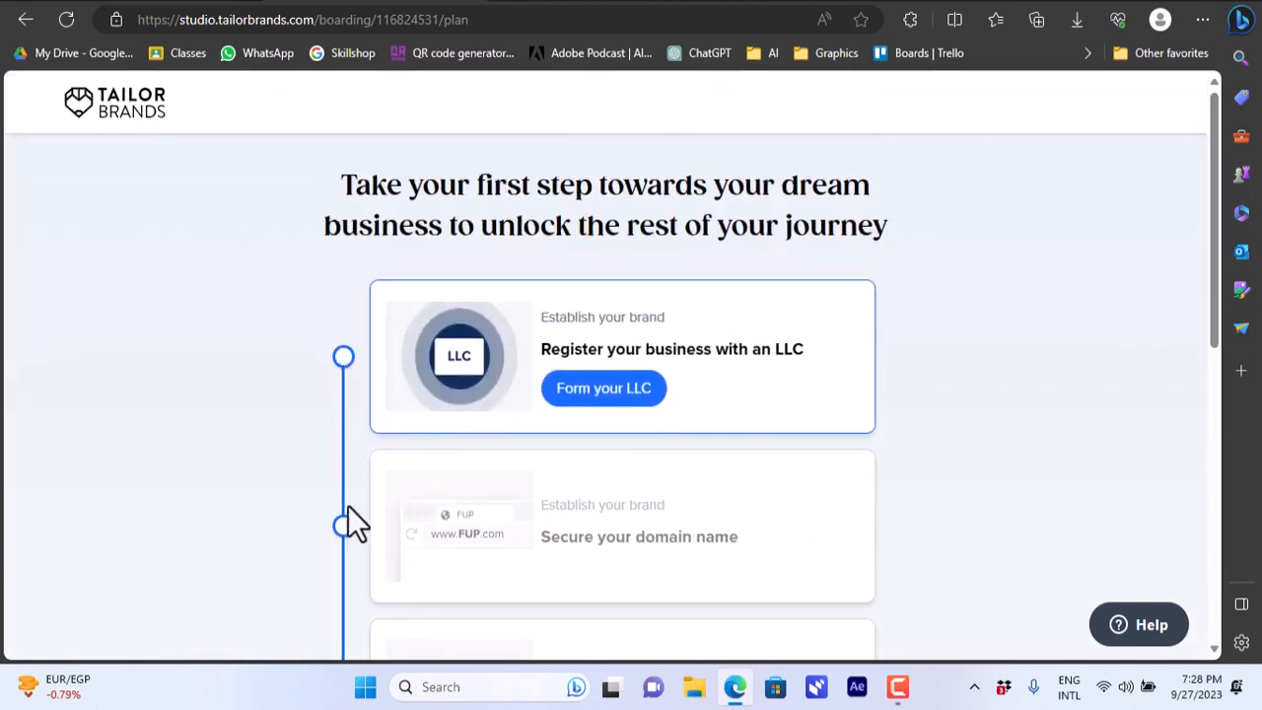
mouse_move(617, 414)
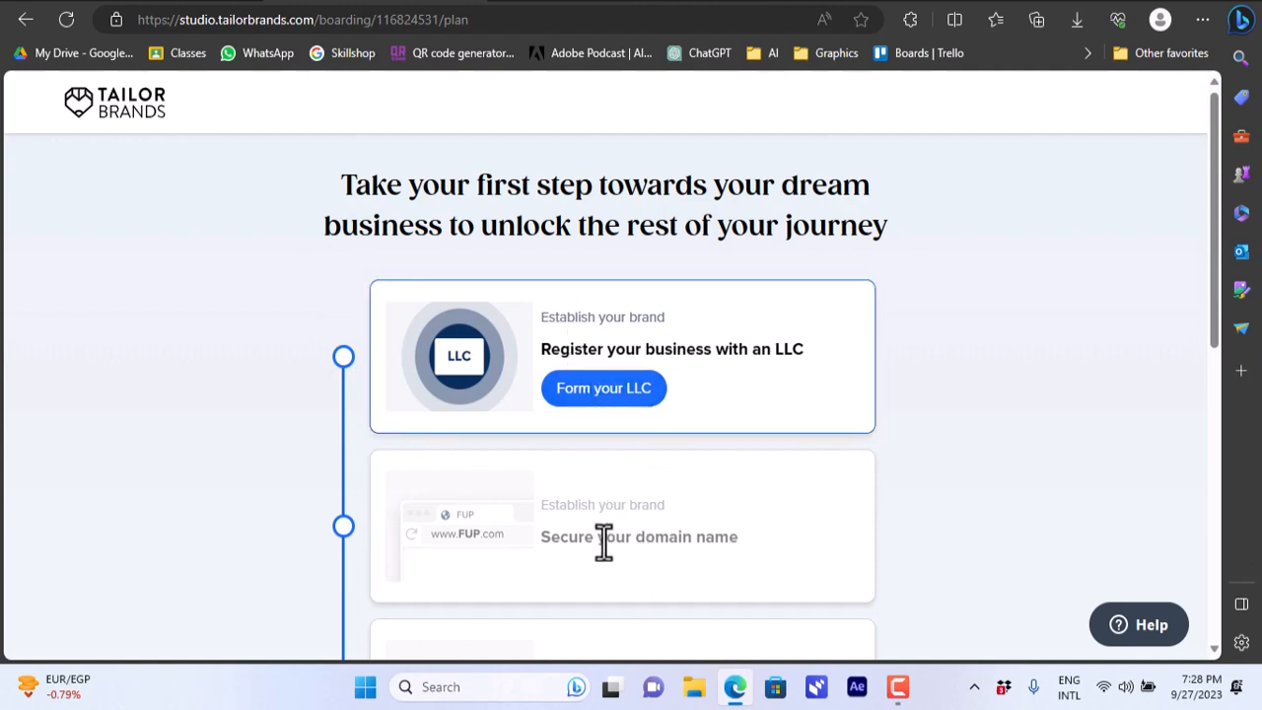
mouse_move(473, 552)
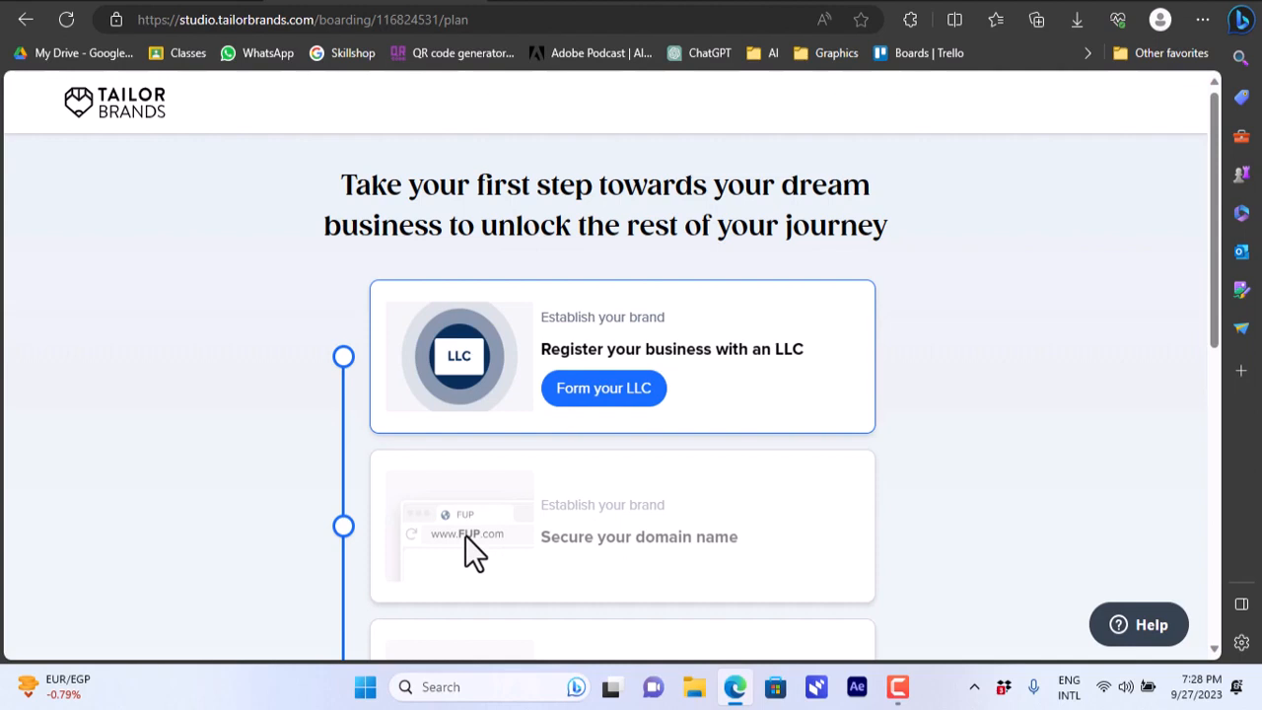
mouse_move(1183, 330)
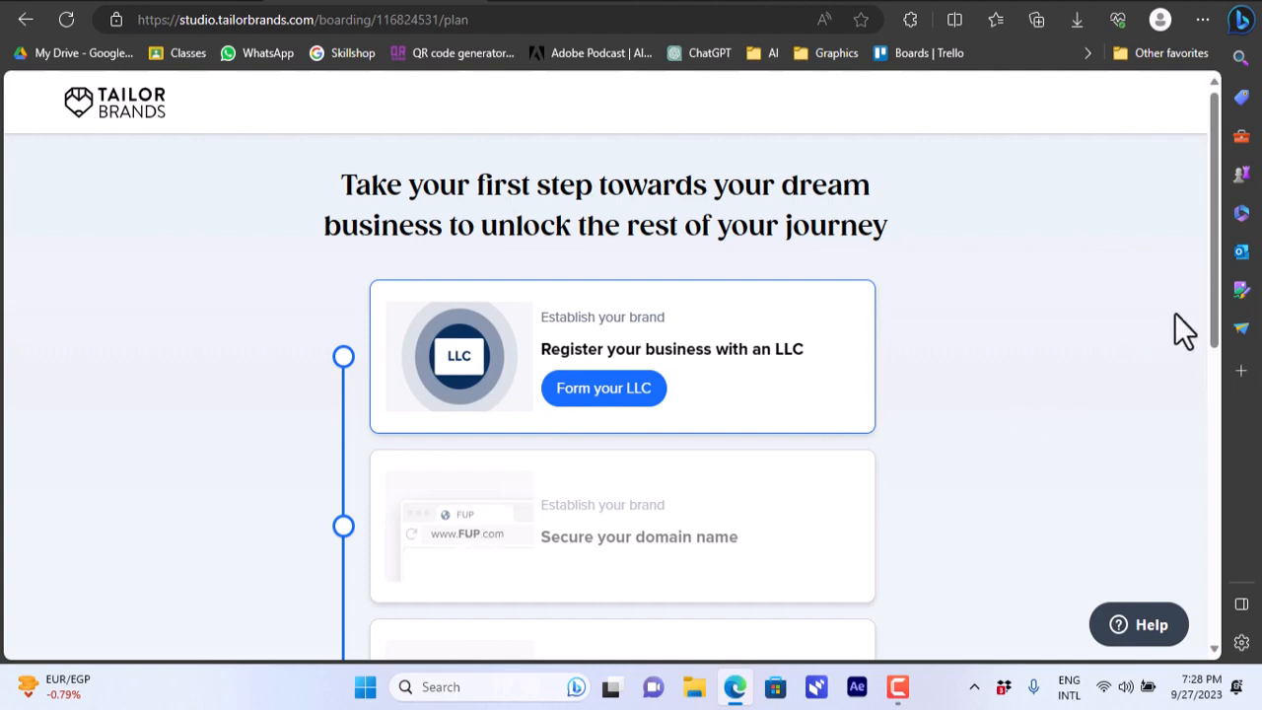
scroll(down, 3)
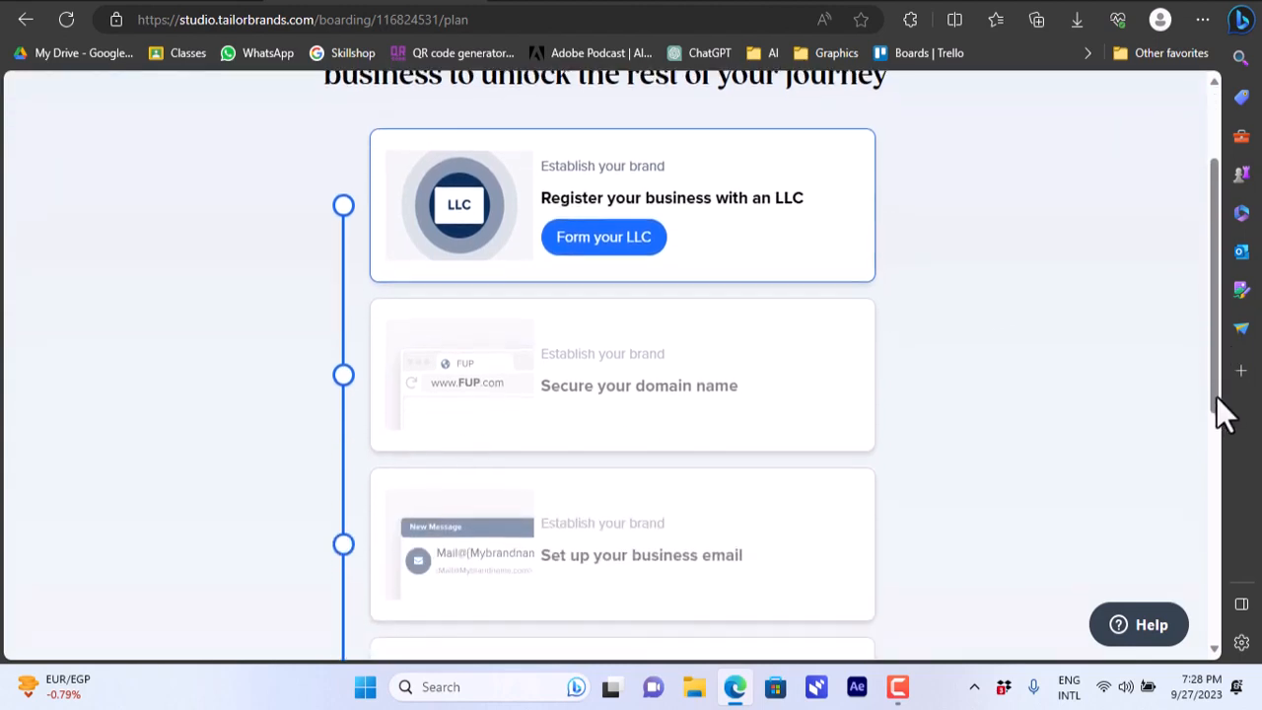
scroll(down, 3)
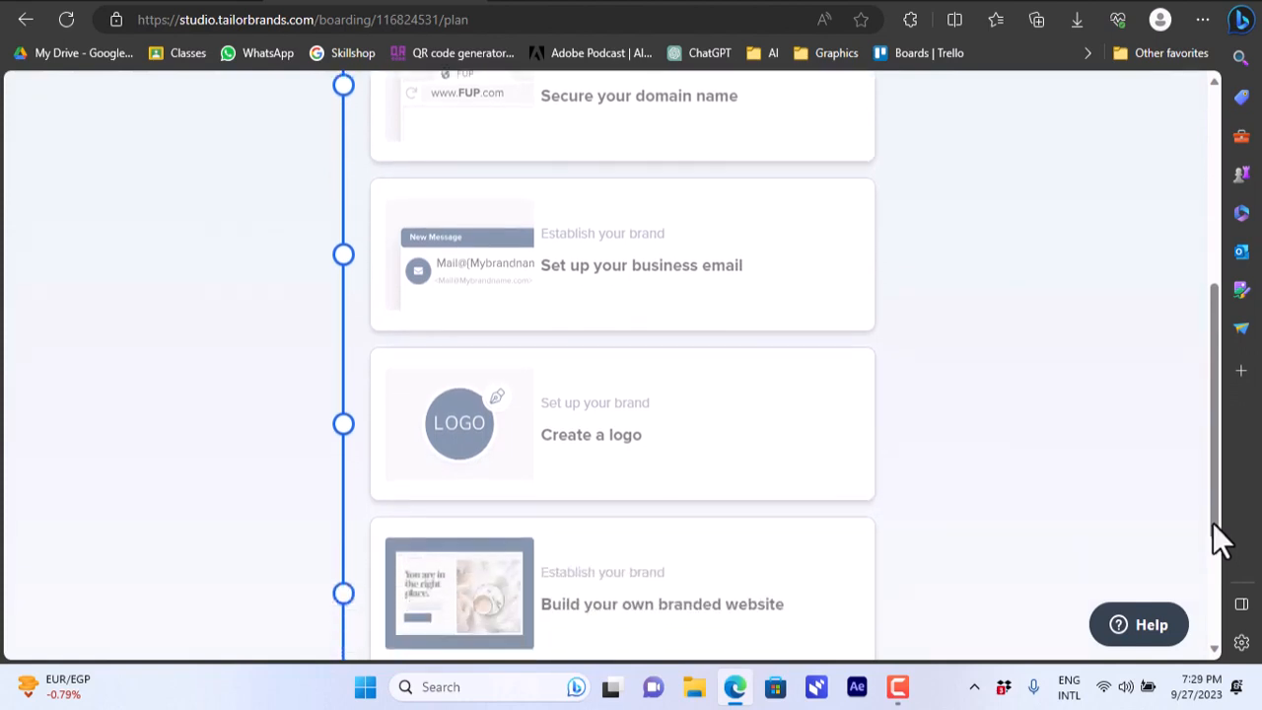
scroll(down, 3)
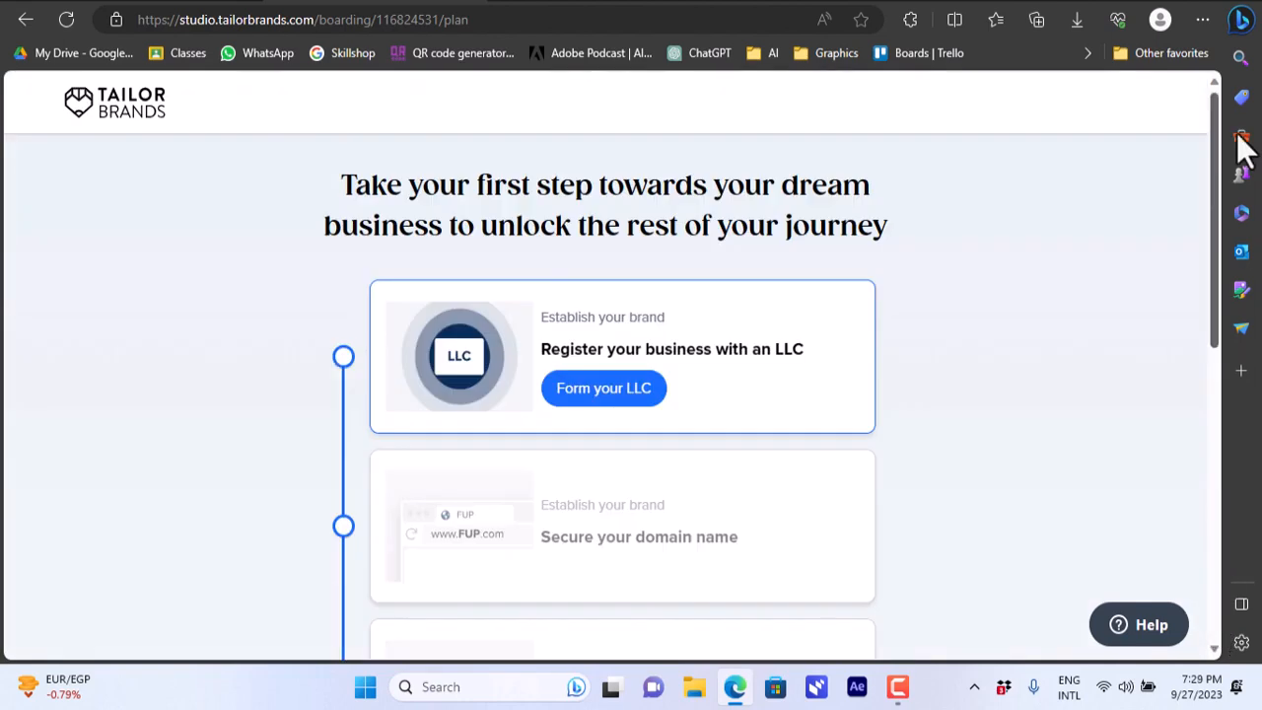
mouse_move(560, 224)
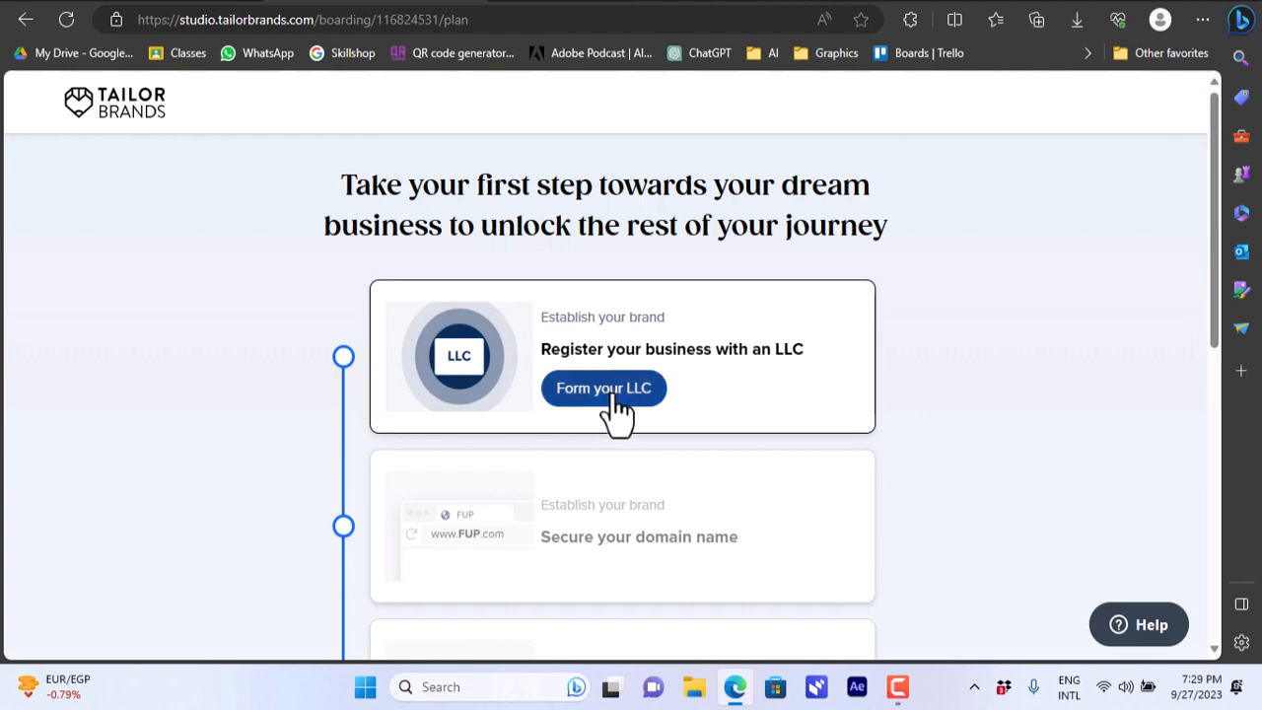
click(603, 387)
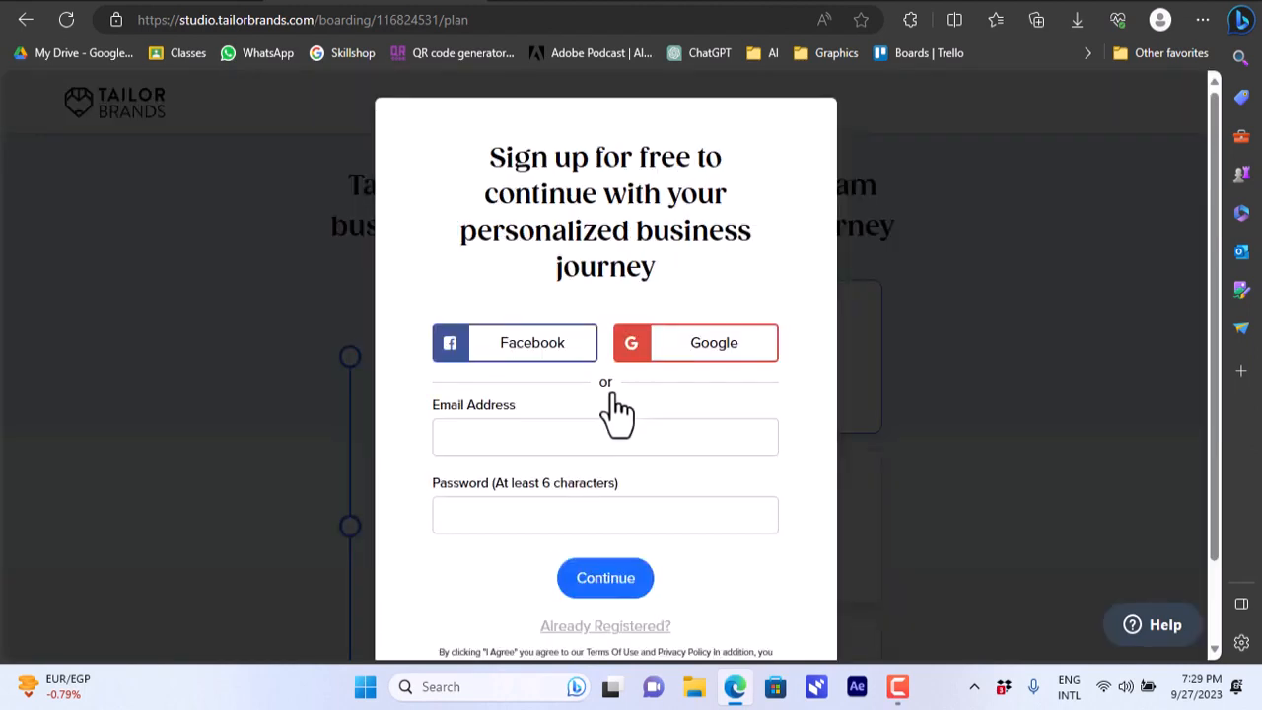
scroll(down, 3)
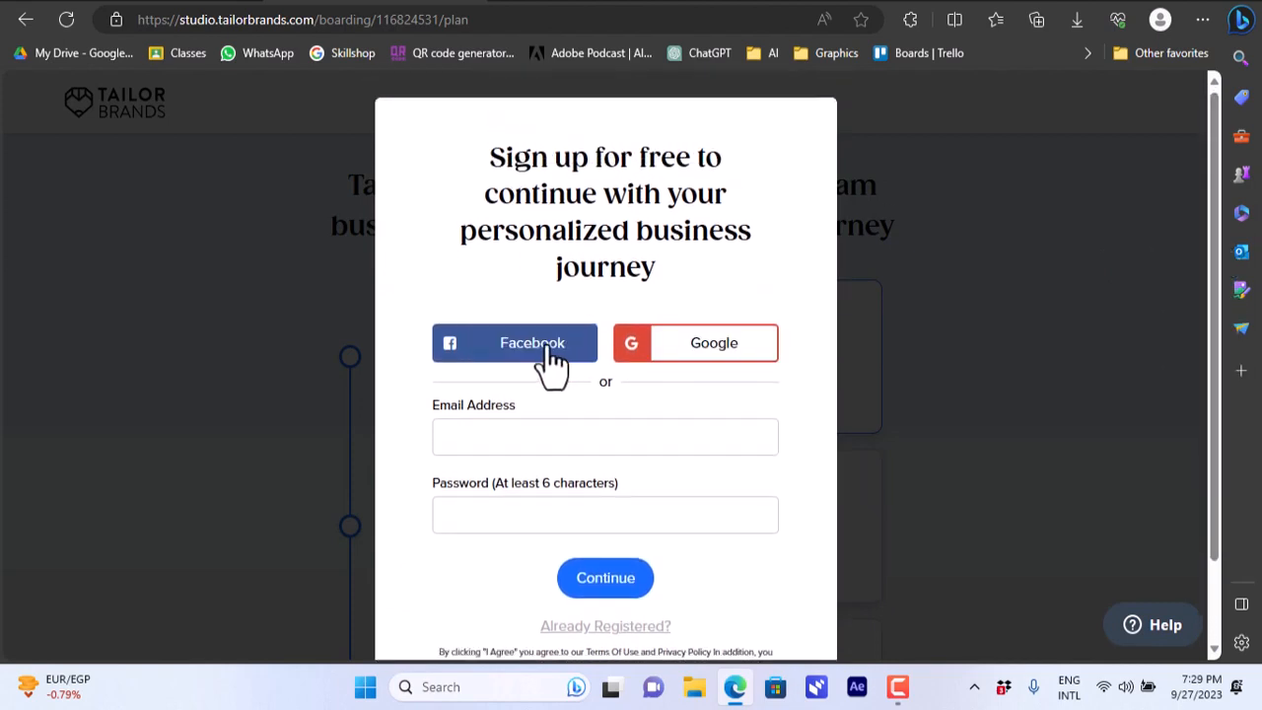
mouse_move(564, 442)
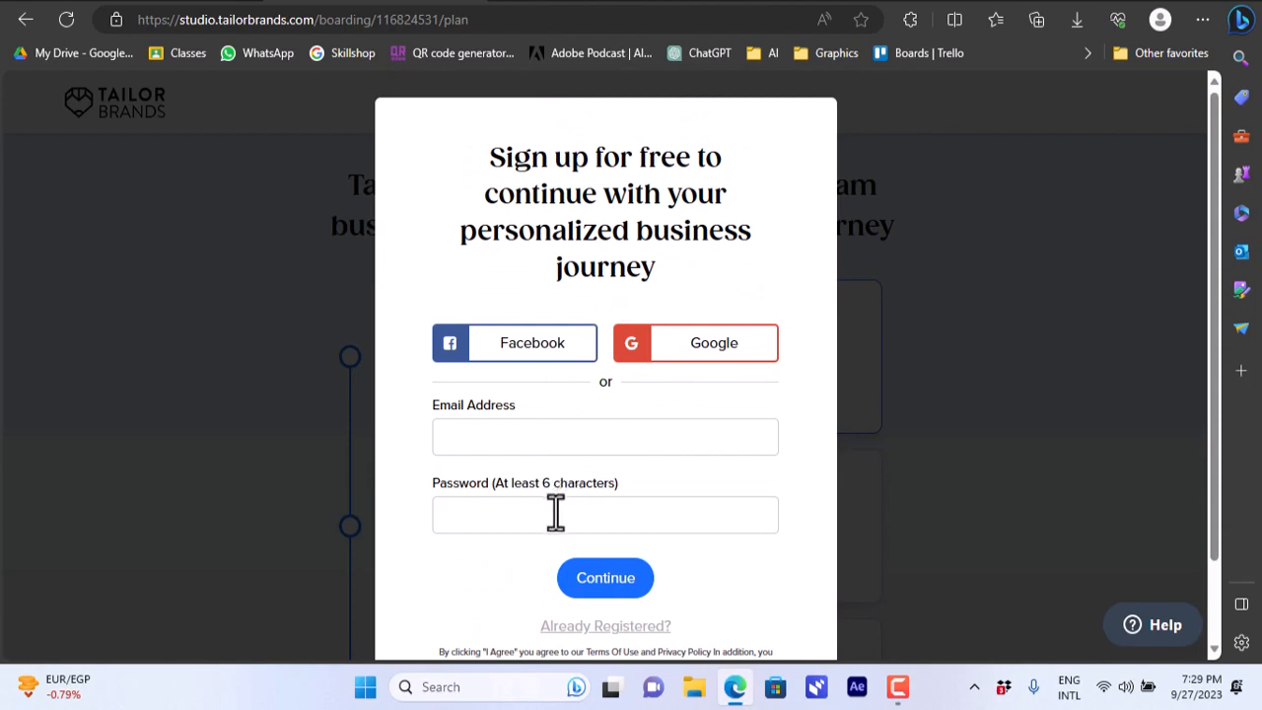
scroll(down, 3)
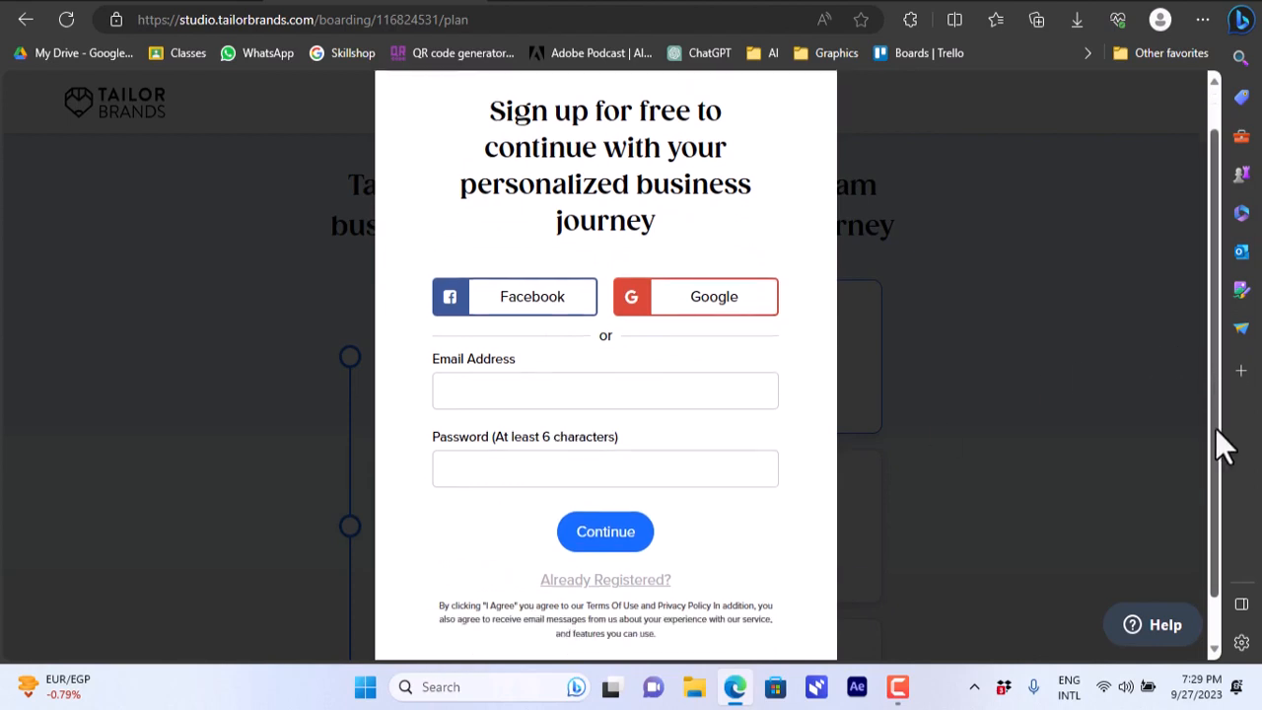
scroll(down, 3)
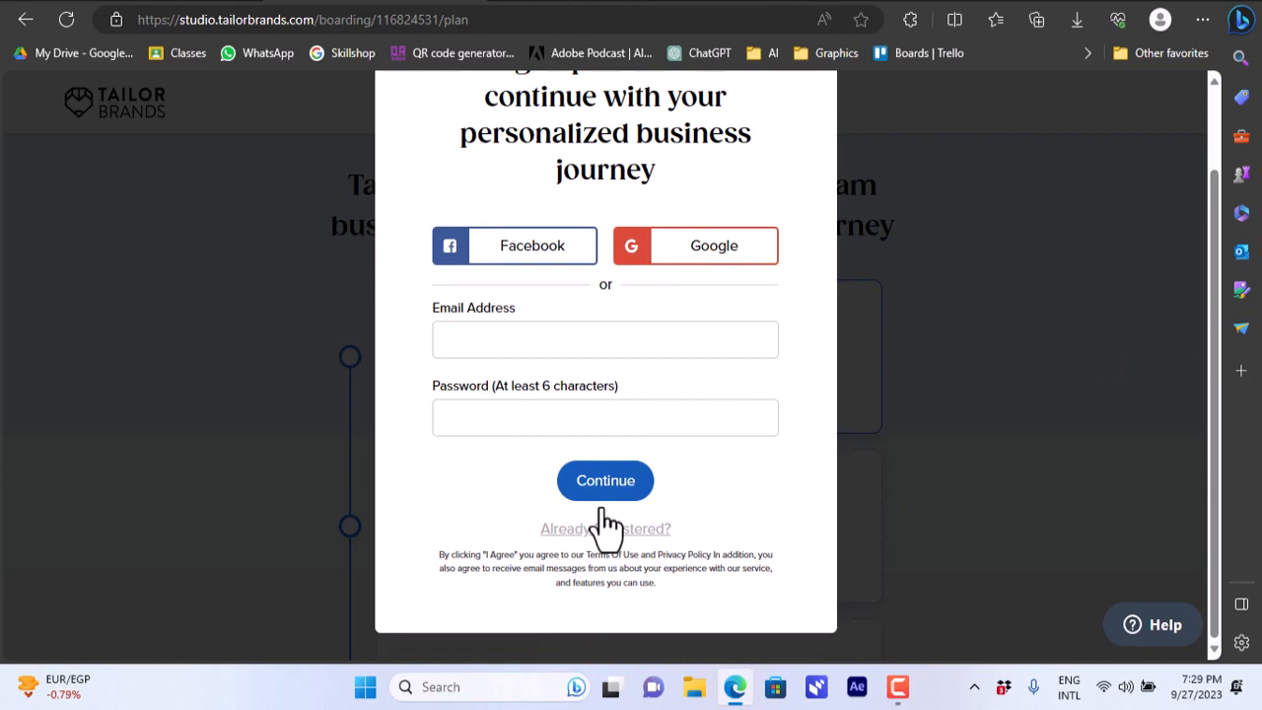
mouse_move(605, 557)
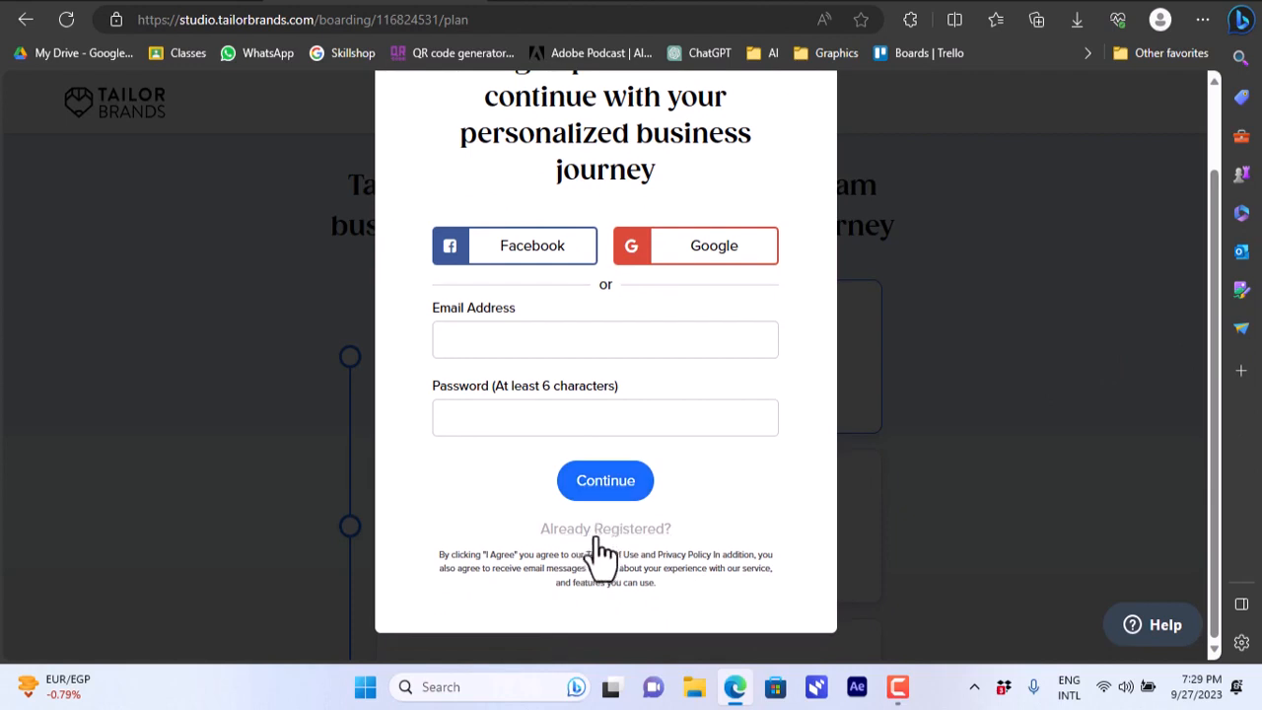
mouse_move(1202, 369)
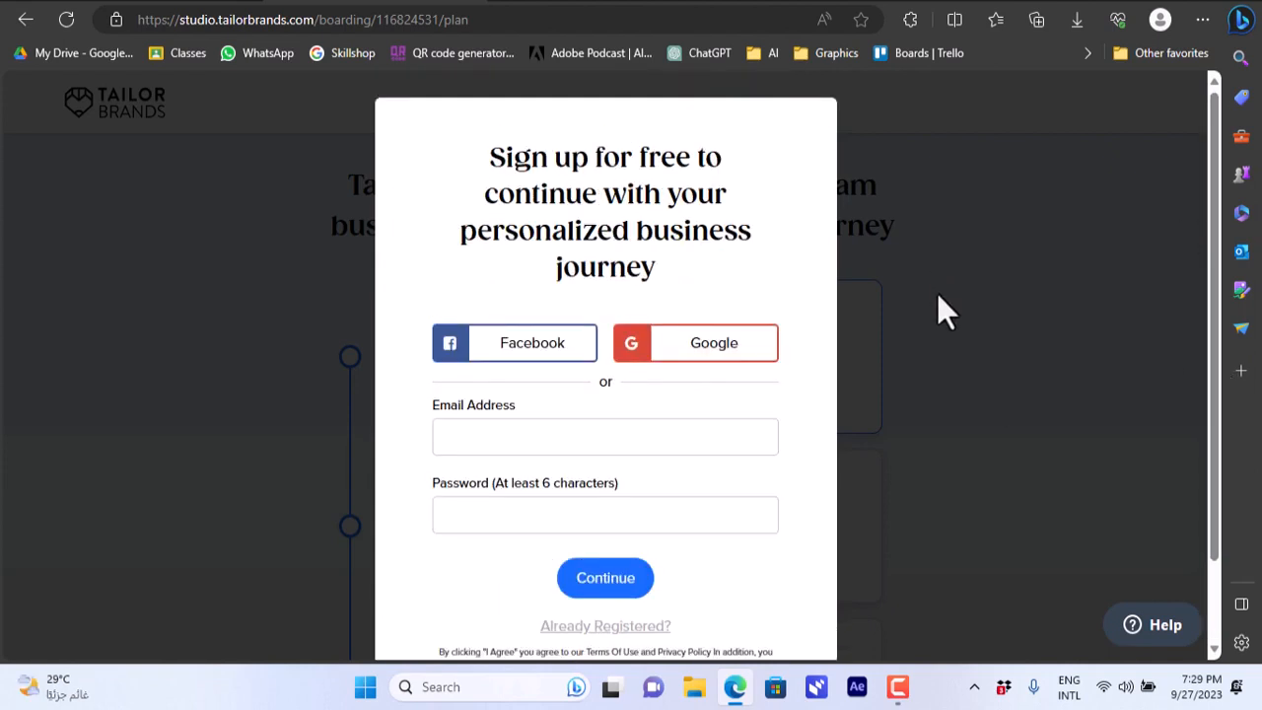
mouse_move(179, 327)
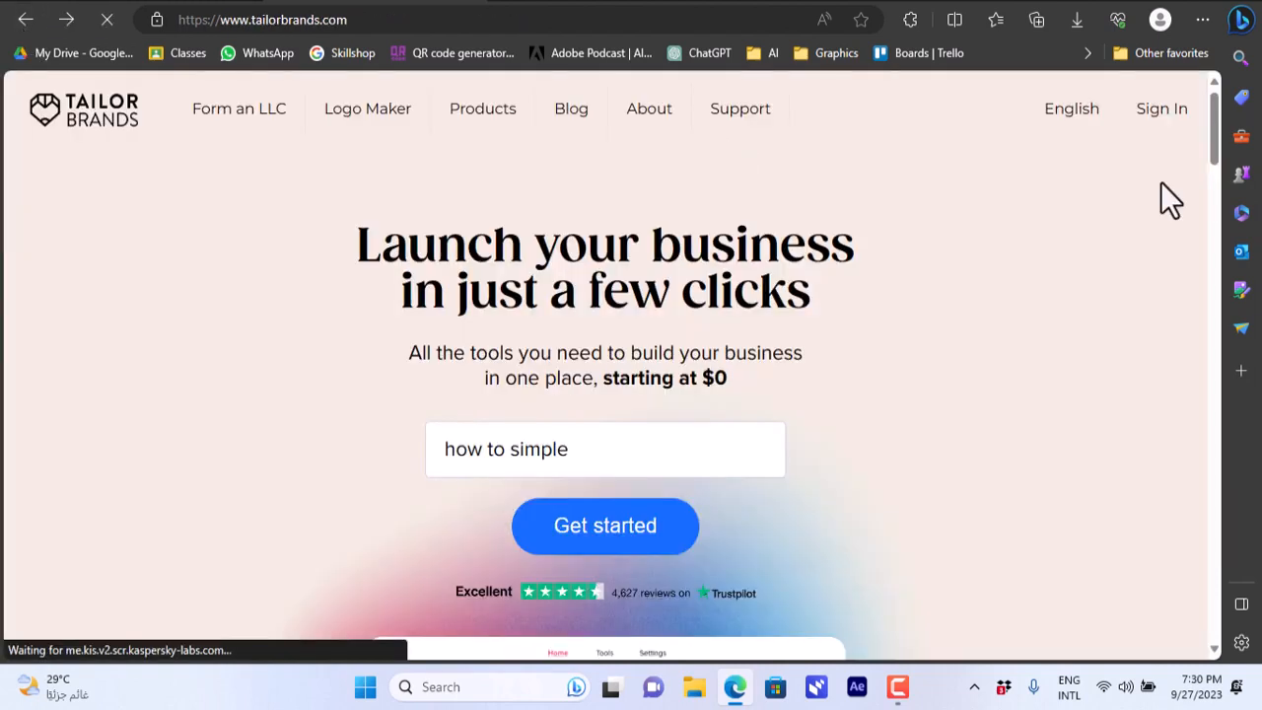
mouse_move(318, 203)
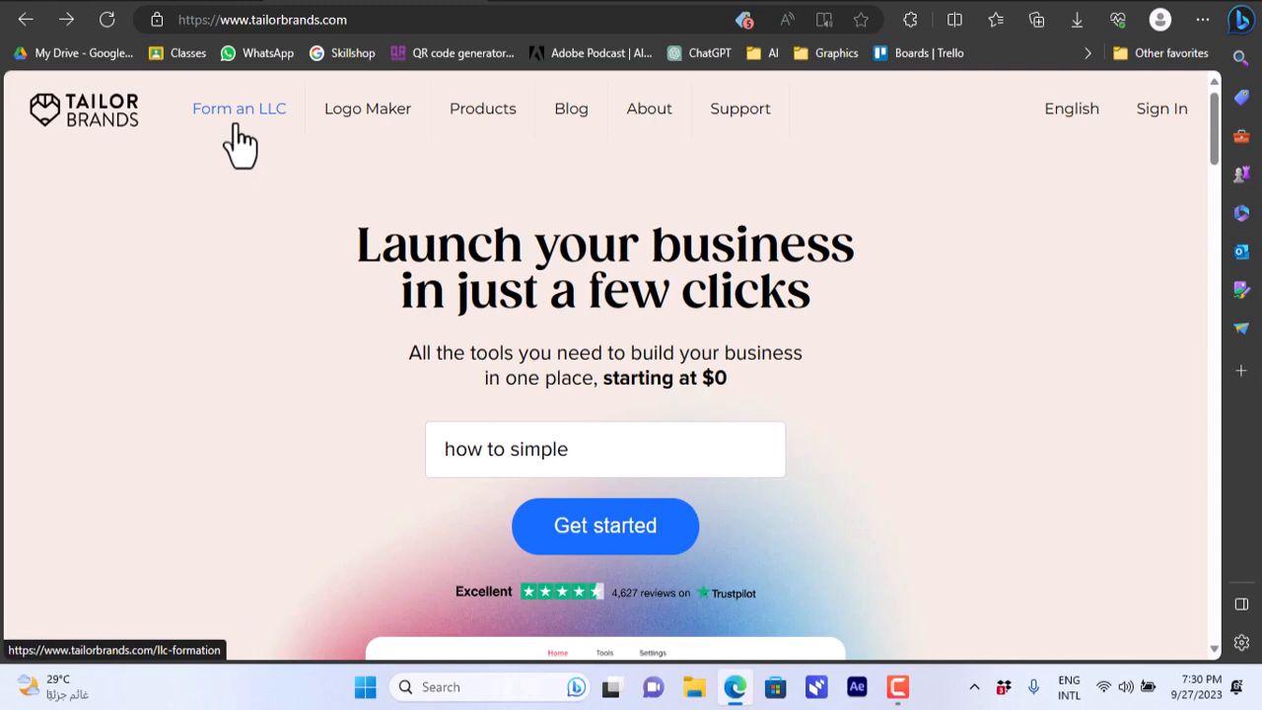
mouse_move(296, 128)
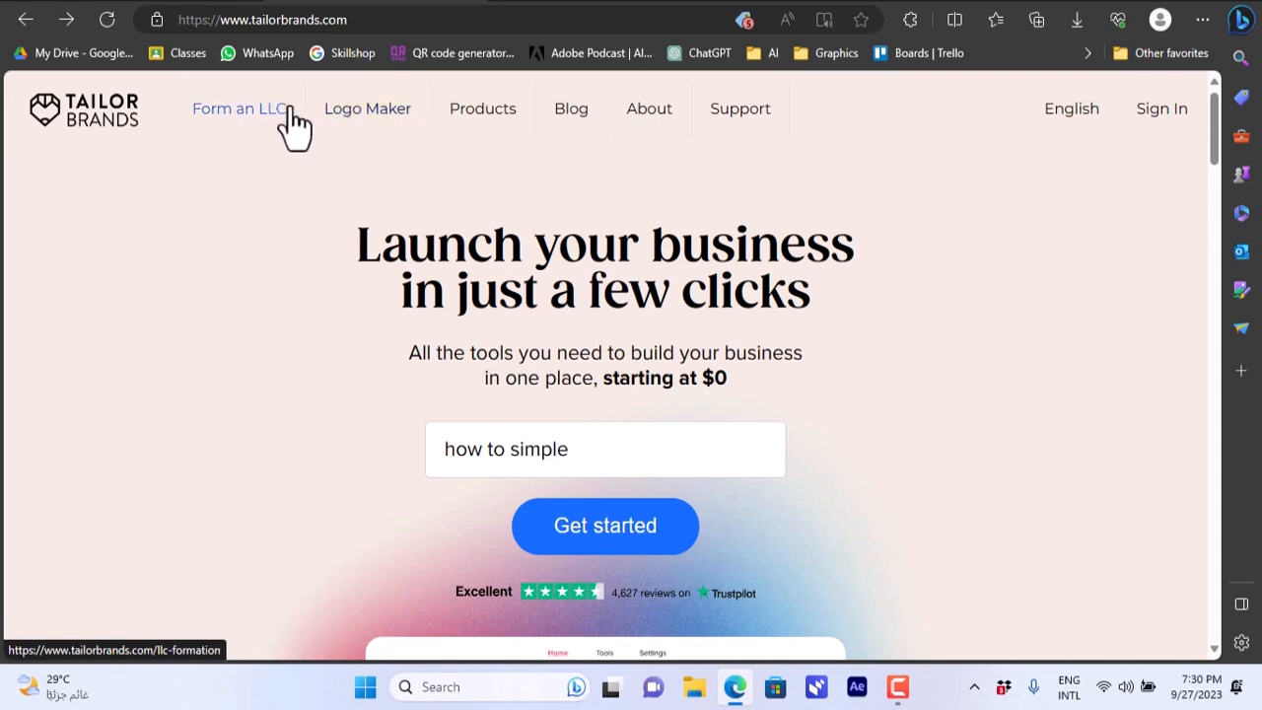
mouse_move(253, 133)
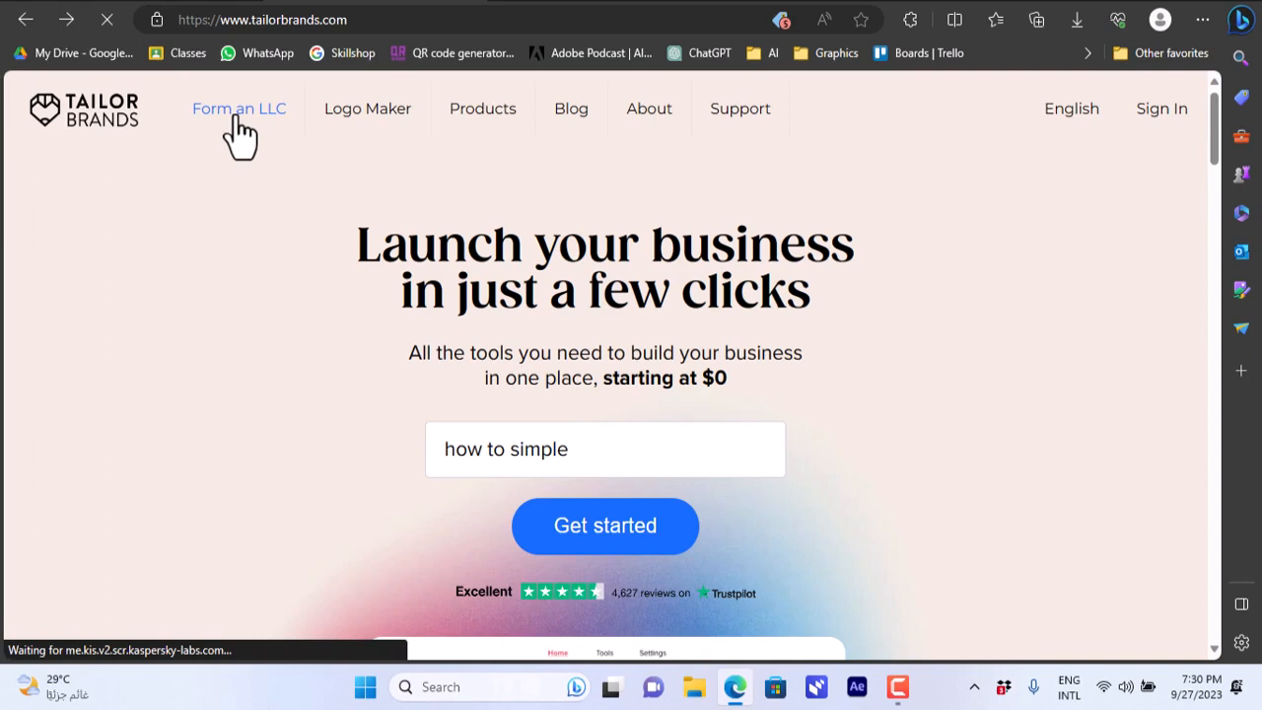
Open the Form an LLC page and close the non-resident US LLC popup
click(239, 108)
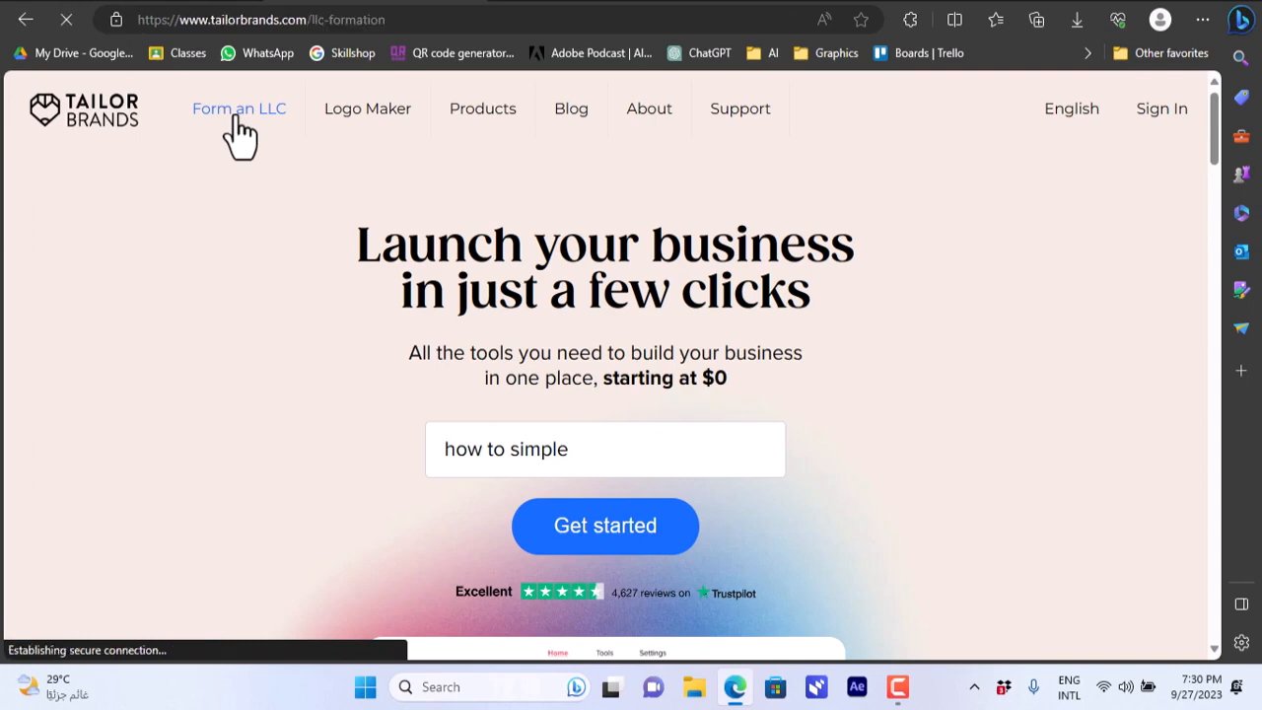
click(238, 108)
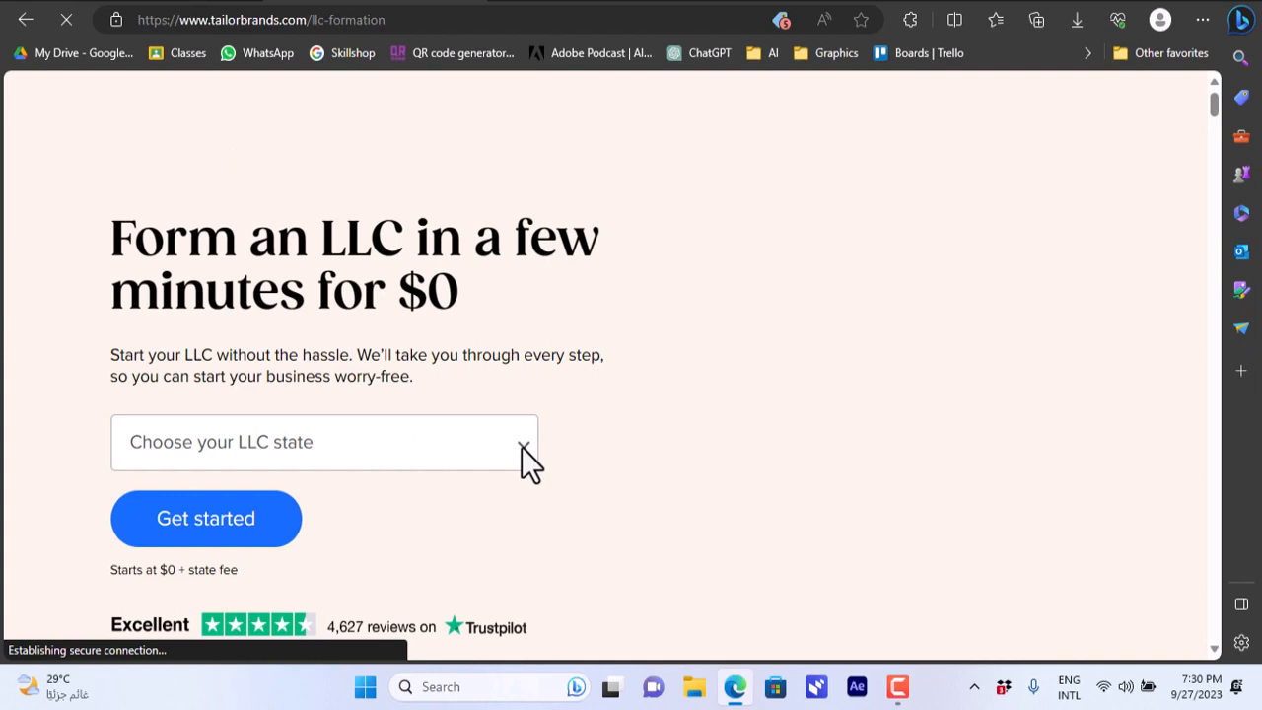
click(523, 441)
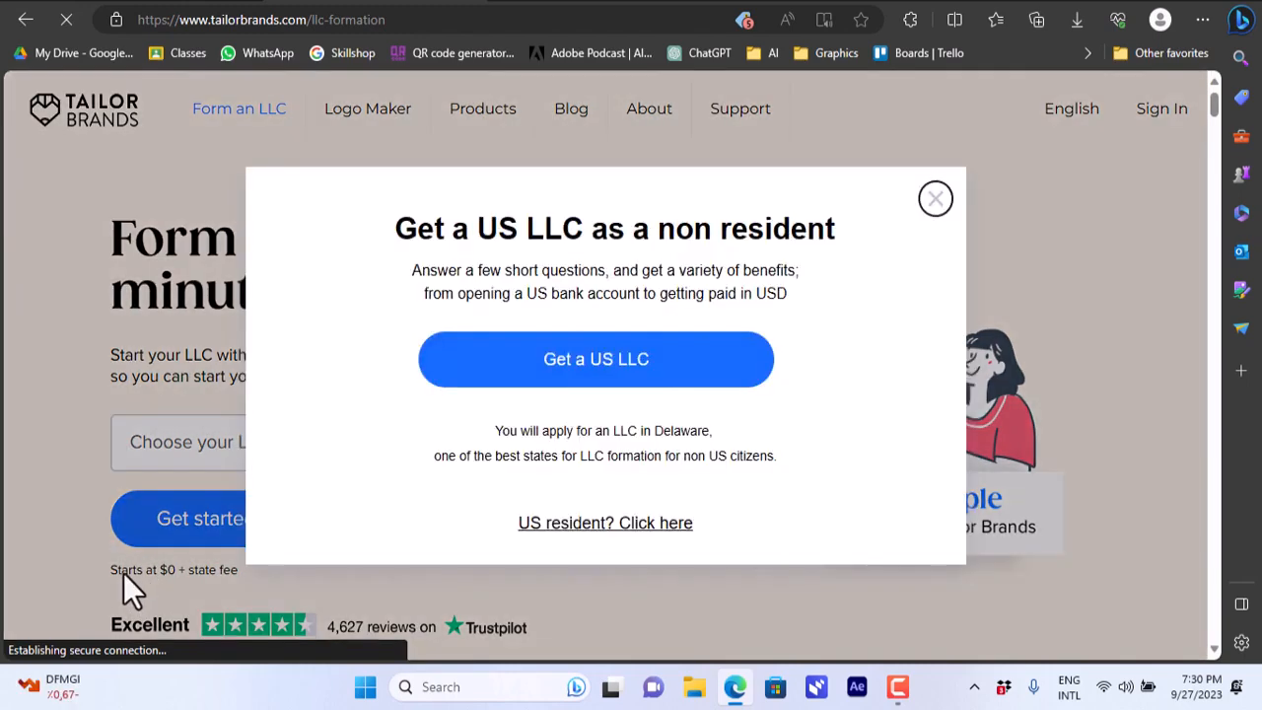
mouse_move(826, 279)
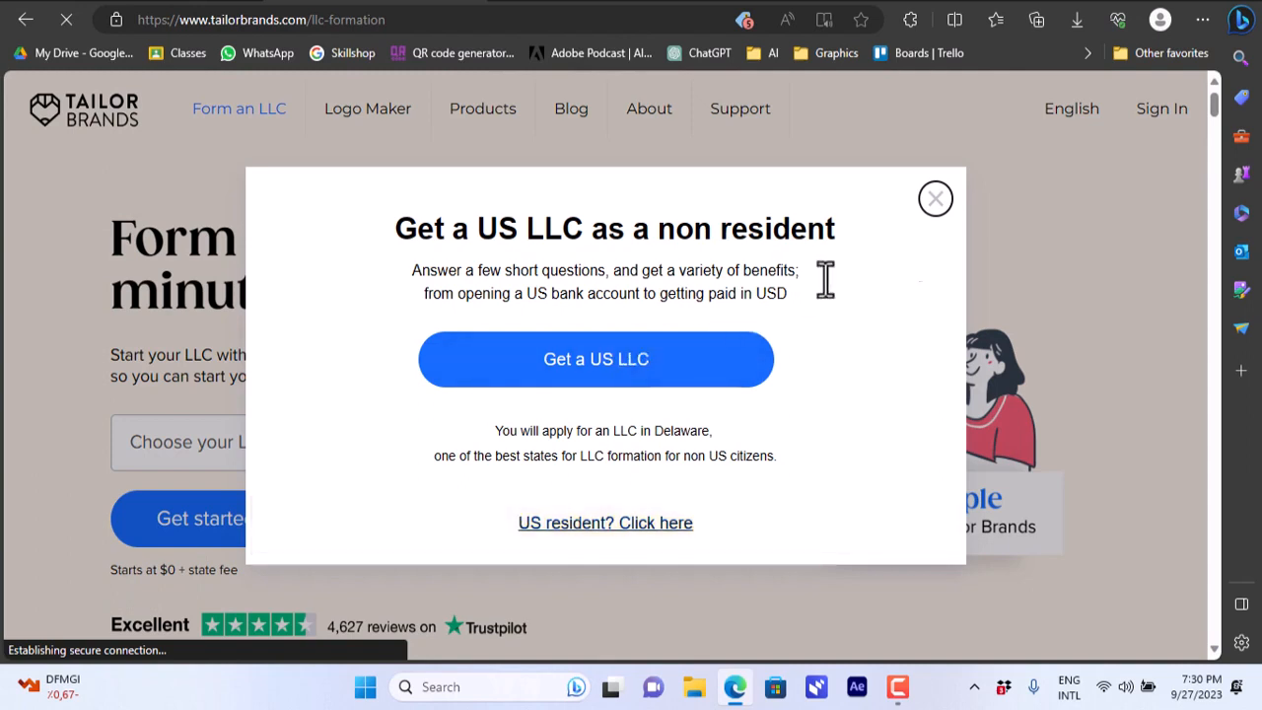
mouse_move(552, 375)
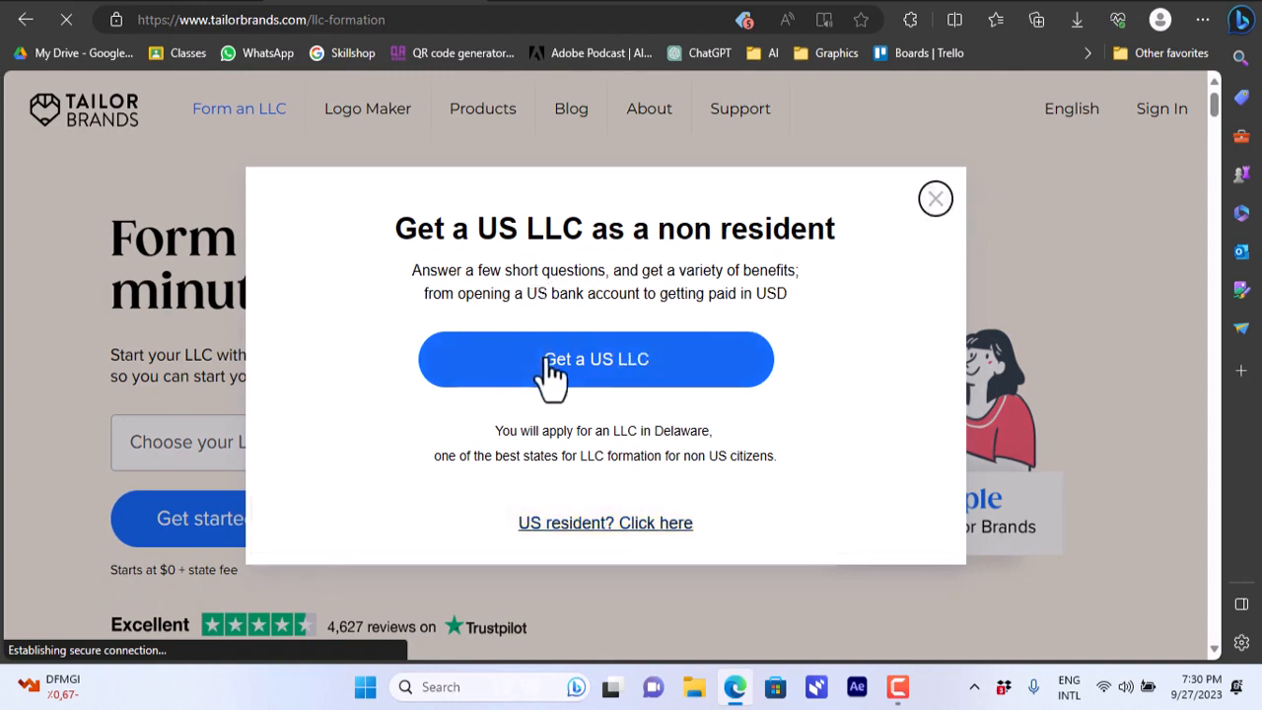
mouse_move(557, 290)
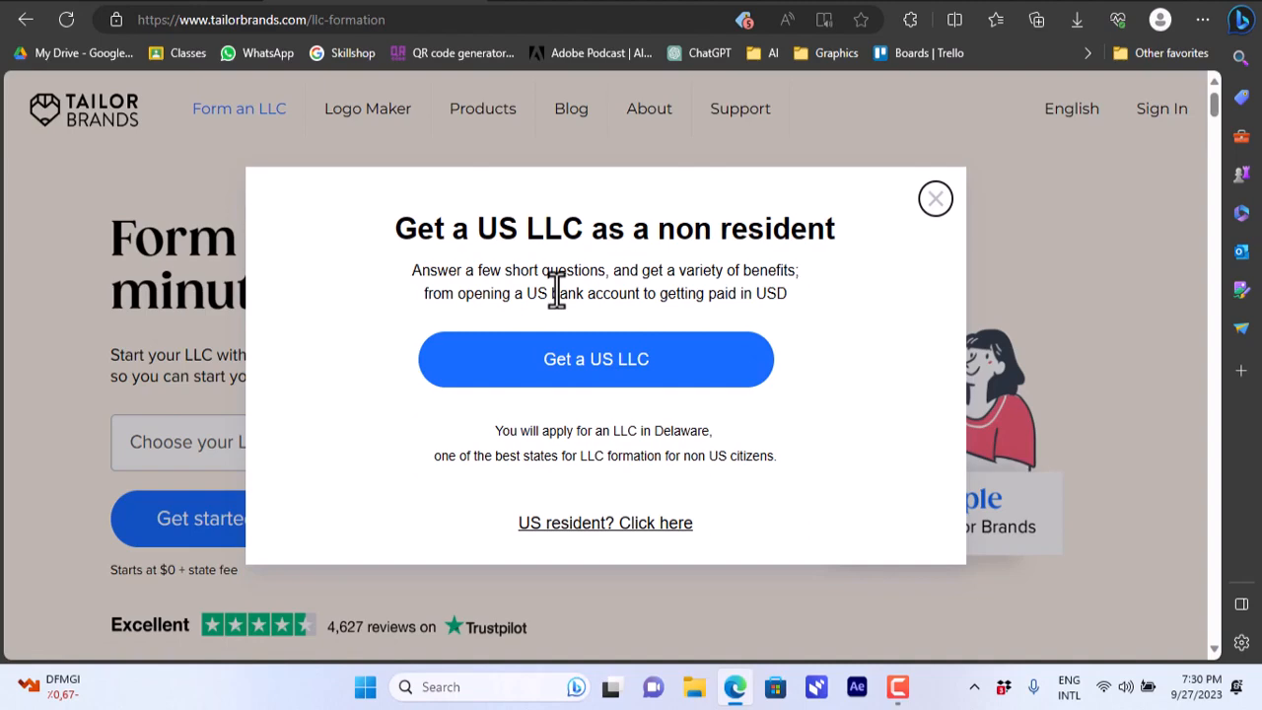
mouse_move(937, 207)
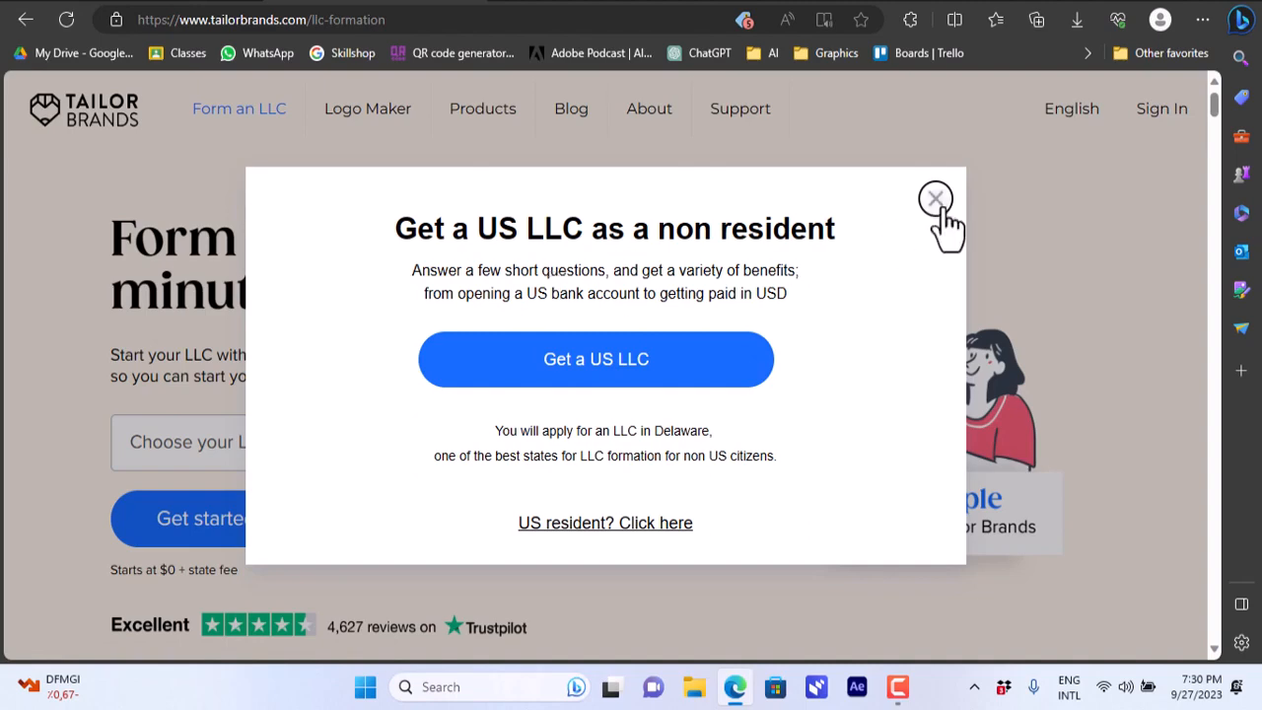
click(934, 198)
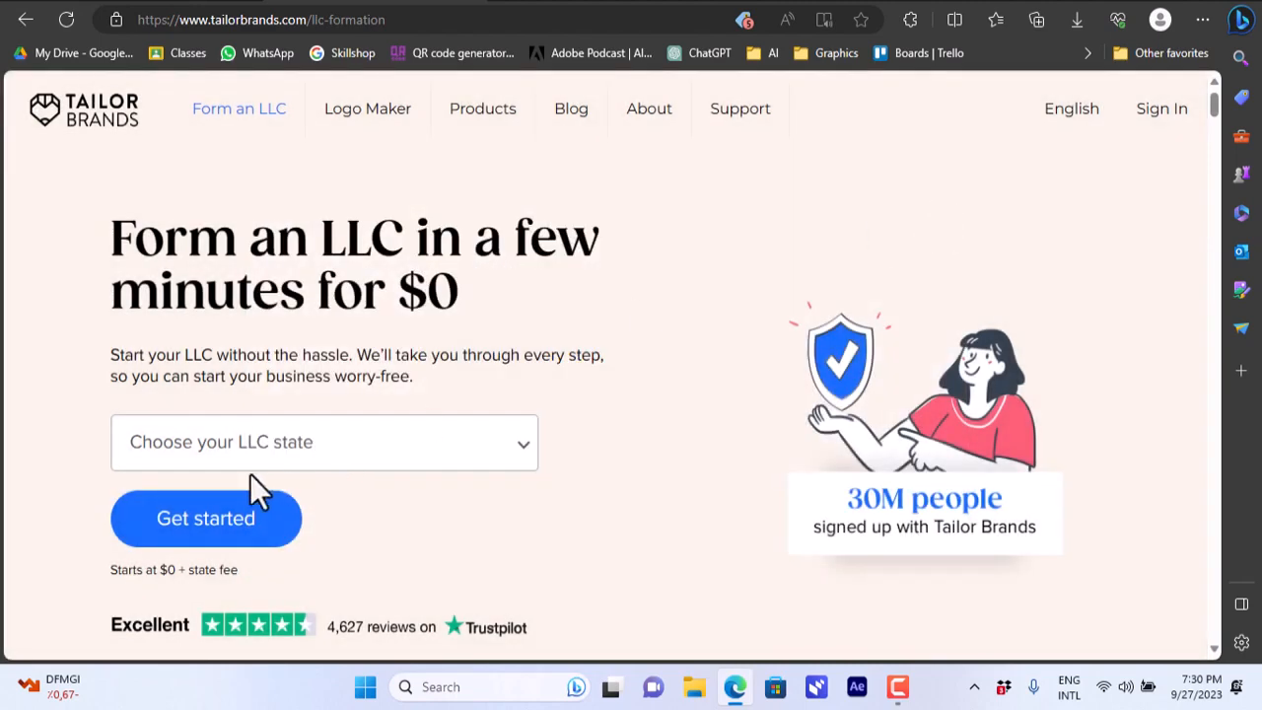
mouse_move(170, 577)
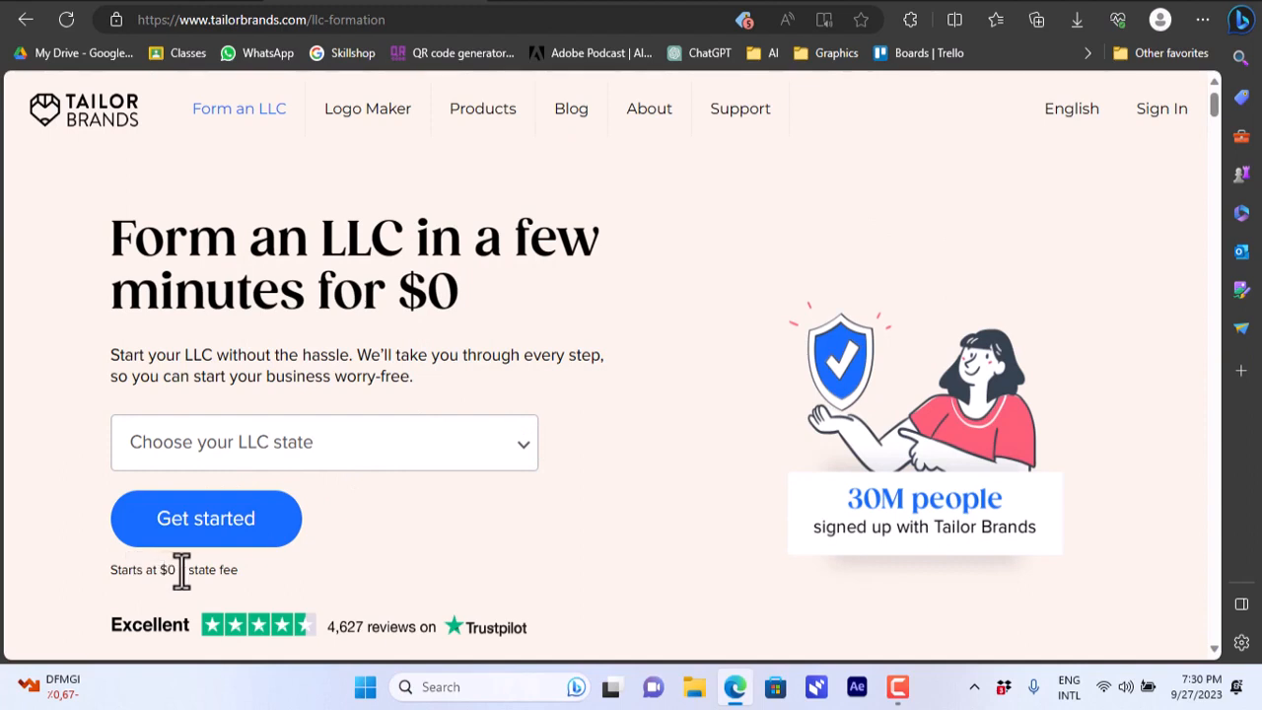
Select Kansas as the LLC state and start the registration
click(324, 441)
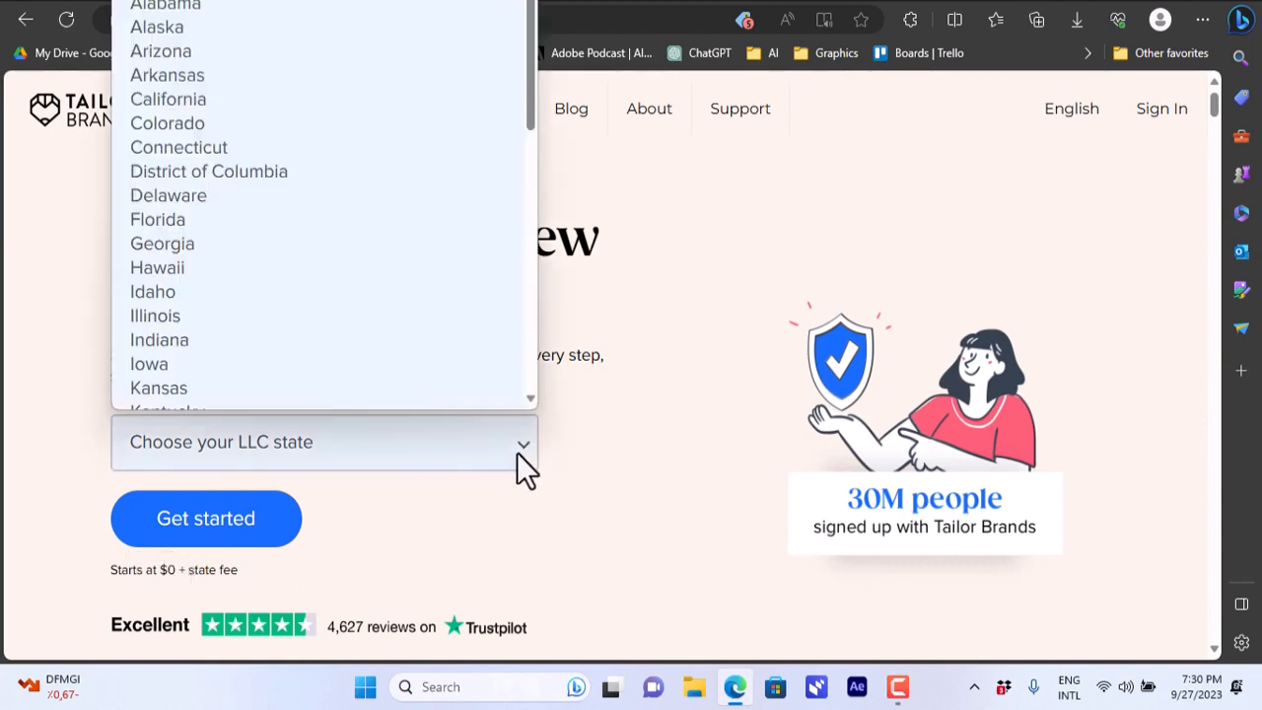
mouse_move(340, 355)
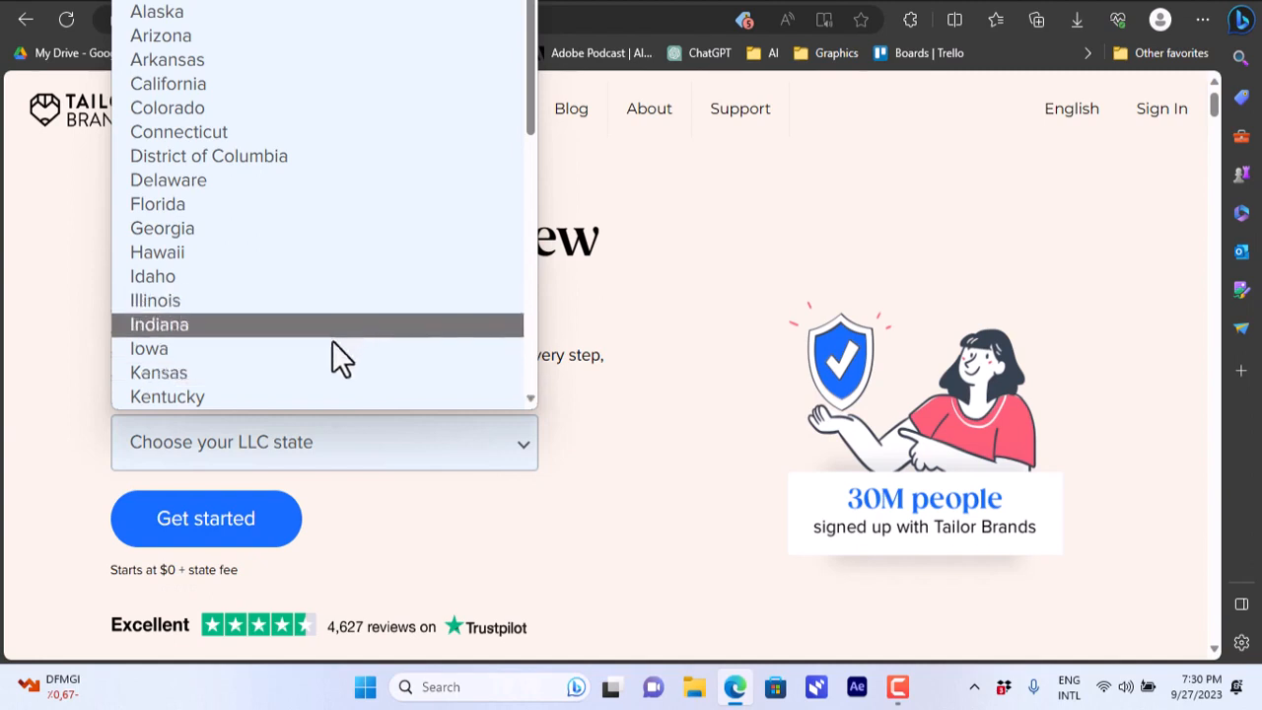
click(159, 372)
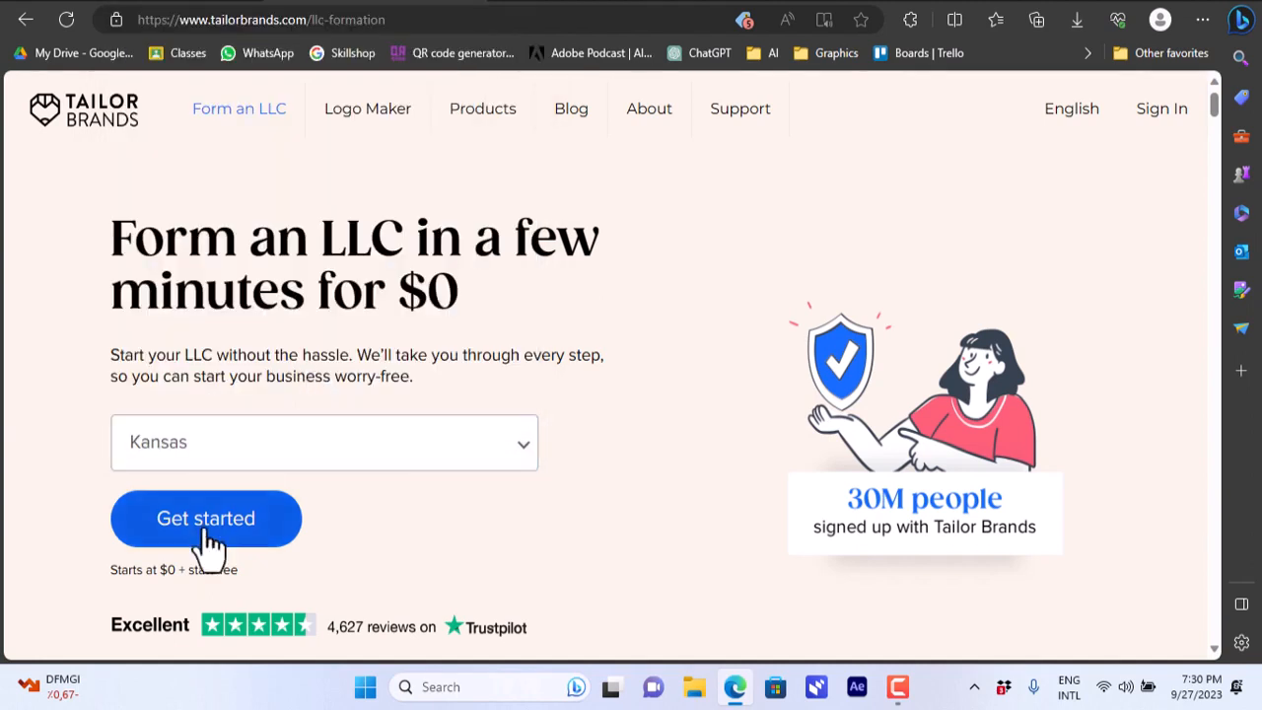
click(206, 518)
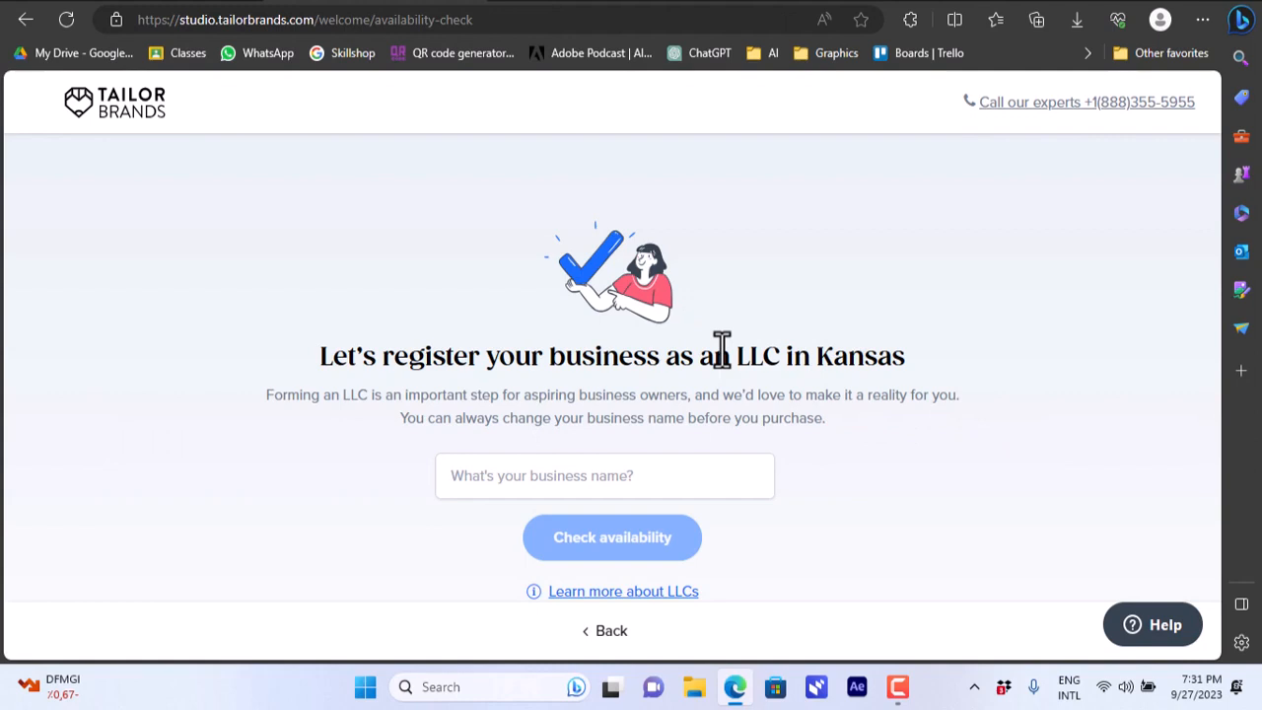
Enter 'how to simple' as the LLC name, run the availability check, and continue
click(605, 475)
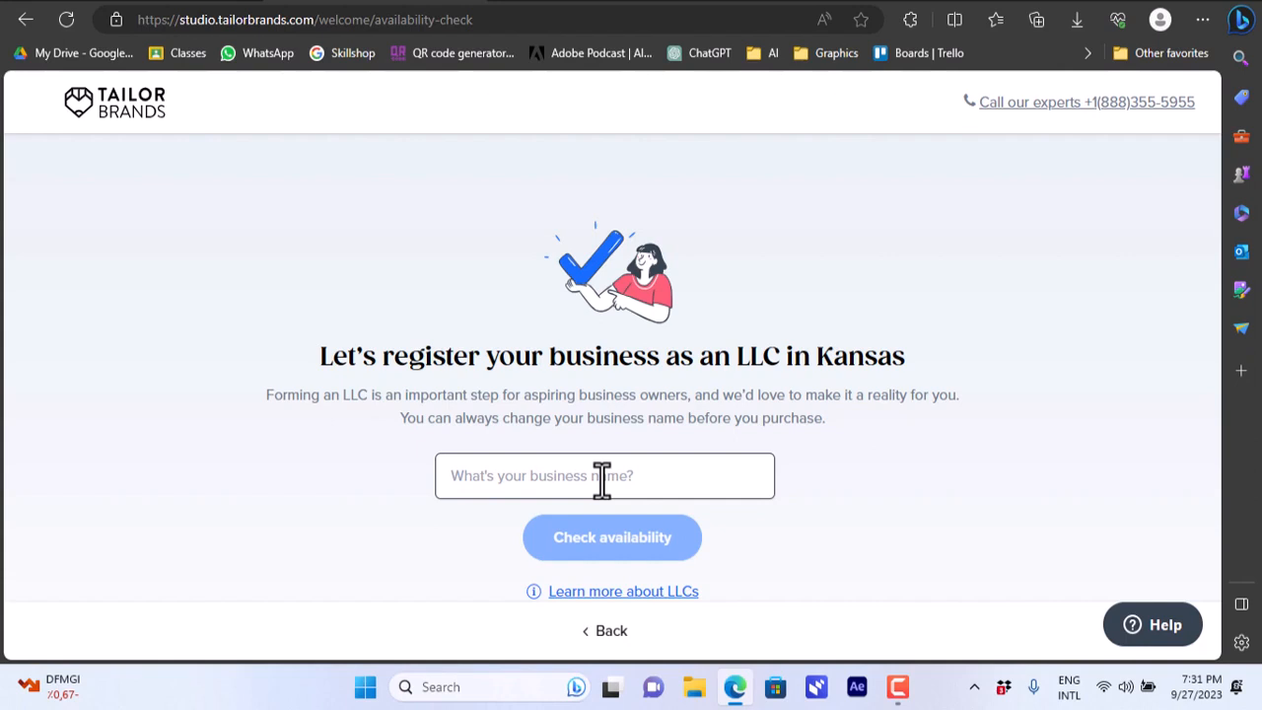
text(howtosimple)
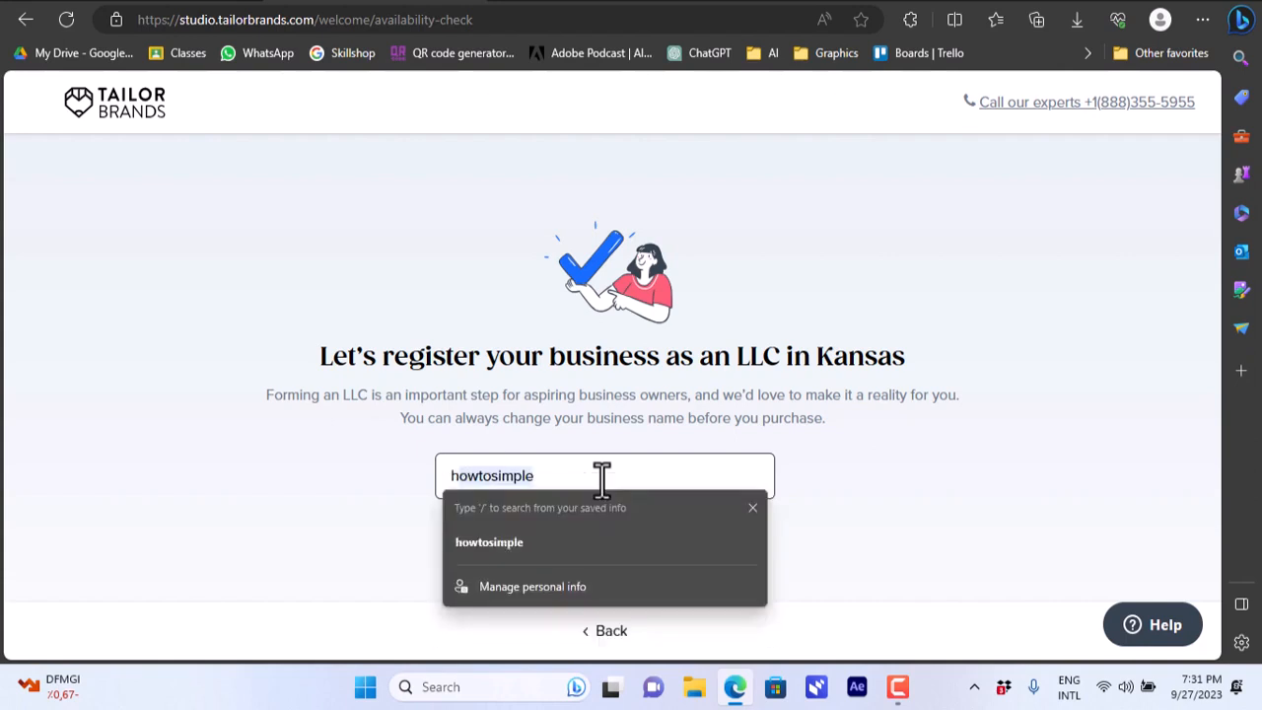
text(how to)
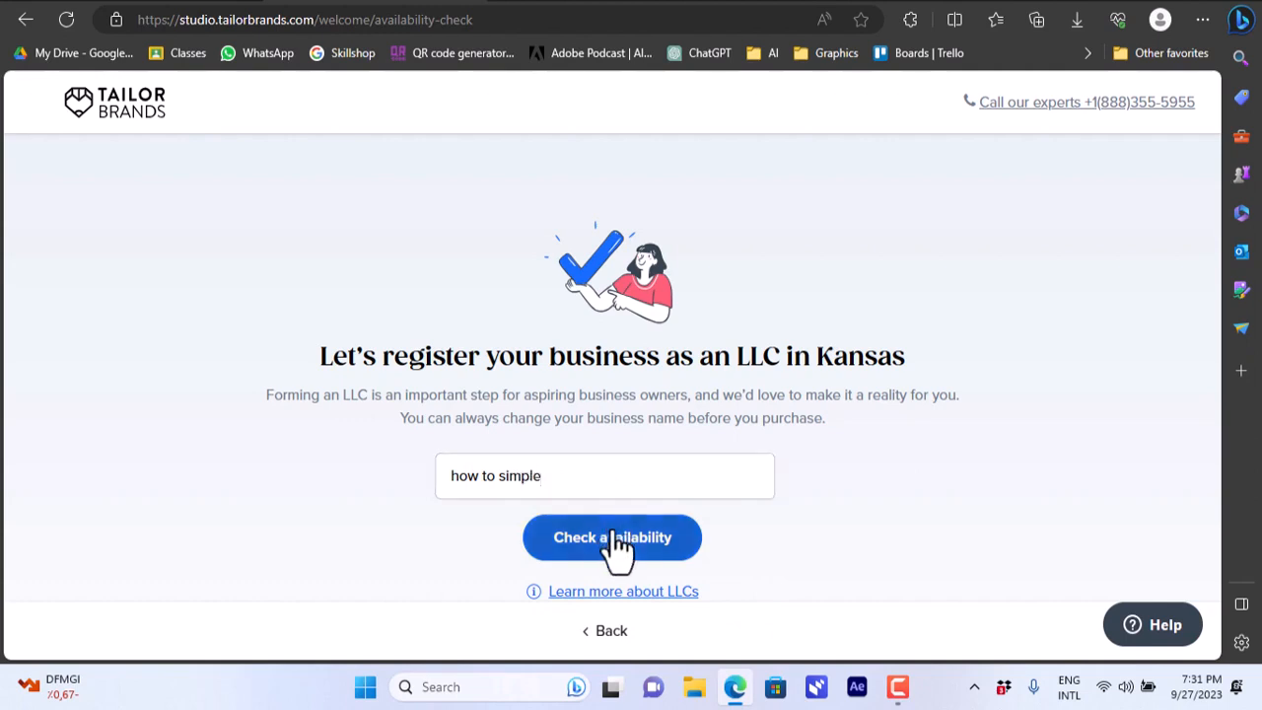
click(611, 537)
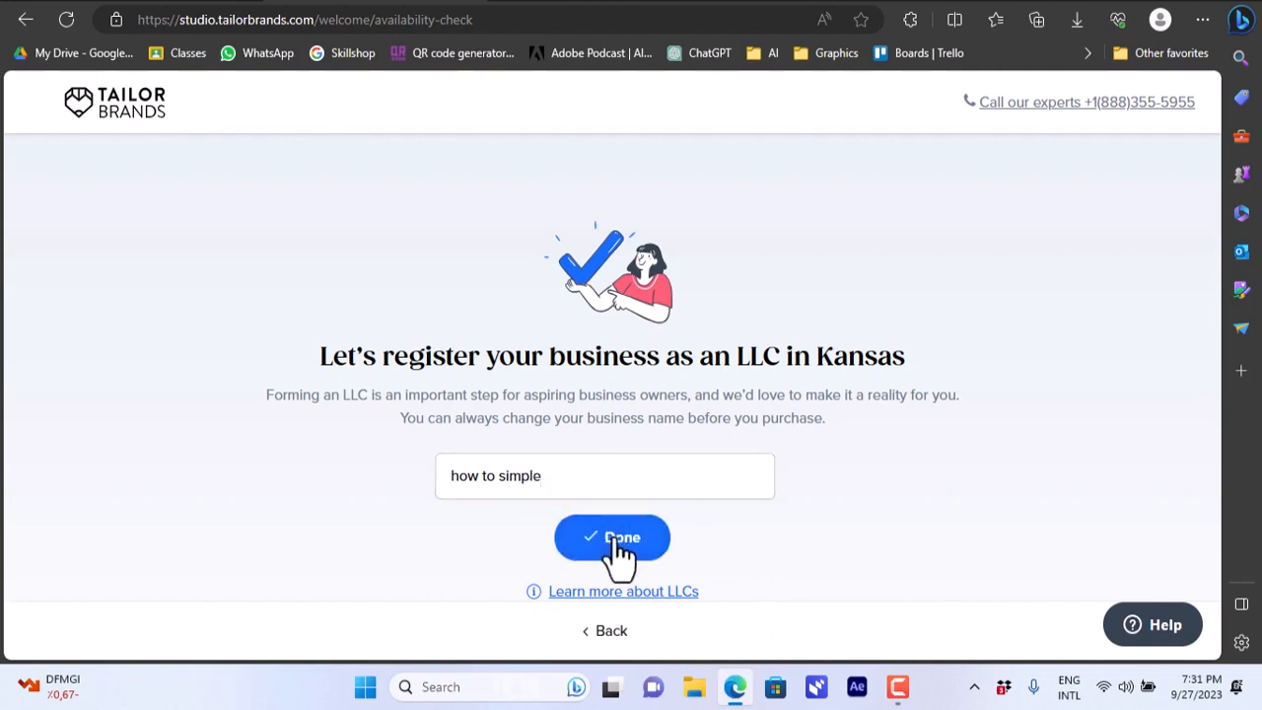
click(611, 536)
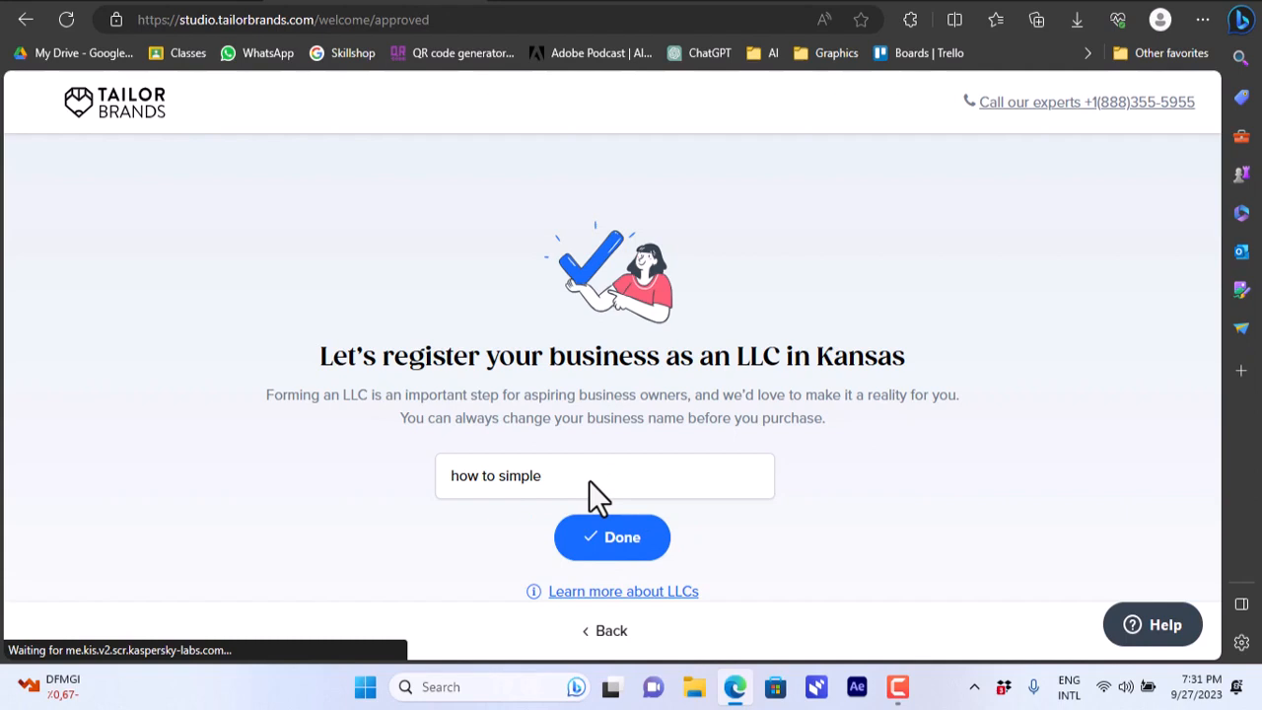
click(612, 536)
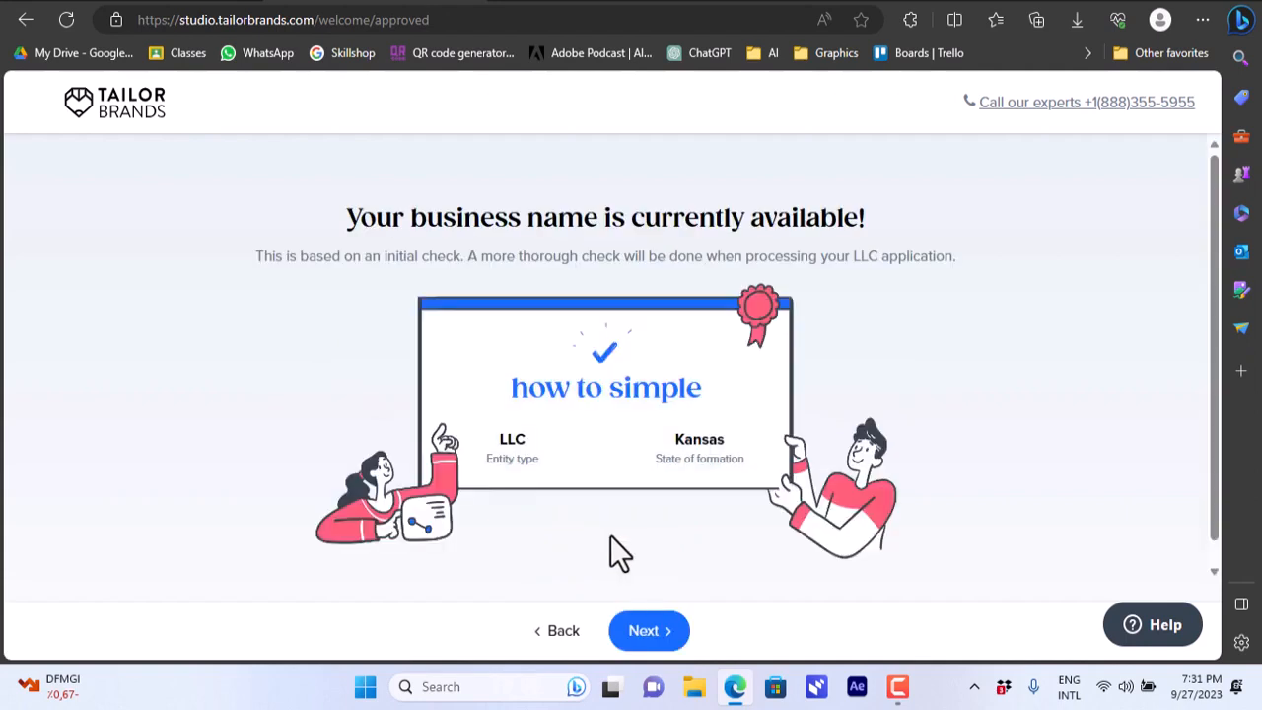
mouse_move(1188, 310)
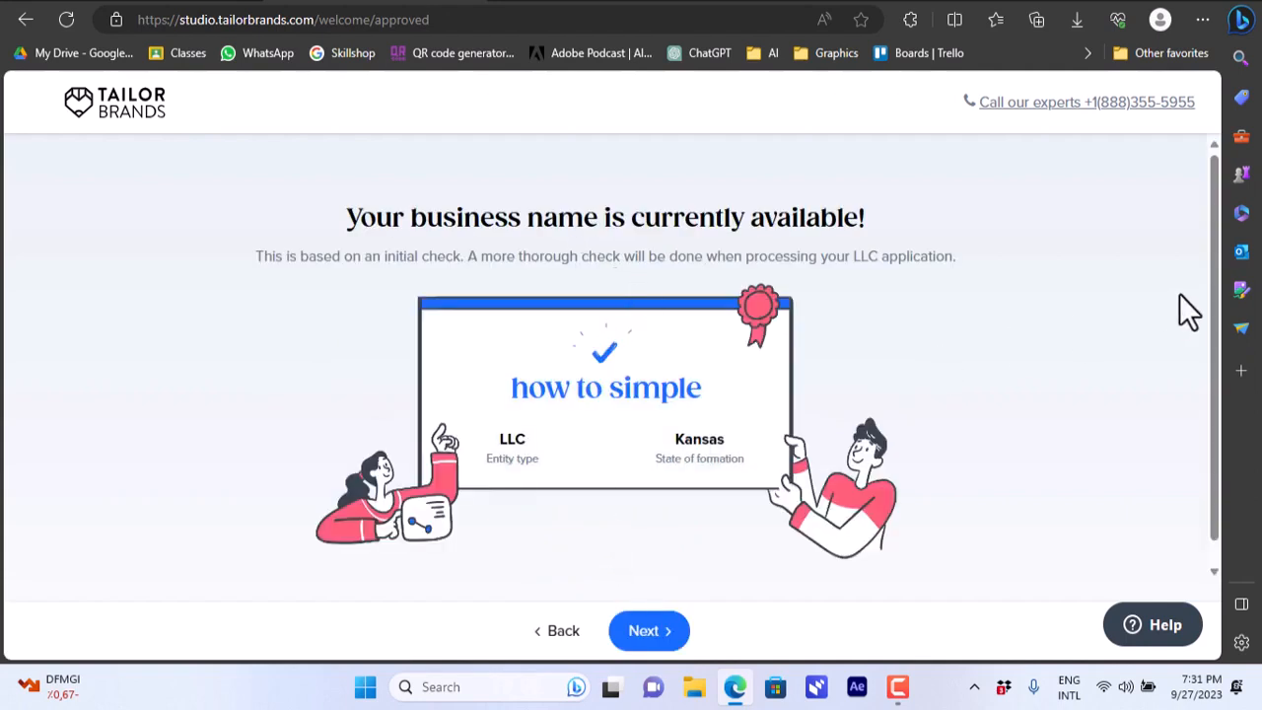
click(649, 630)
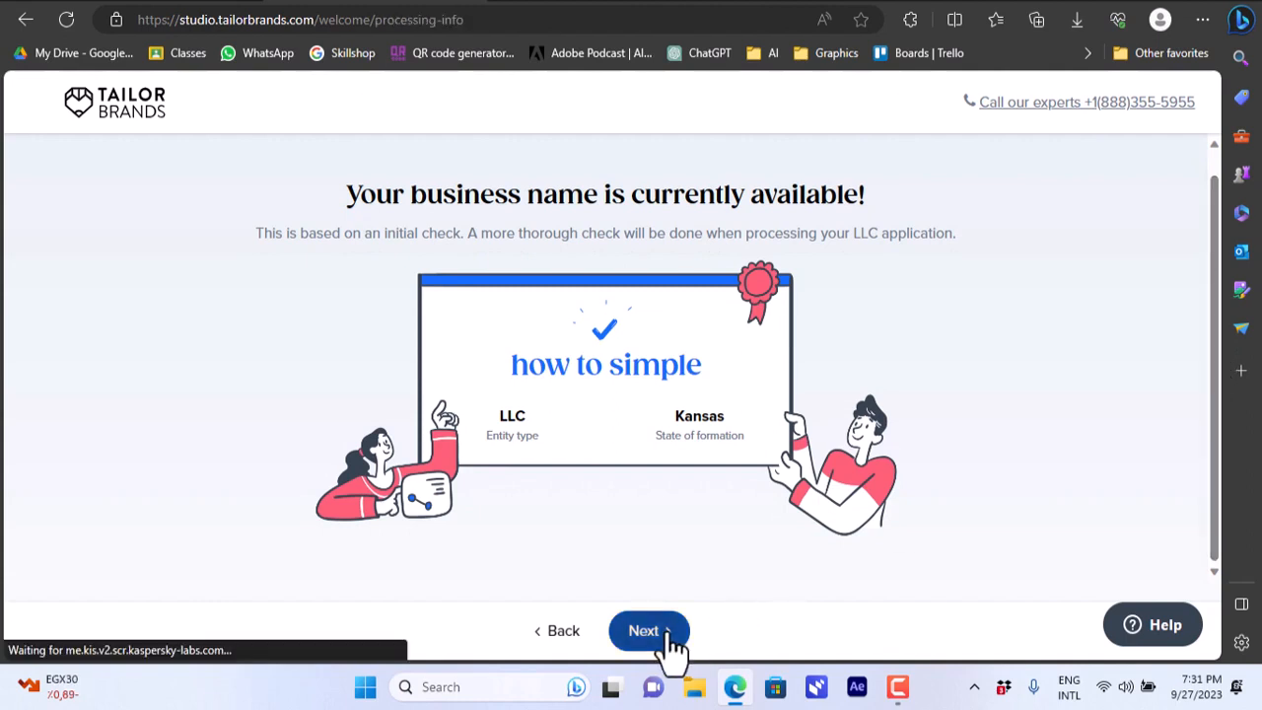
Continue past the availability result to the four-step LLC formation overview
click(649, 630)
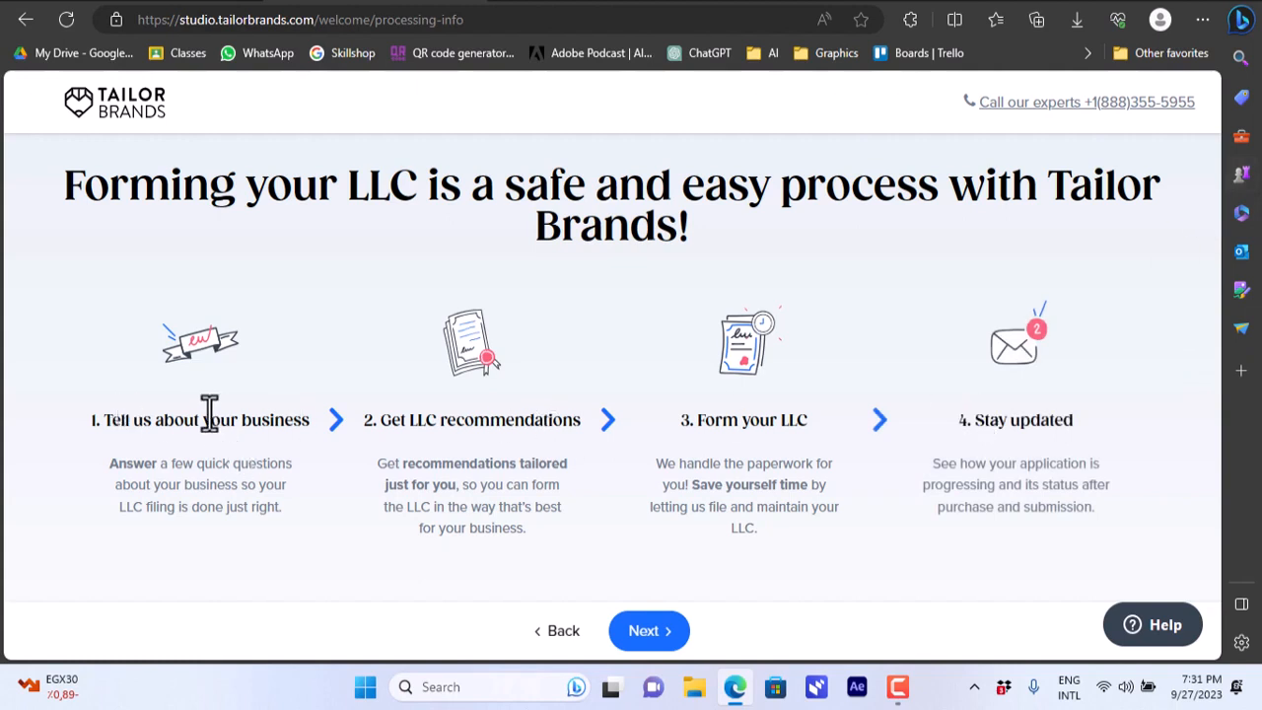
mouse_move(463, 451)
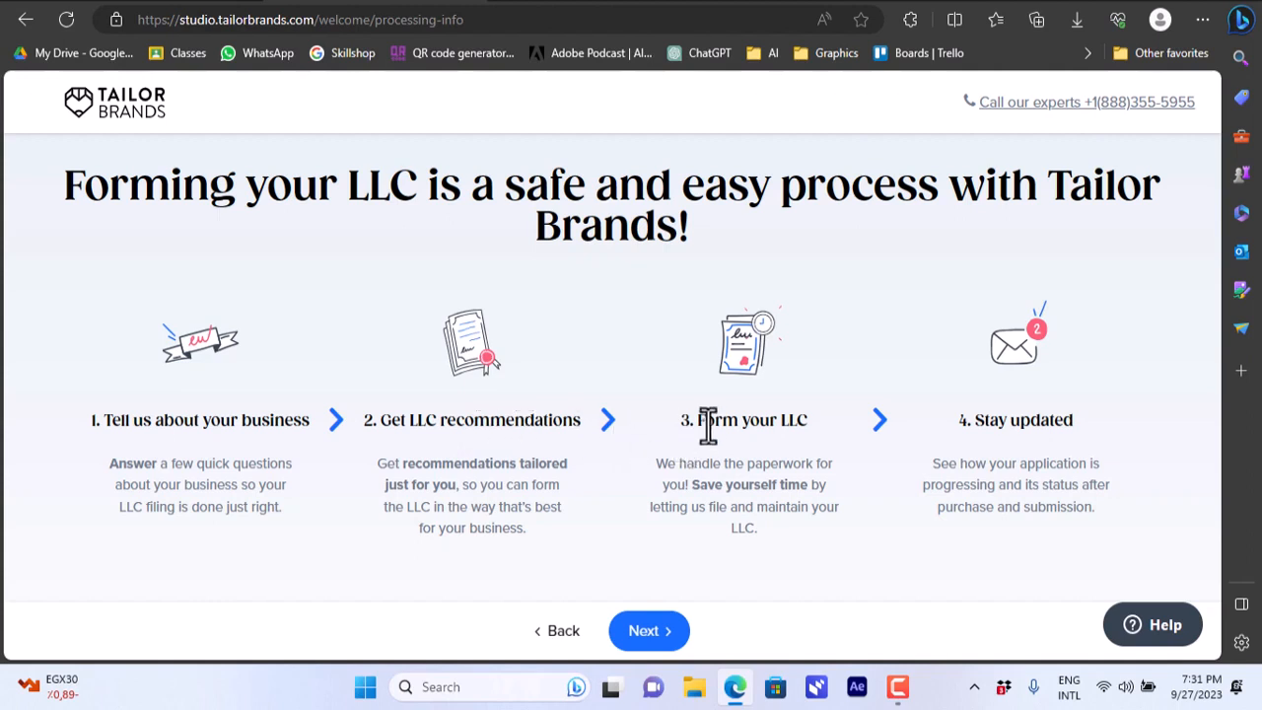
mouse_move(1013, 419)
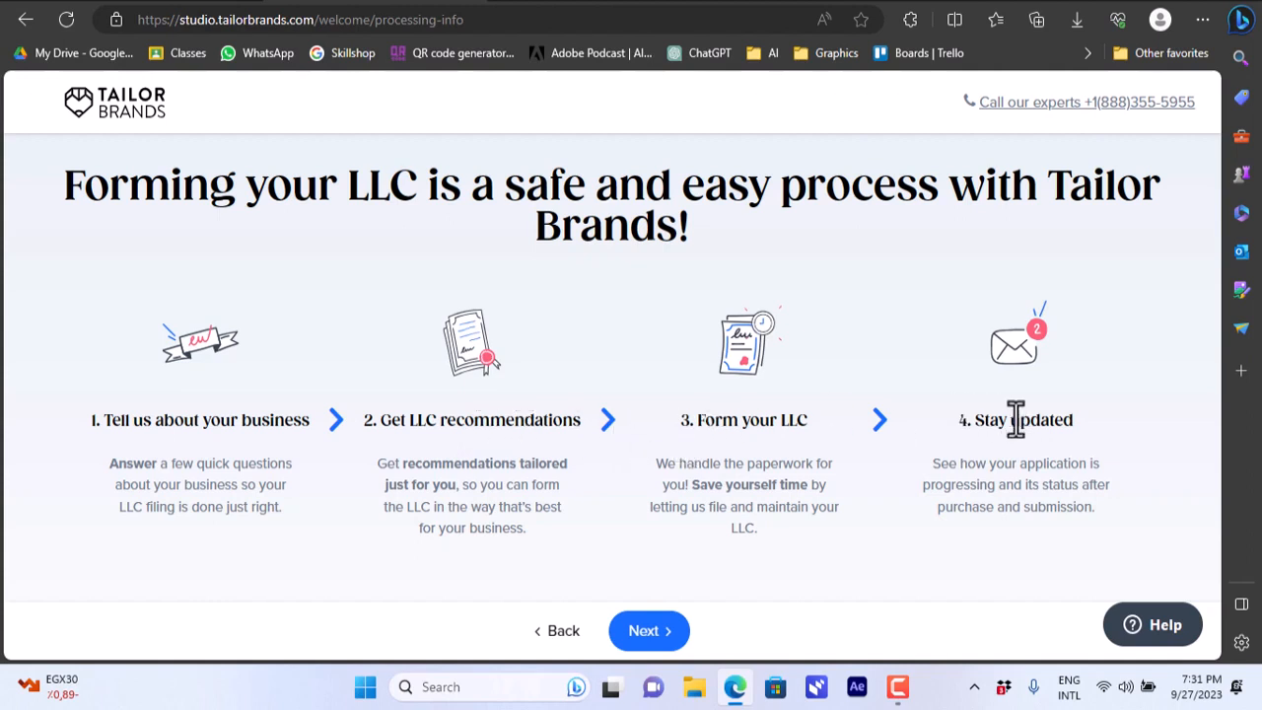
mouse_move(803, 466)
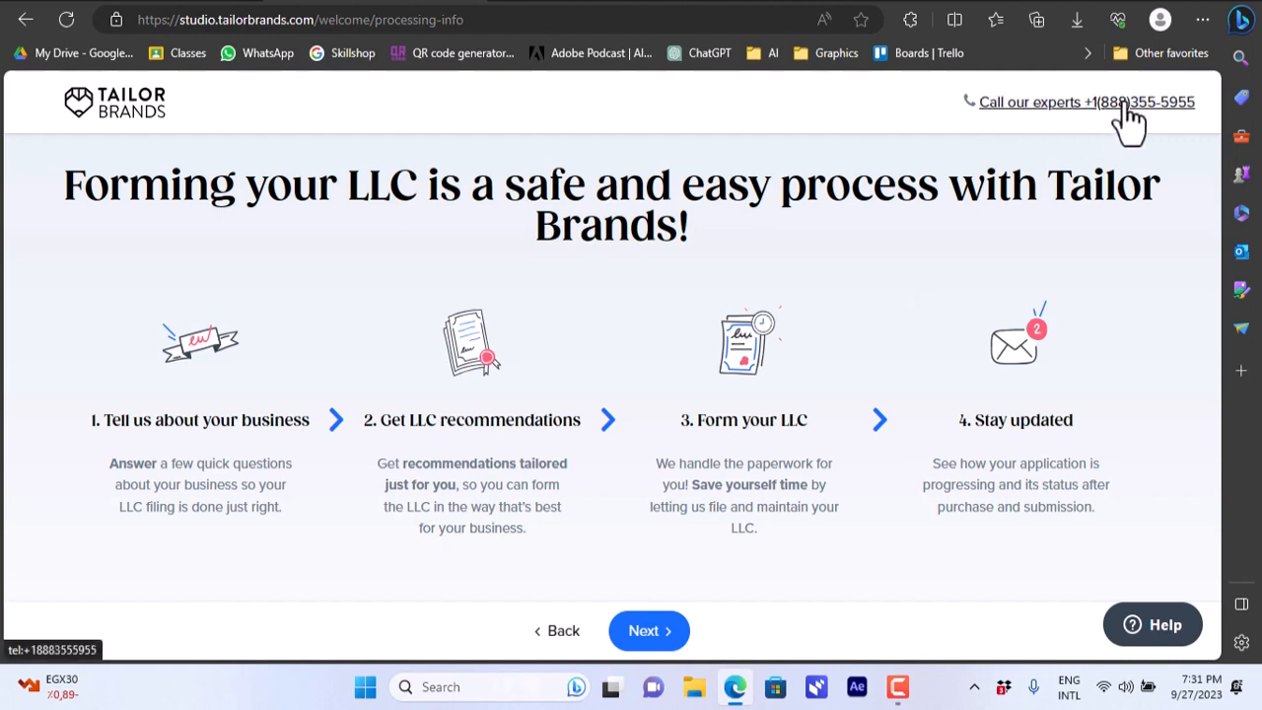
mouse_move(1084, 128)
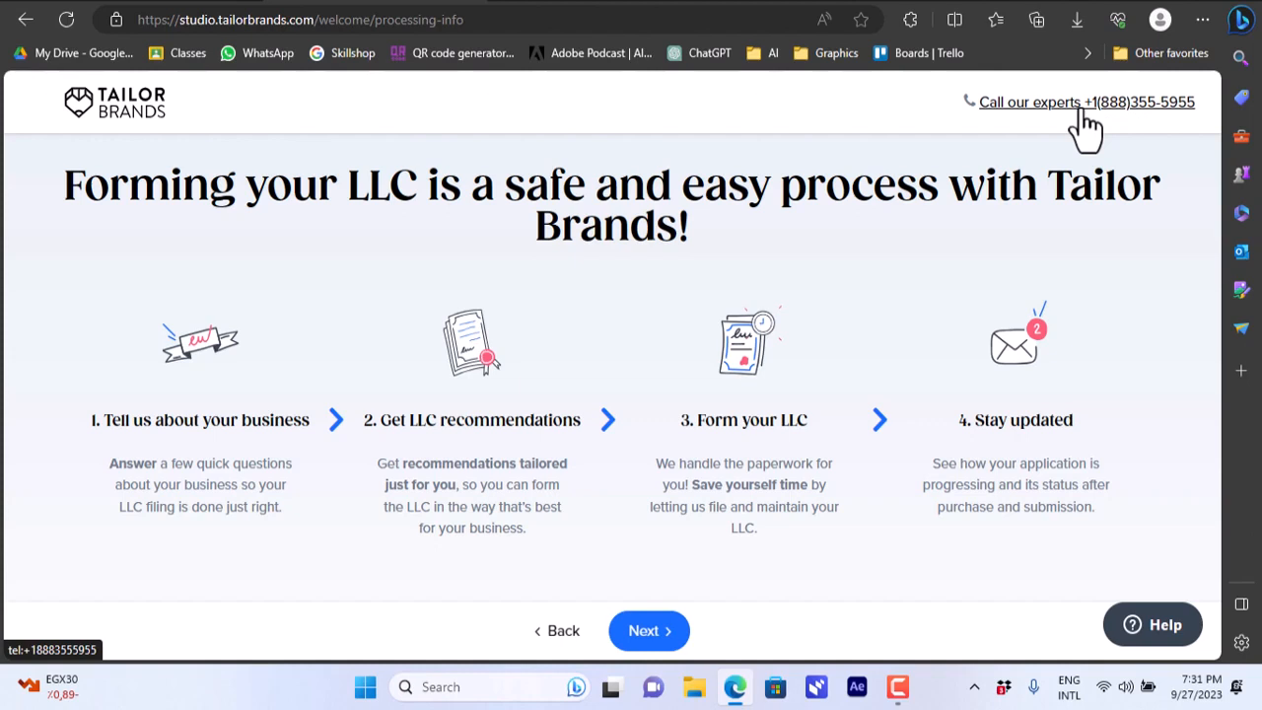
mouse_move(34, 64)
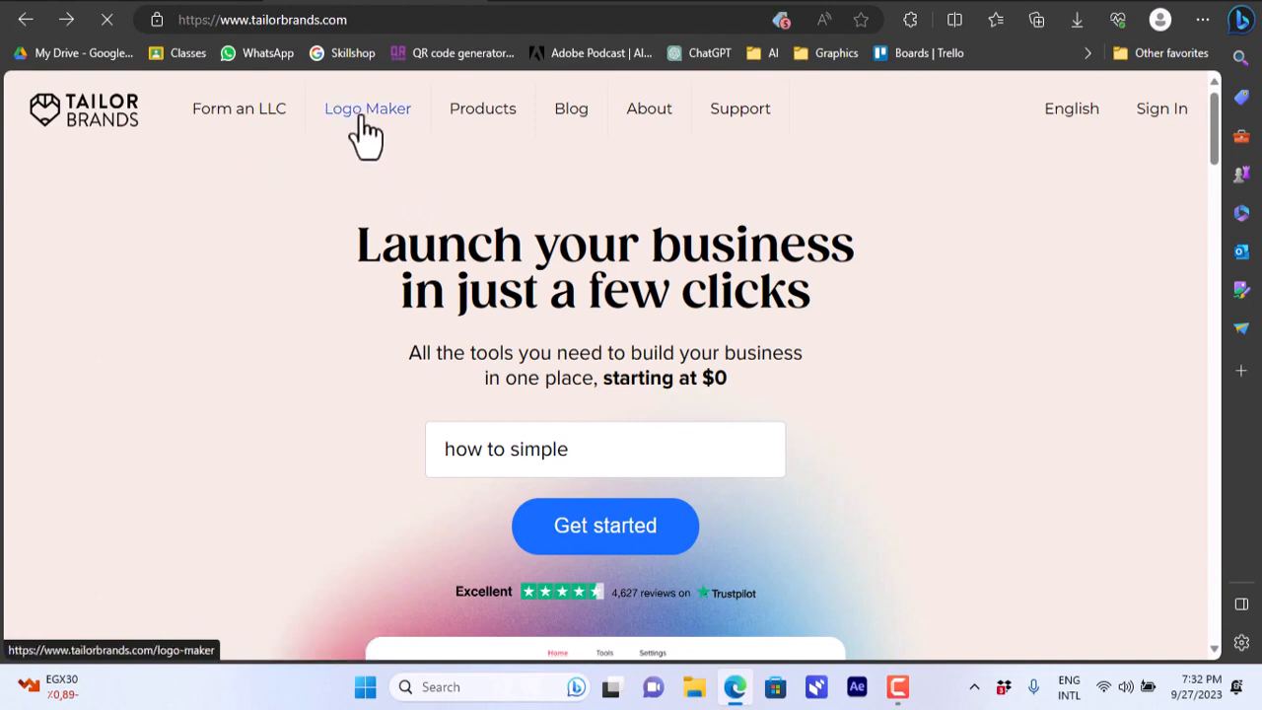
Go to Logo Maker and enter 'how to simple' as the logo name, dismissing autofill
click(368, 109)
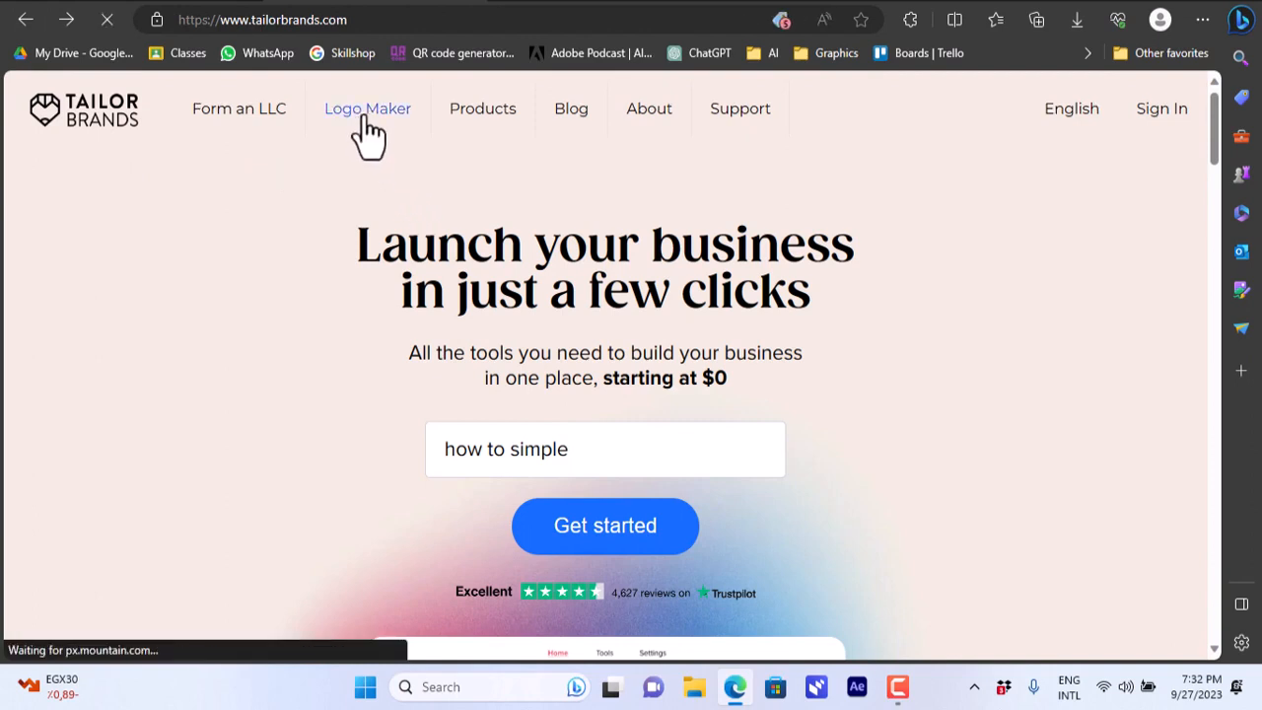
click(368, 108)
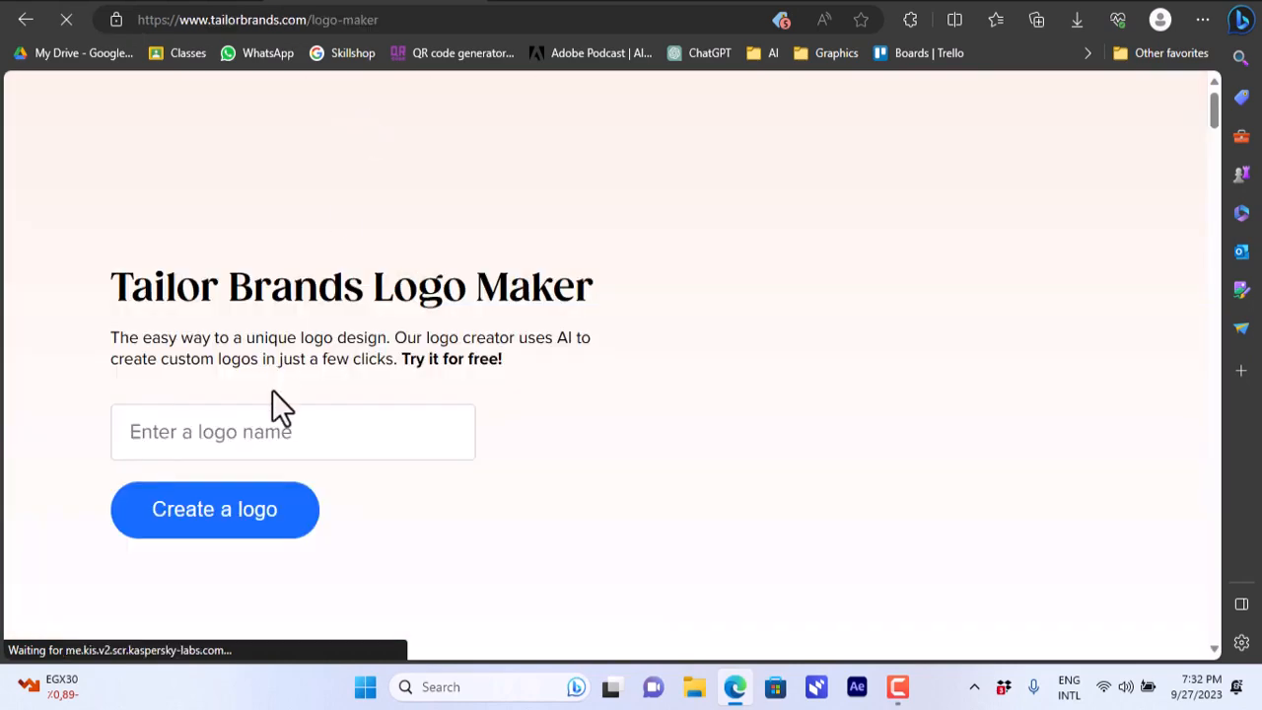
click(292, 431)
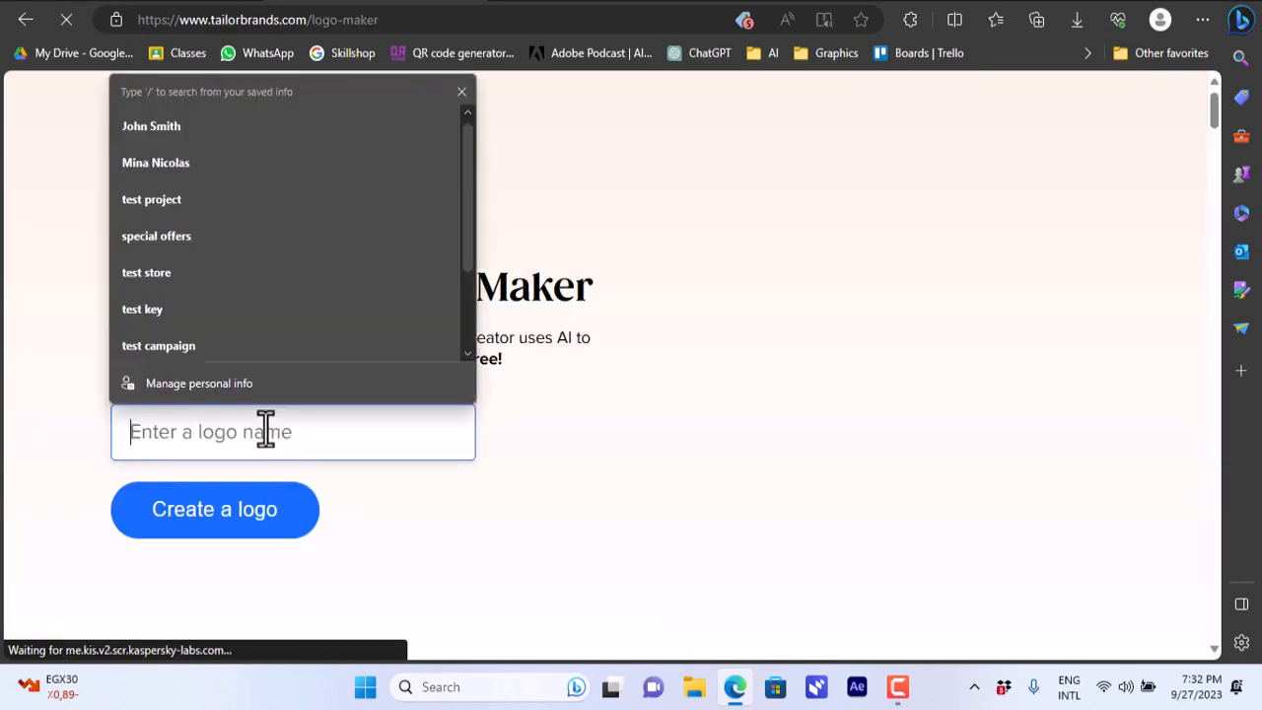
text(how)
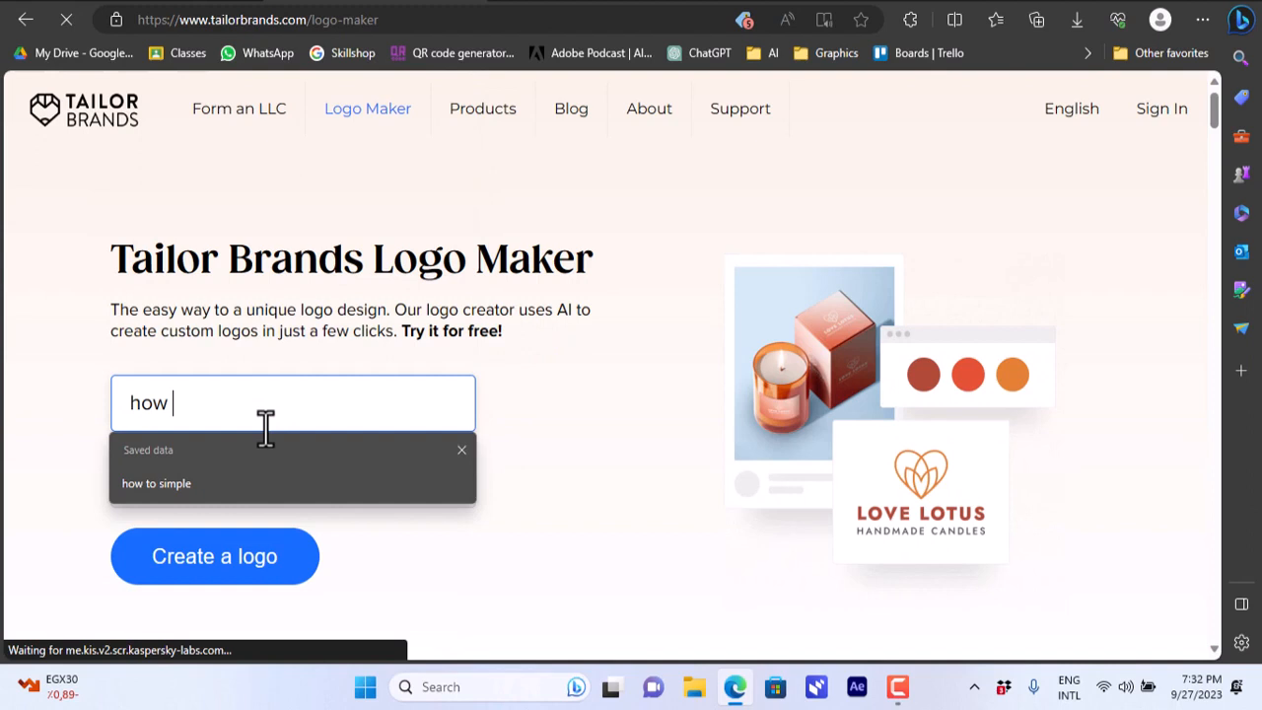
text(to simple)
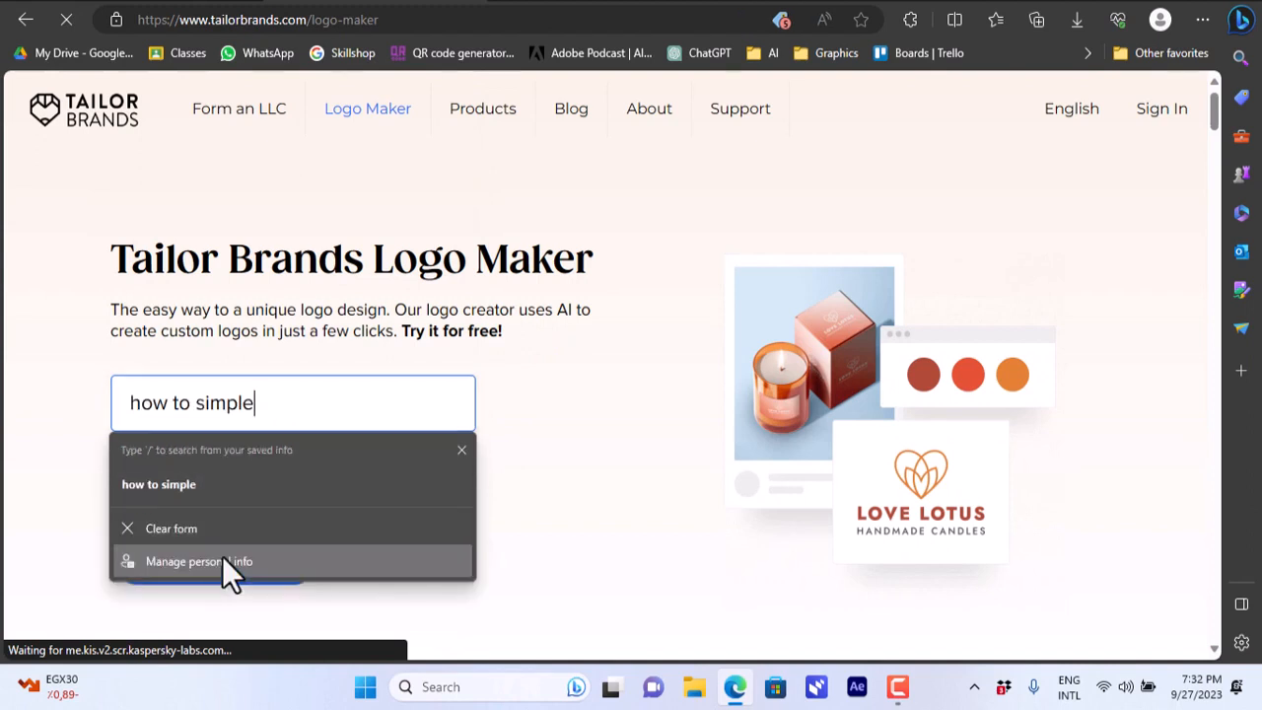
mouse_move(464, 463)
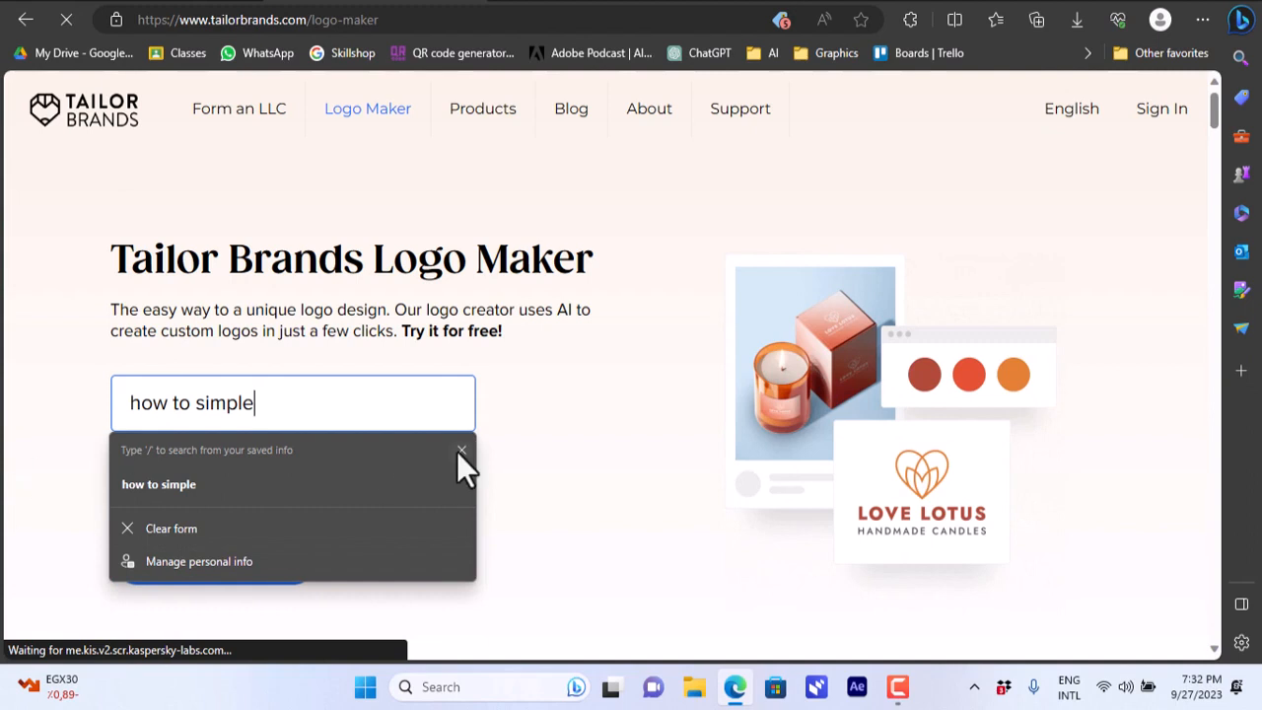
click(214, 555)
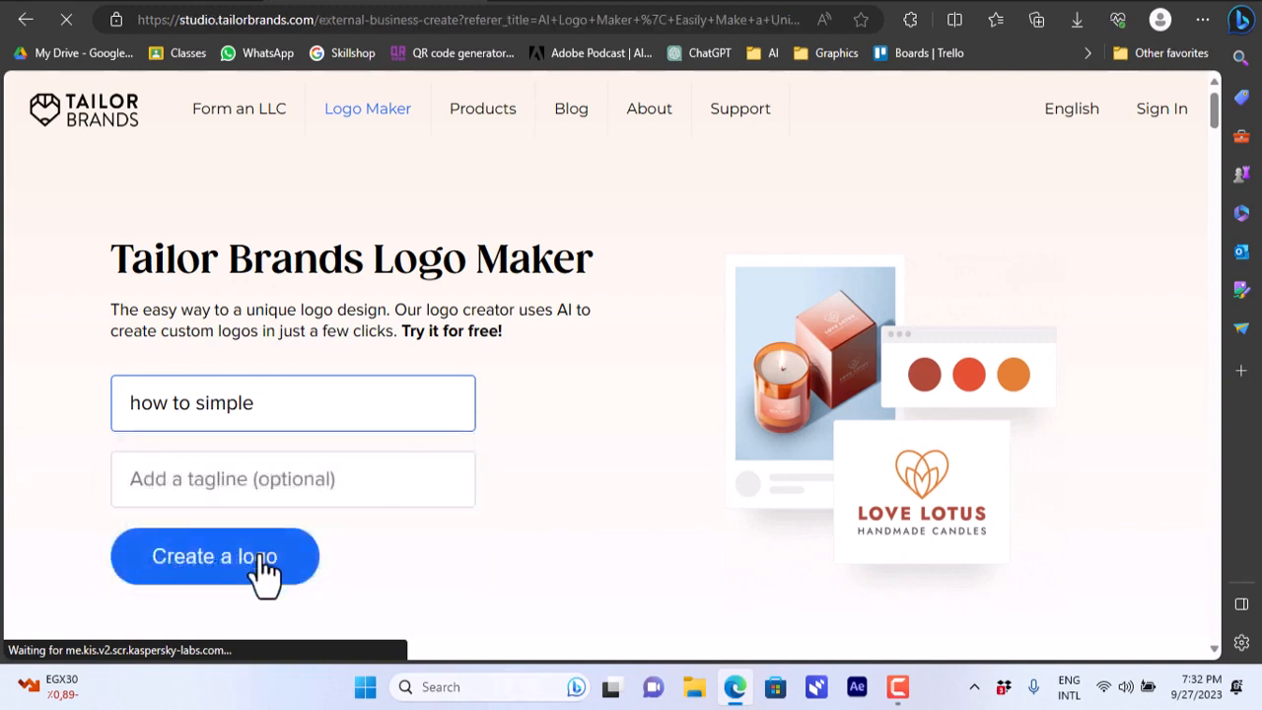
click(213, 555)
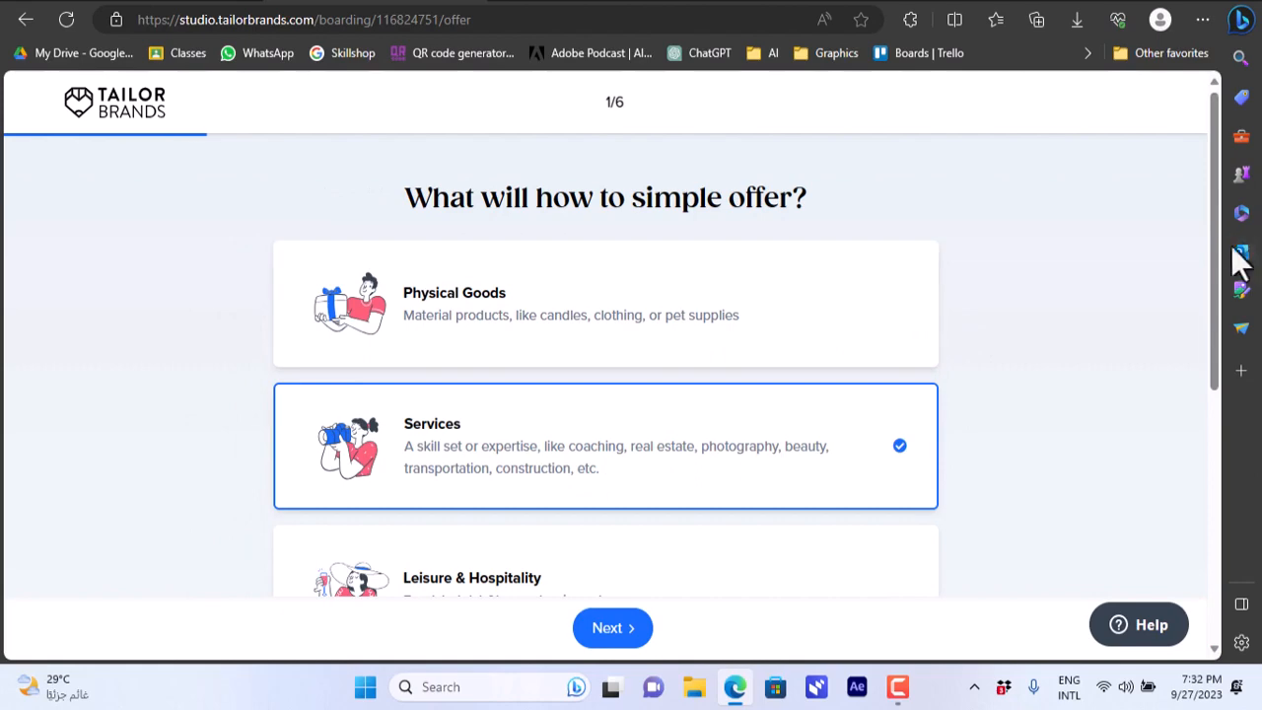
scroll(down, 3)
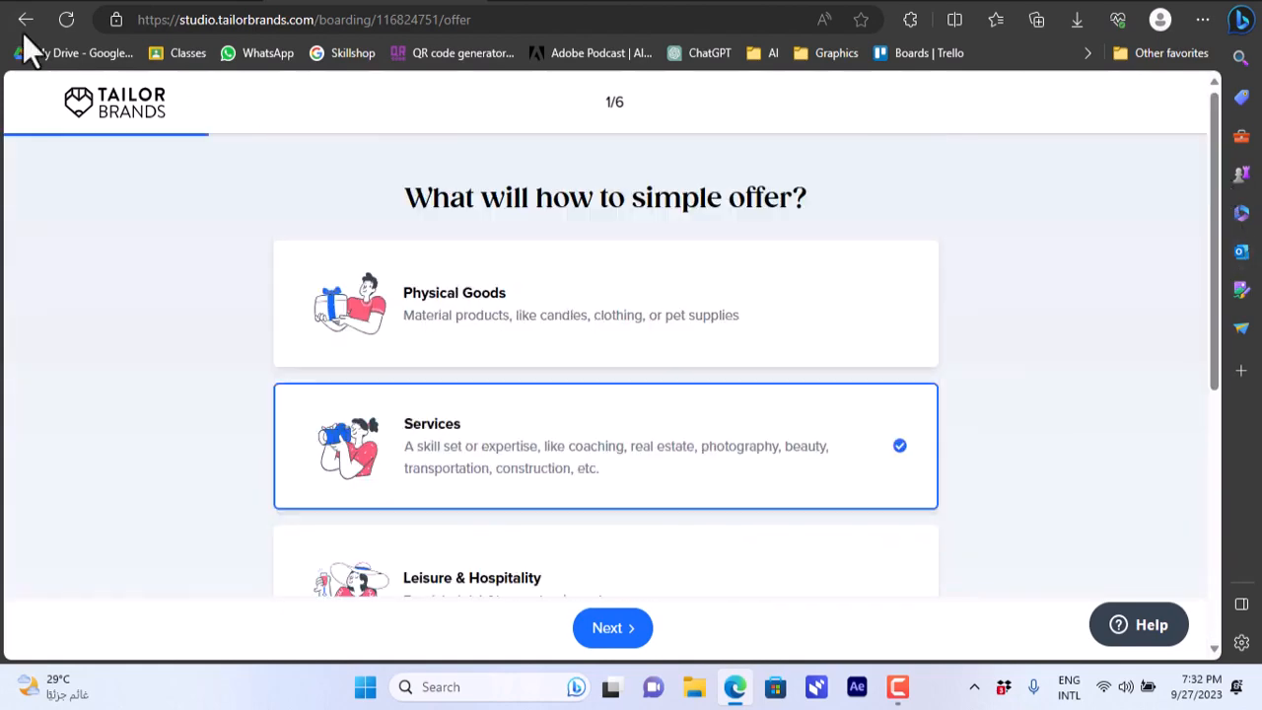
mouse_move(15, 168)
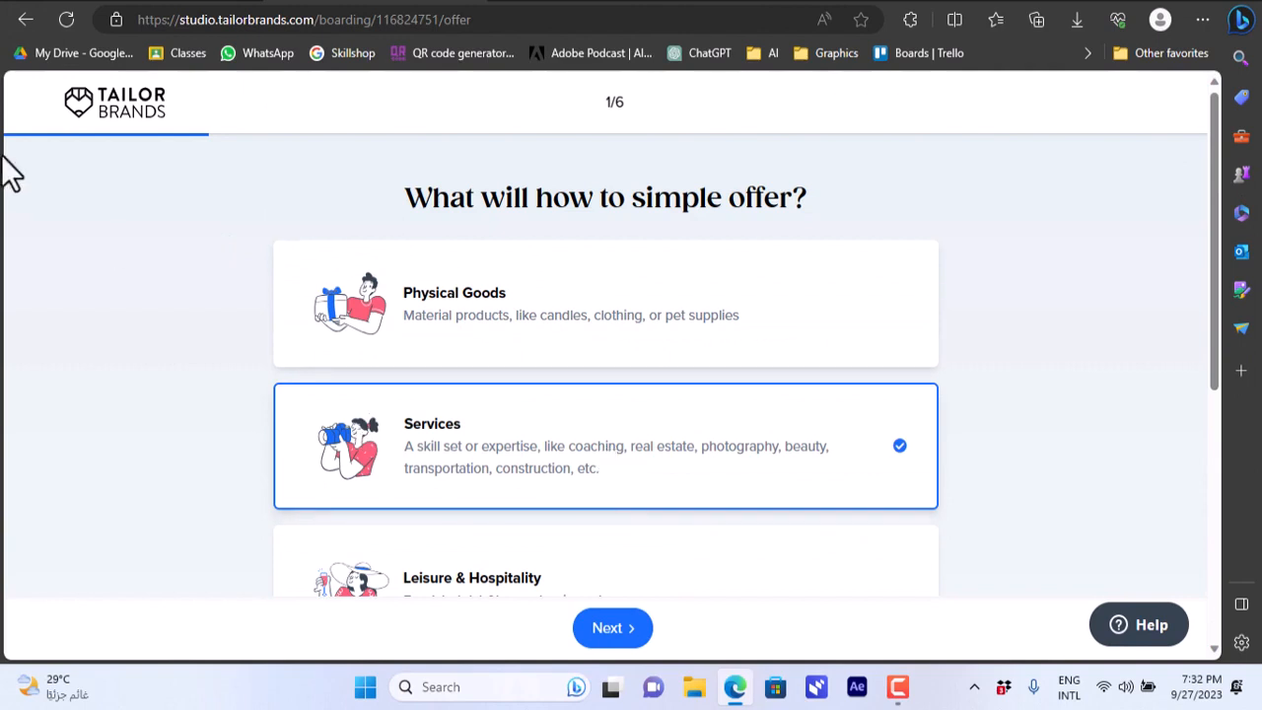
mouse_move(25, 19)
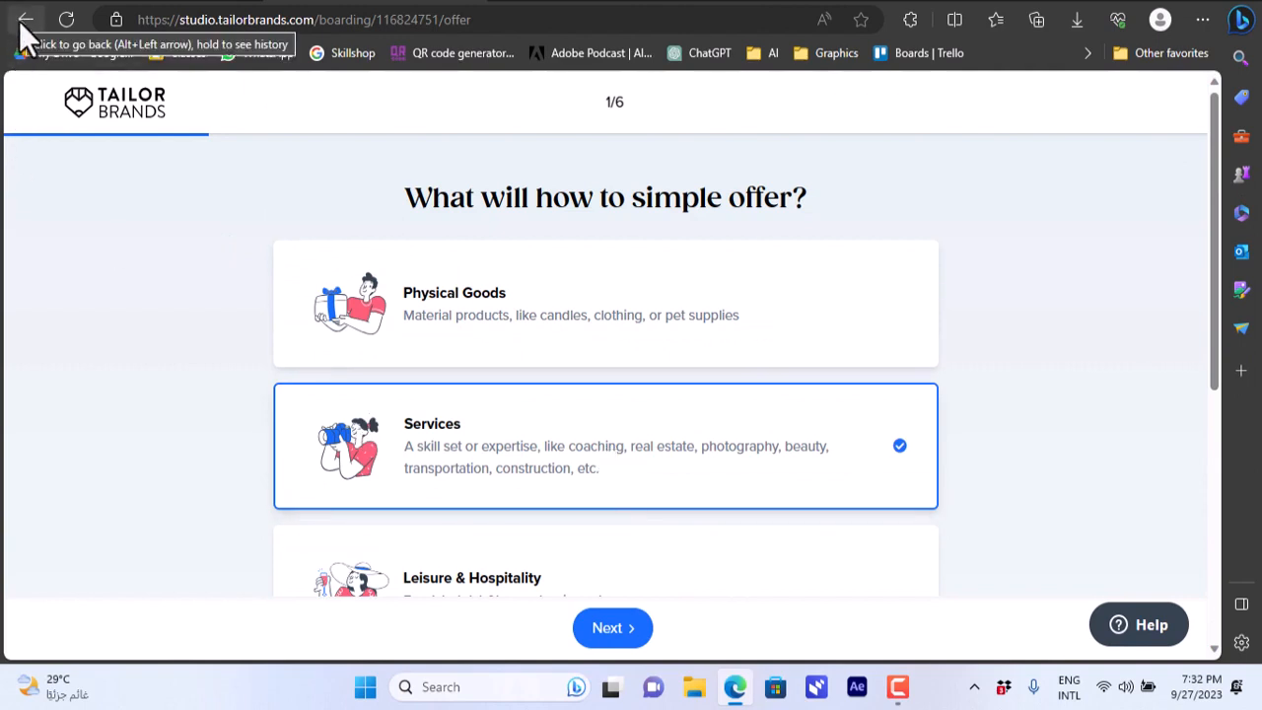
click(25, 19)
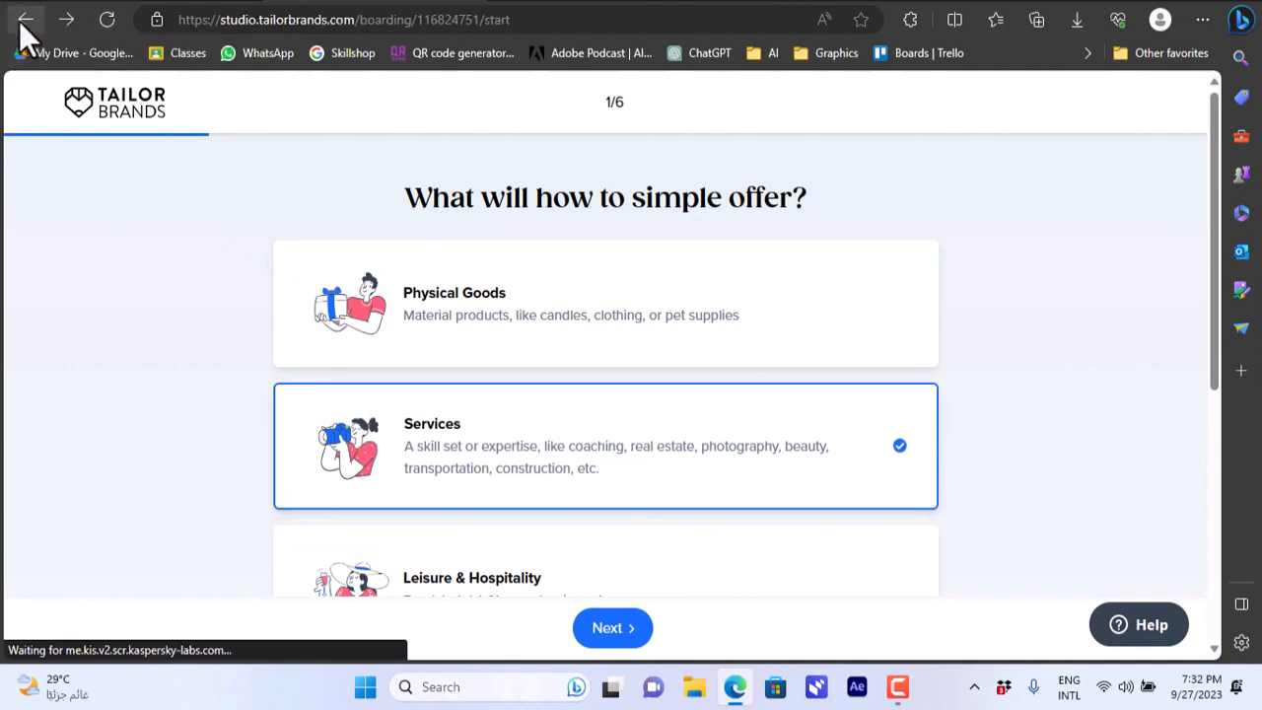
click(25, 19)
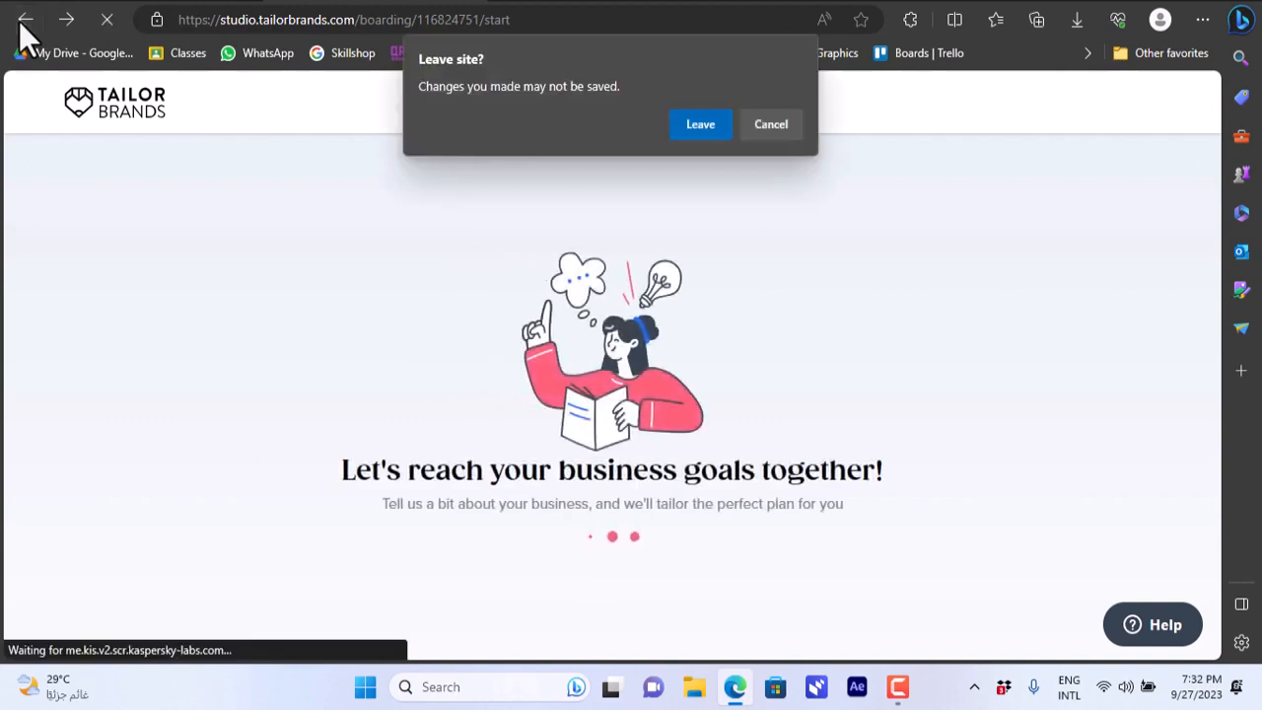
click(700, 124)
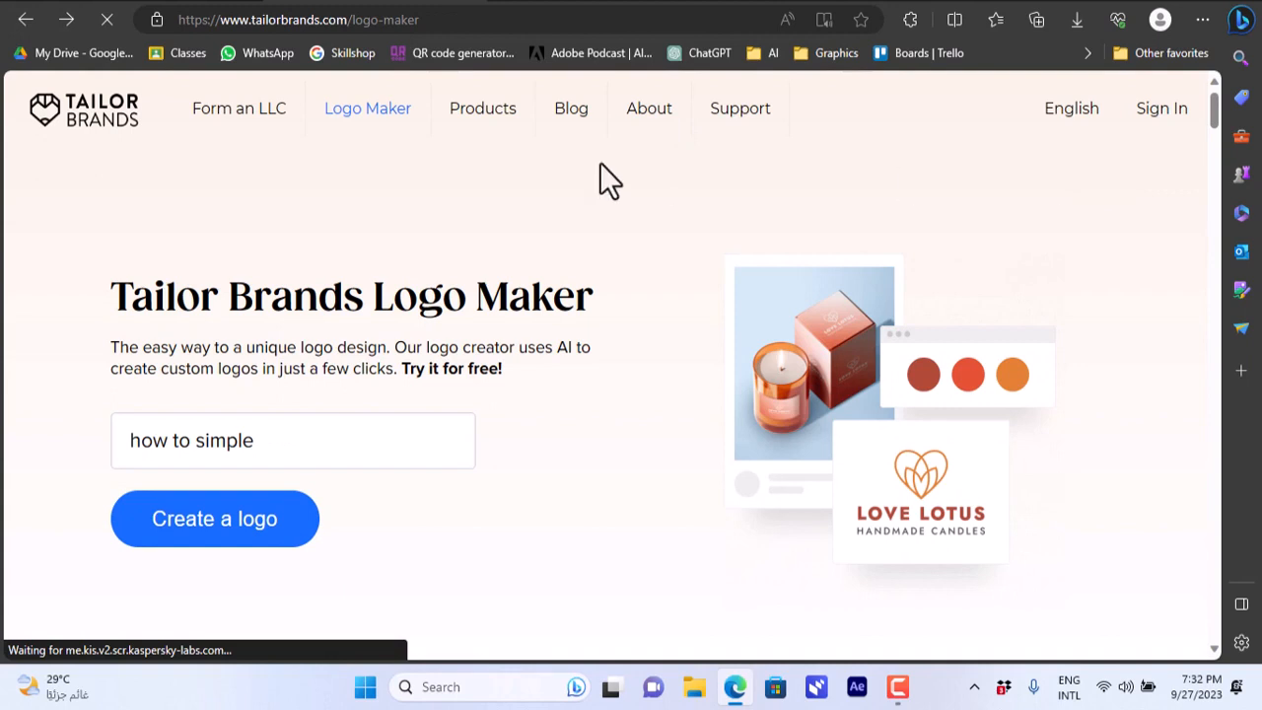
mouse_move(483, 108)
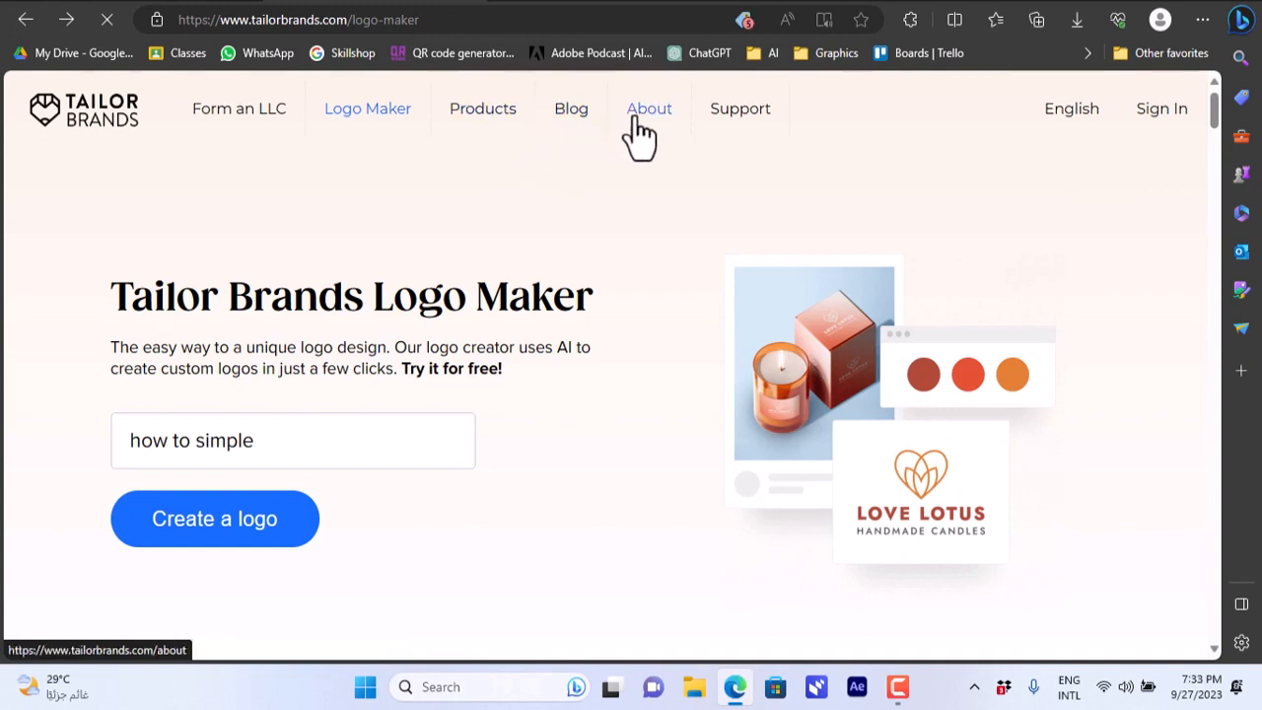
mouse_move(1032, 162)
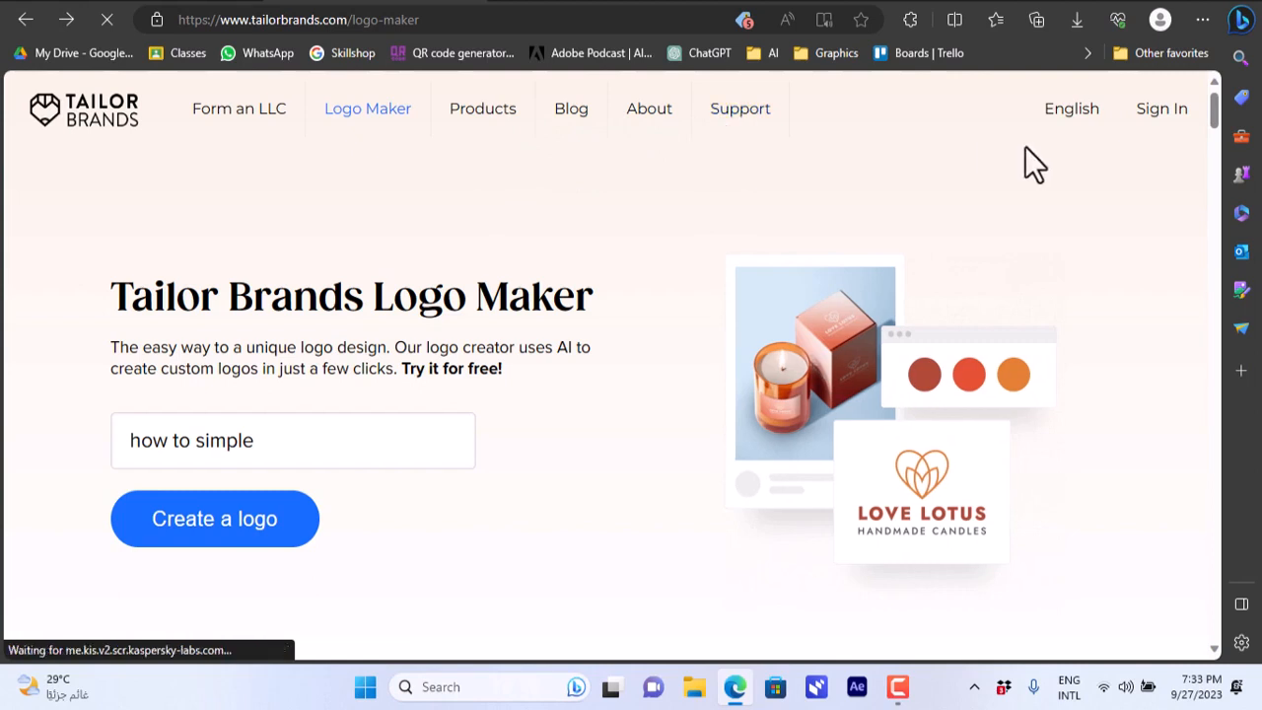
click(1070, 108)
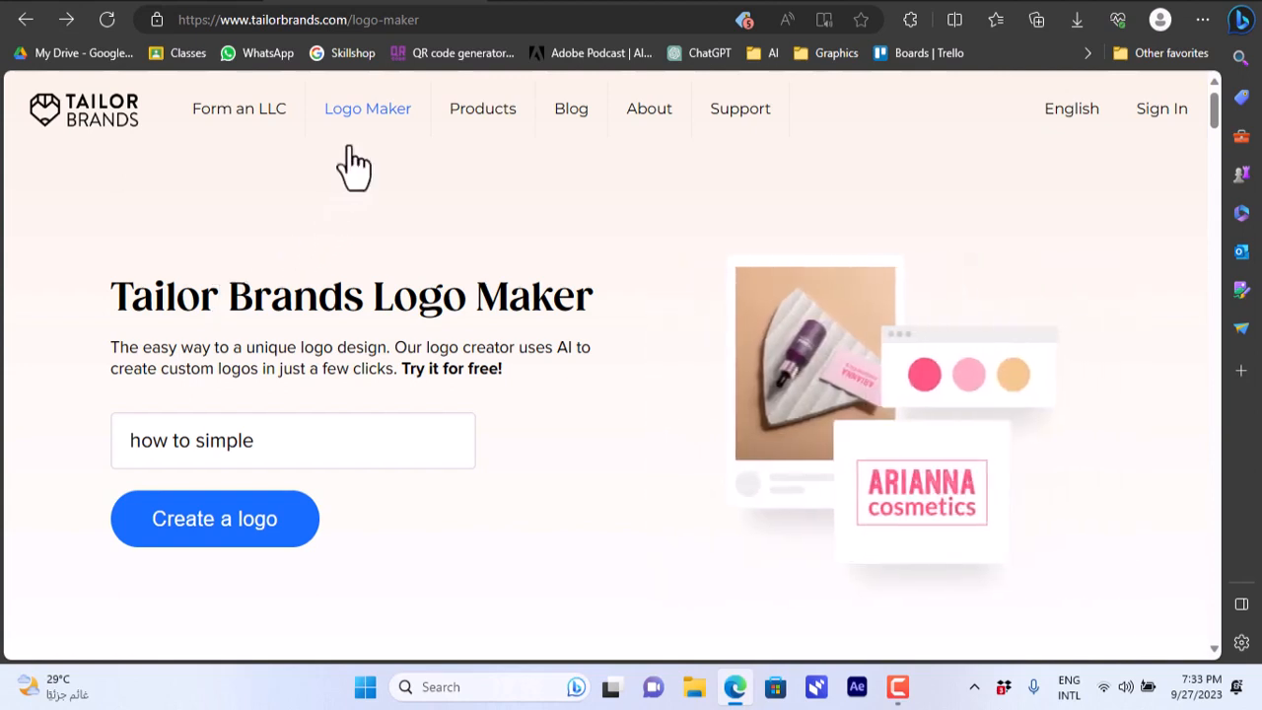
mouse_move(221, 297)
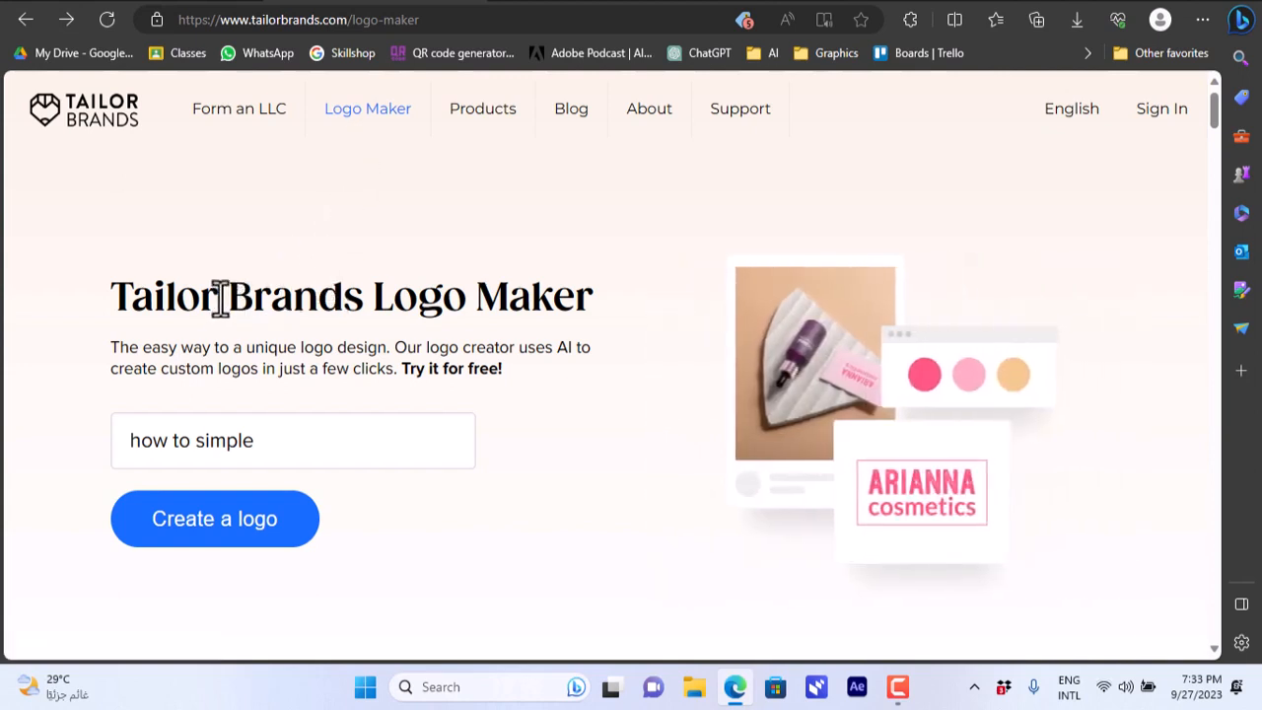